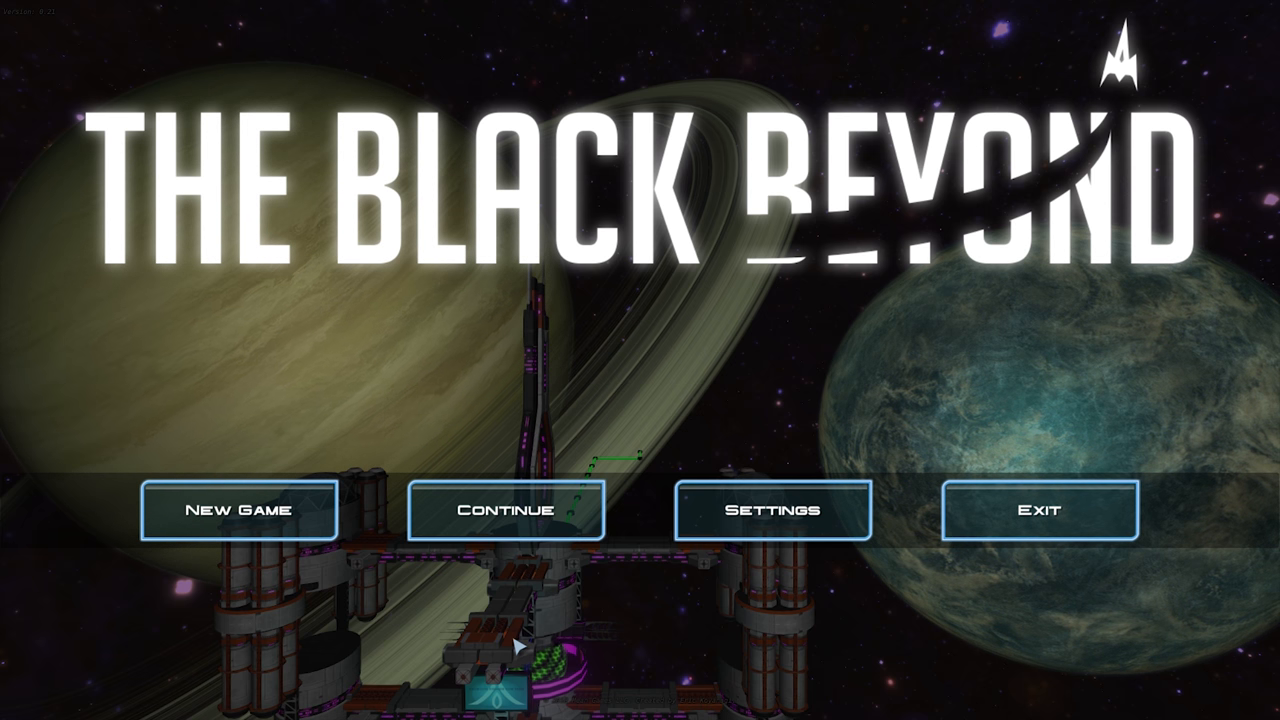
{"action": "mouse_move", "coordinate": [500, 544]}
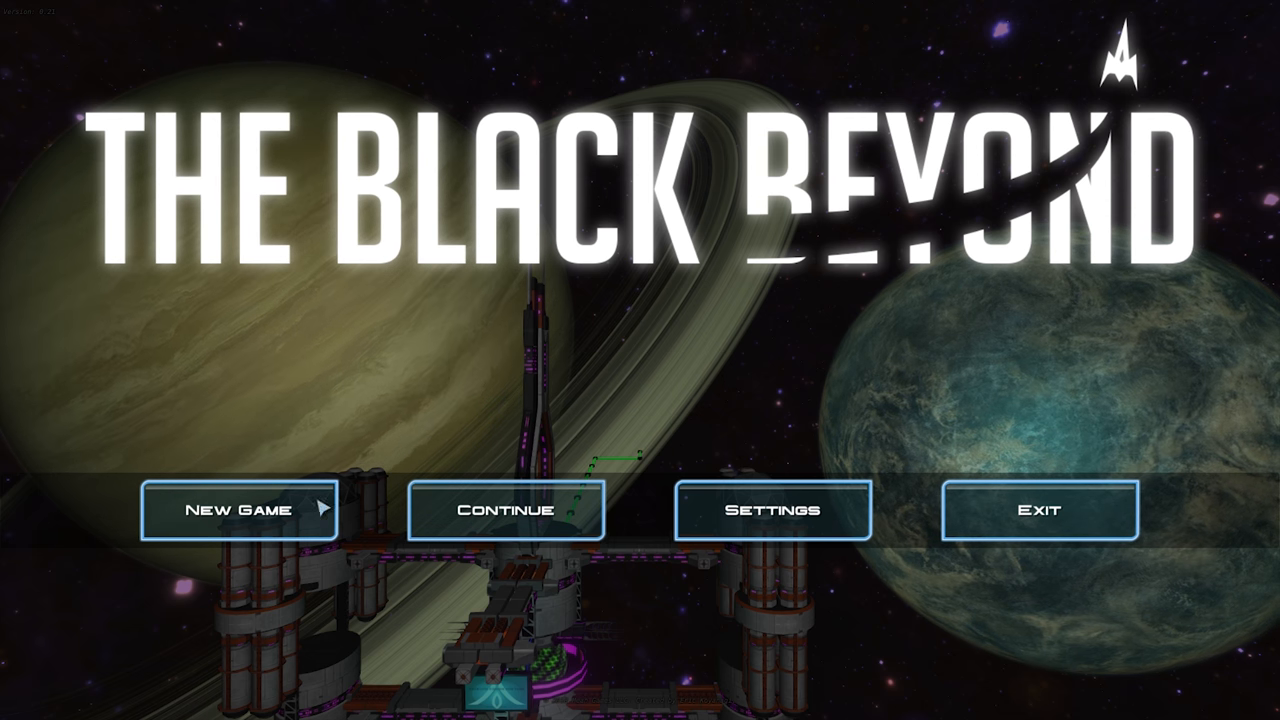
Start setting up a new game from the title screen
{"action": "left_click", "coordinate": [240, 510]}
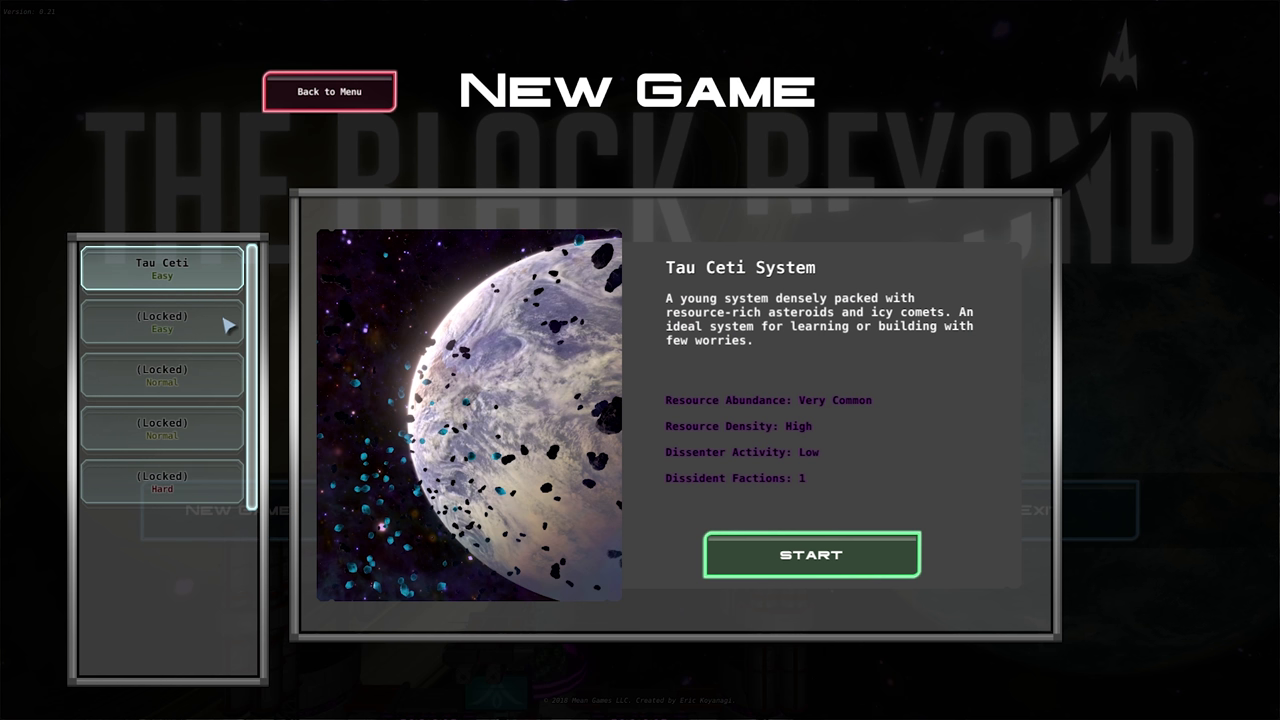
Launch the new game in the Tau Ceti System
{"action": "left_click", "coordinate": [812, 556]}
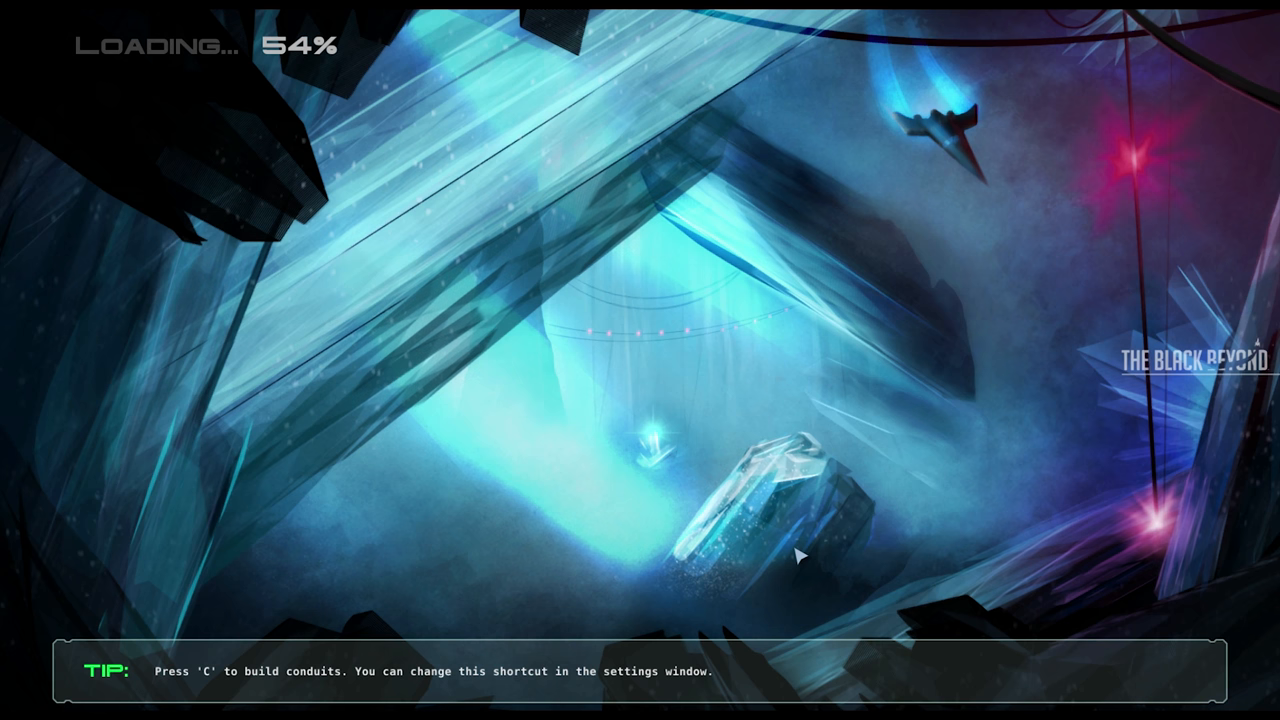
{"action": "mouse_move", "coordinate": [876, 528]}
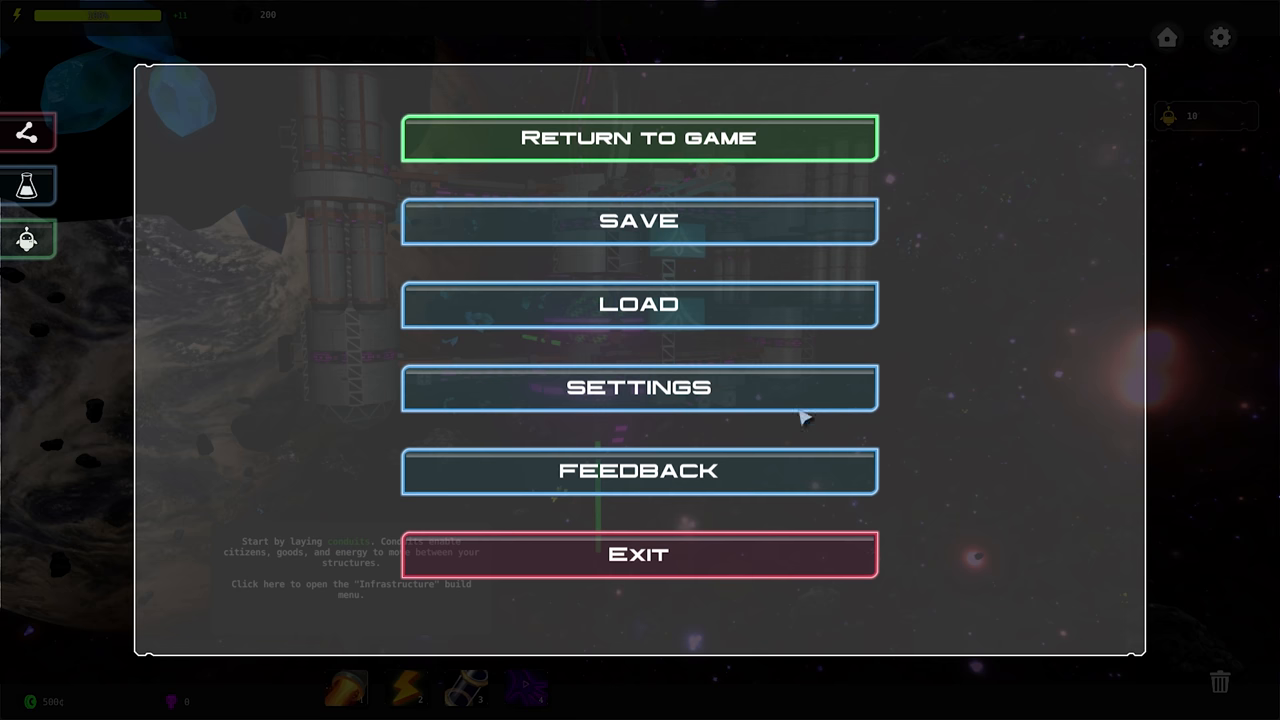
{"action": "mouse_move", "coordinate": [700, 388]}
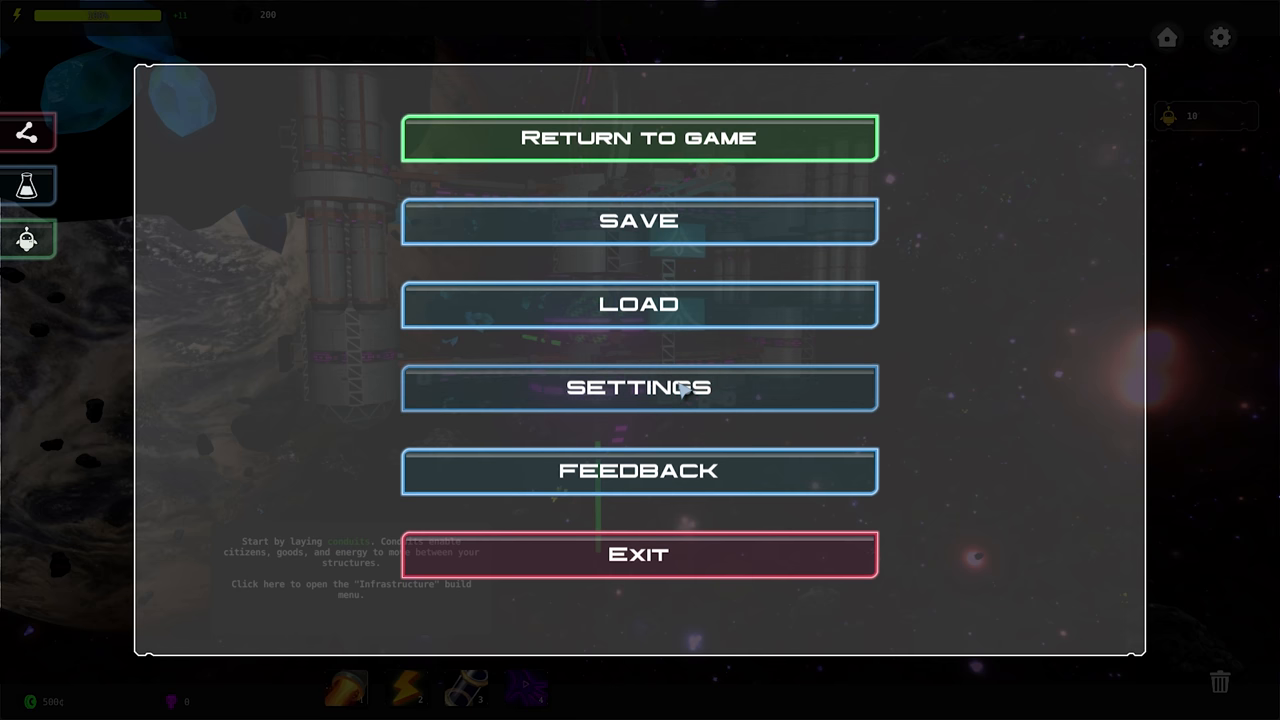
Adjust the music volume down then partway back, and leave settings
{"action": "left_click", "coordinate": [638, 388]}
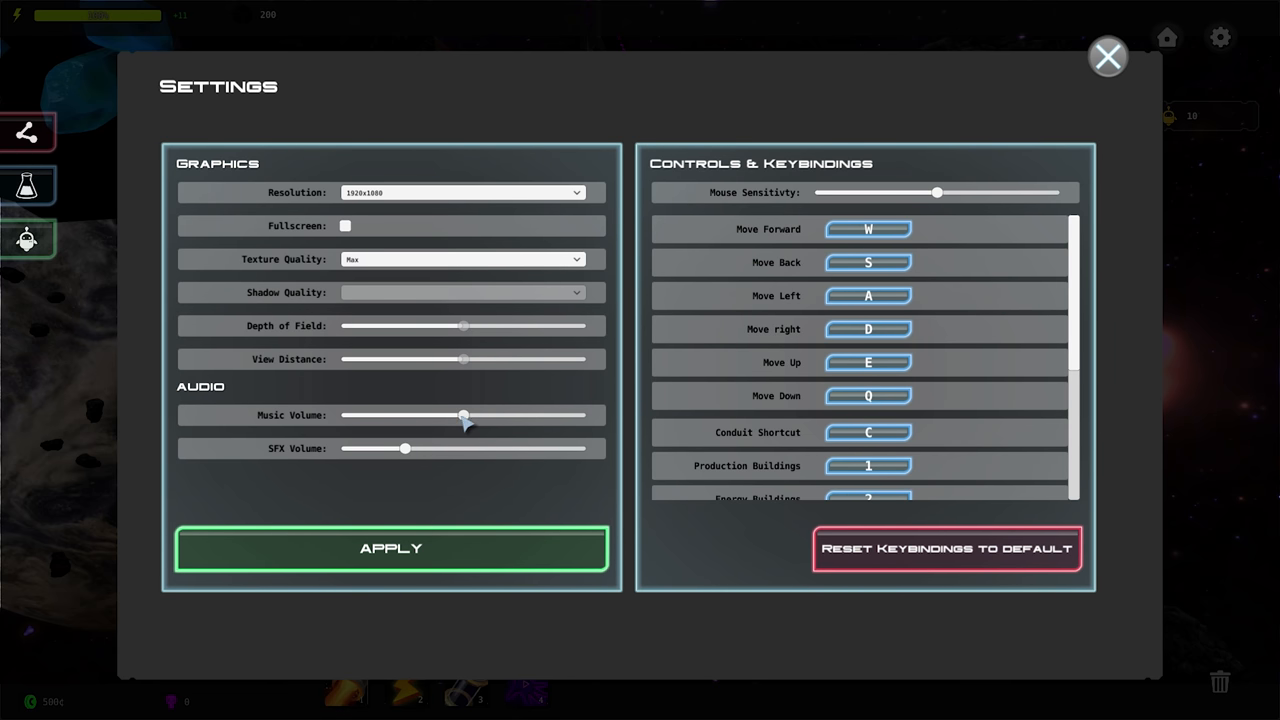
{"action": "left_click_drag", "start_coordinate": [464, 414], "coordinate": [358, 414]}
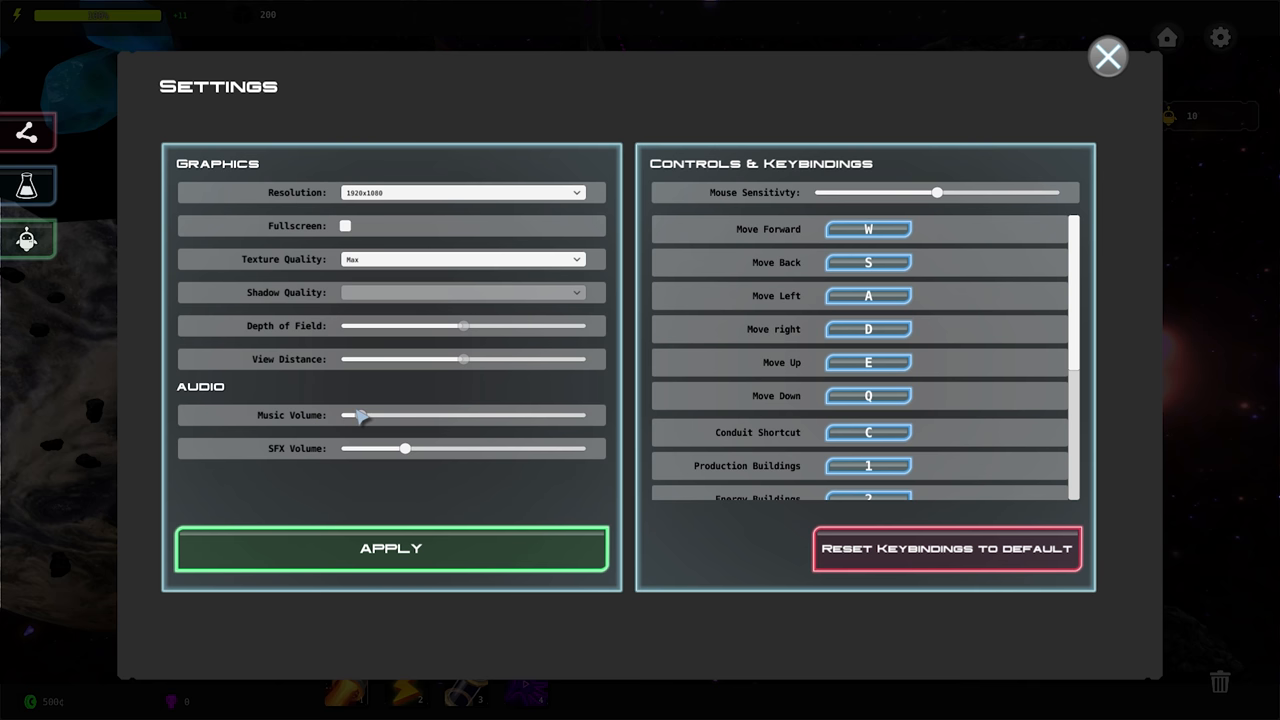
{"action": "left_click_drag", "start_coordinate": [360, 414], "coordinate": [410, 414]}
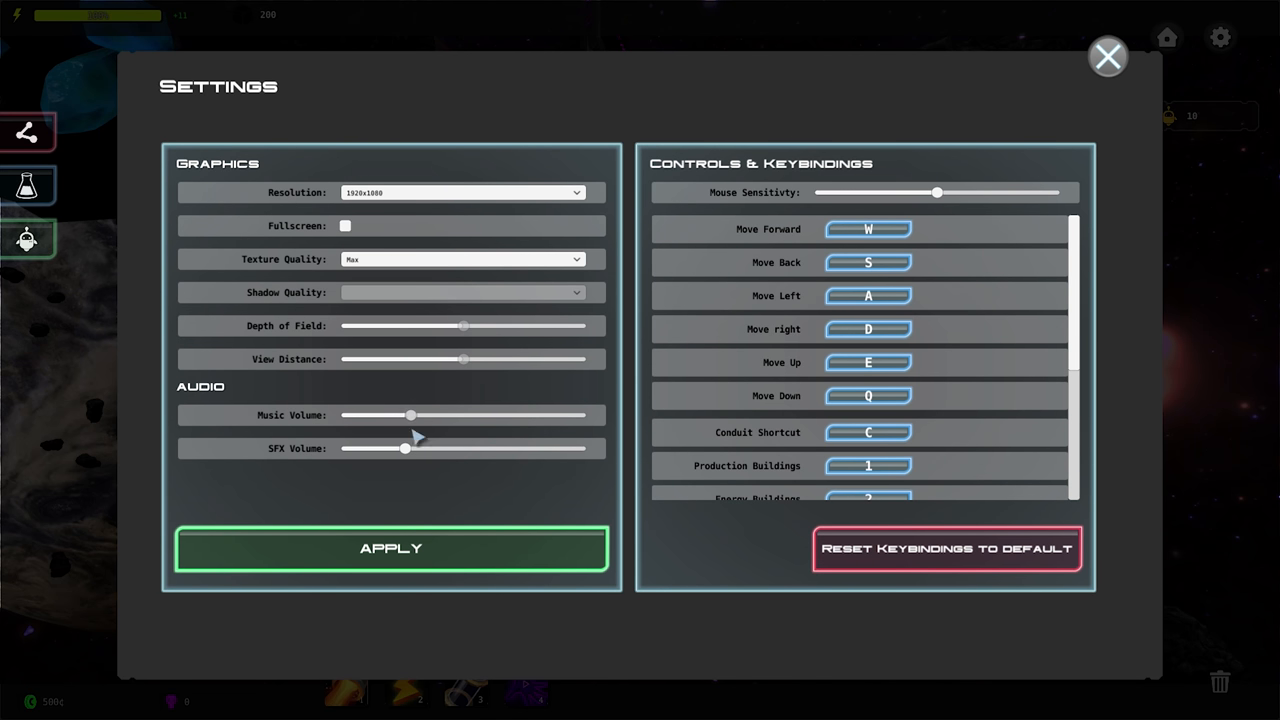
{"action": "left_click", "coordinate": [1108, 56]}
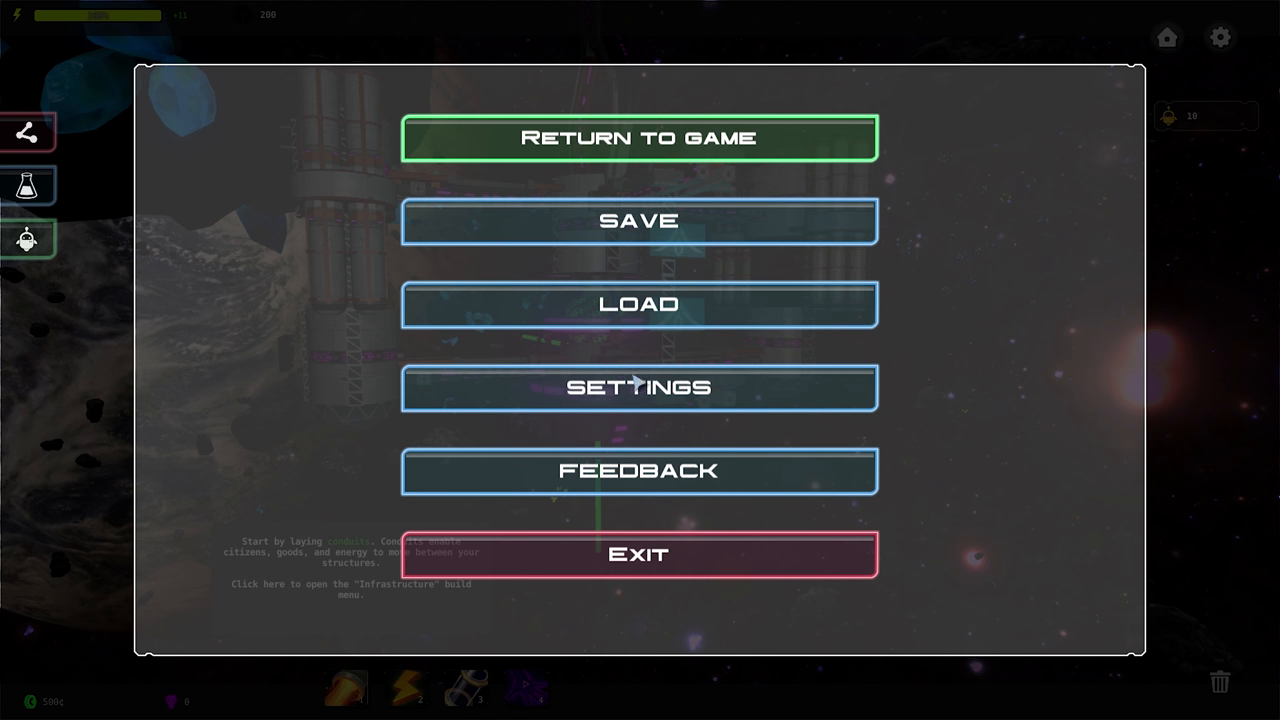
Lower the music volume, enable fullscreen, and apply the settings
{"action": "left_click", "coordinate": [638, 388]}
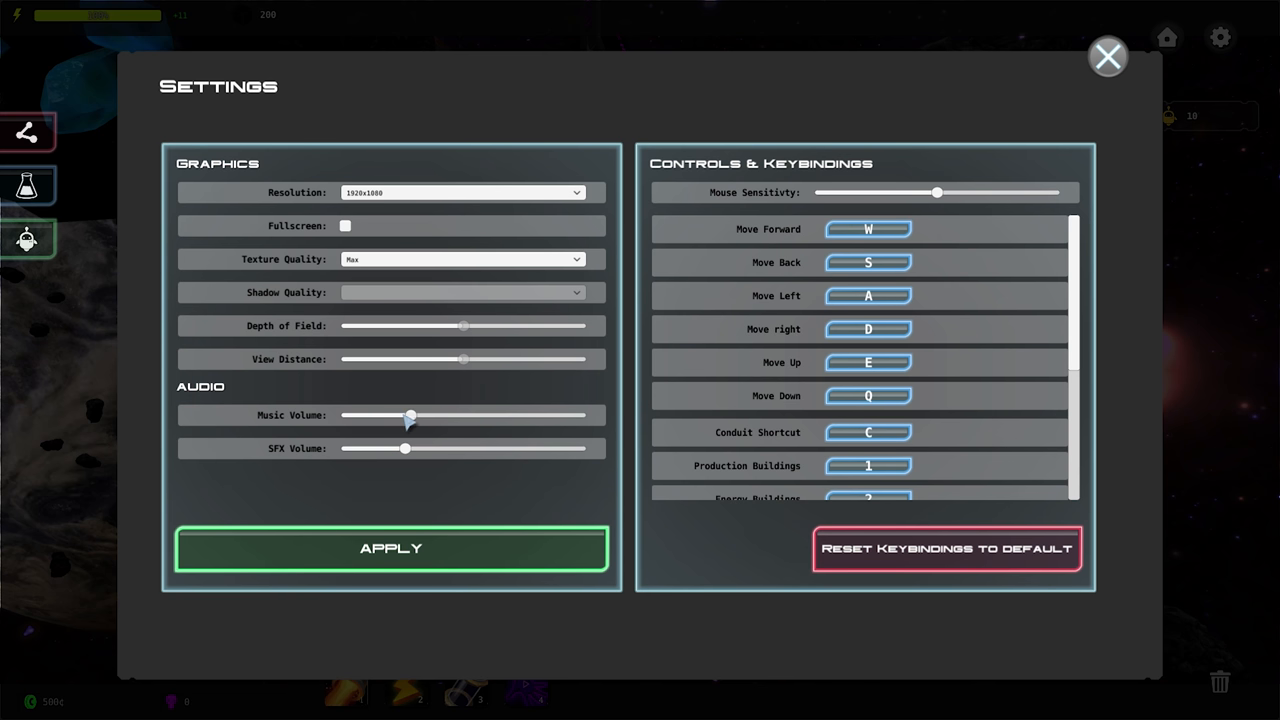
{"action": "left_click_drag", "start_coordinate": [410, 414], "coordinate": [360, 414]}
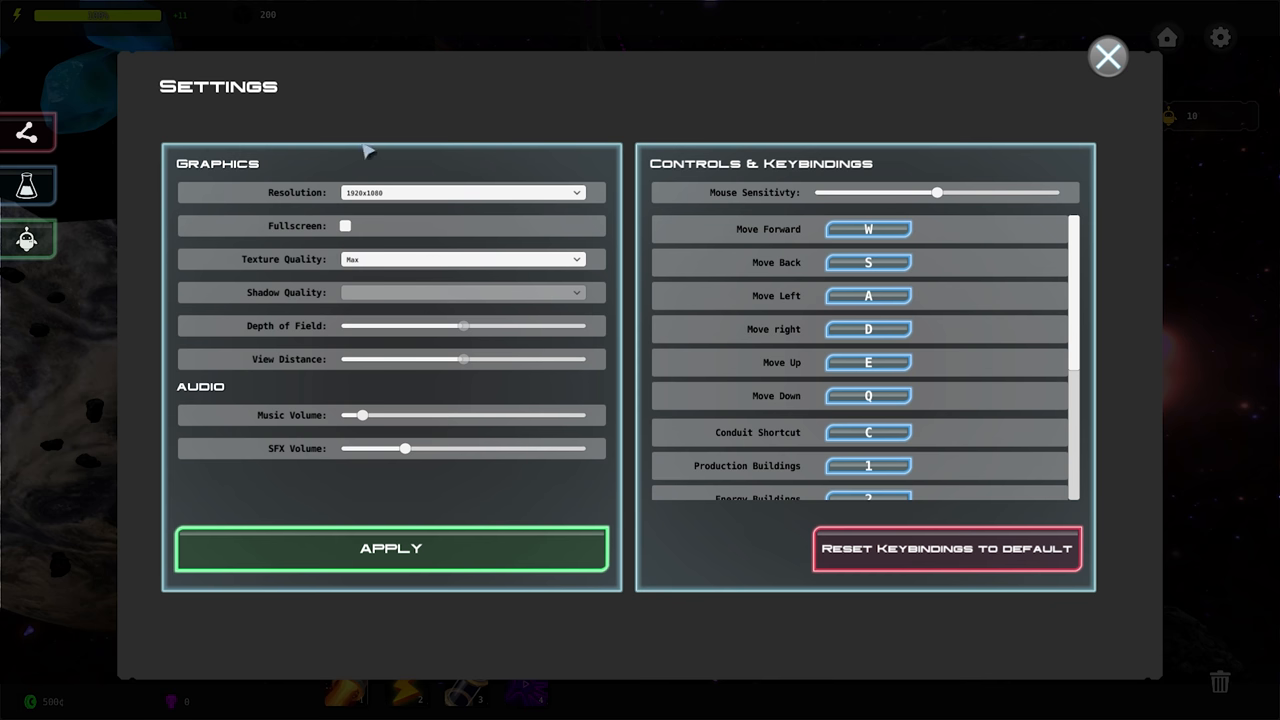
{"action": "left_click", "coordinate": [344, 226]}
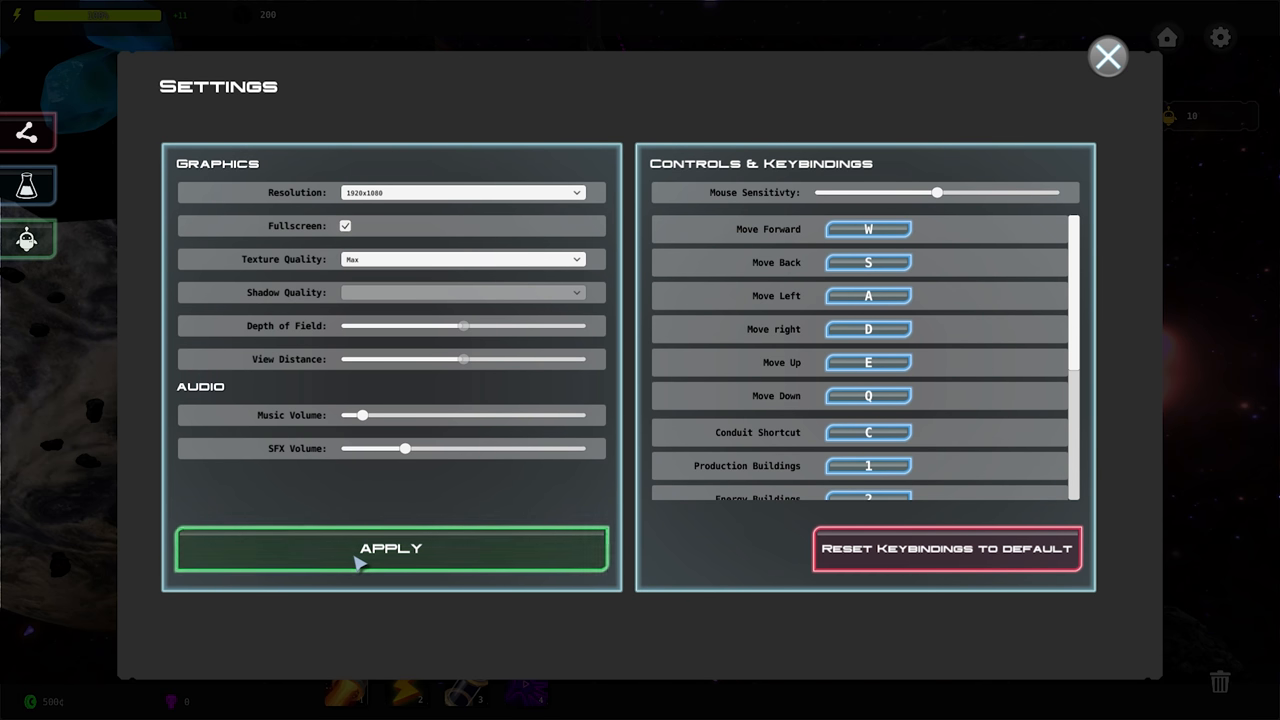
{"action": "left_click", "coordinate": [1108, 56]}
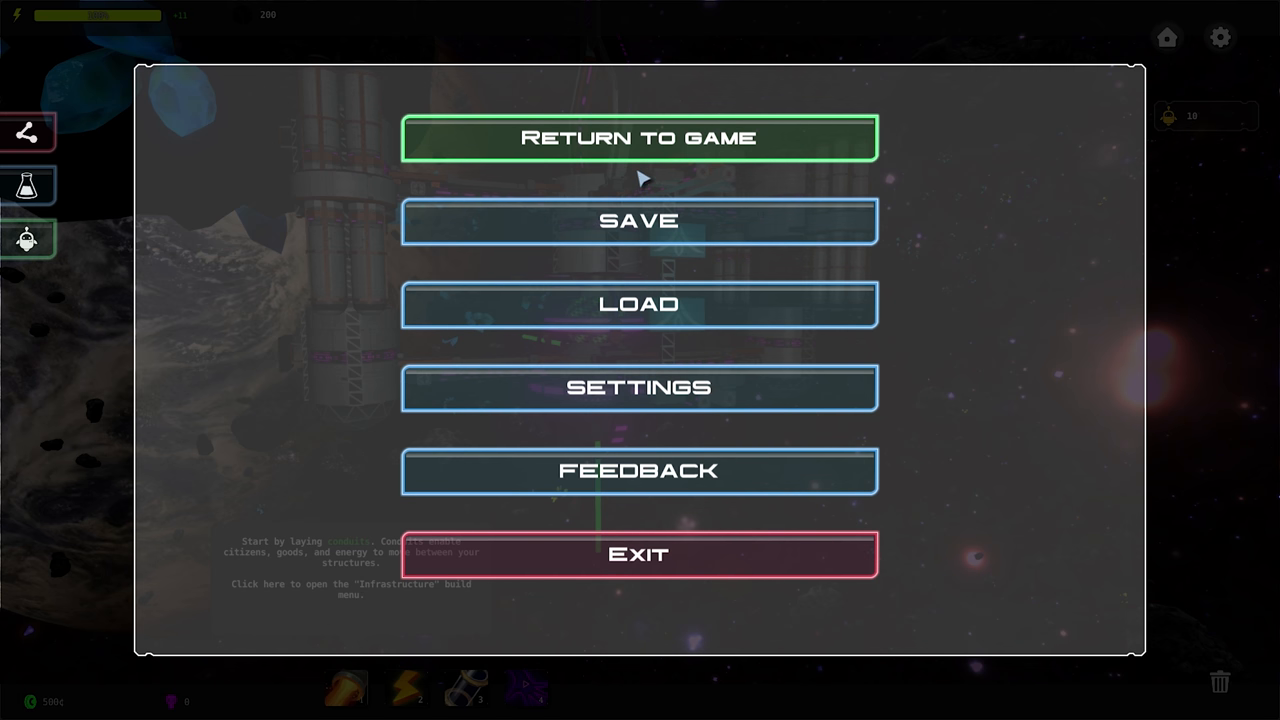
Resume the game, returning to the Tau Ceti station view
{"action": "left_click", "coordinate": [640, 138]}
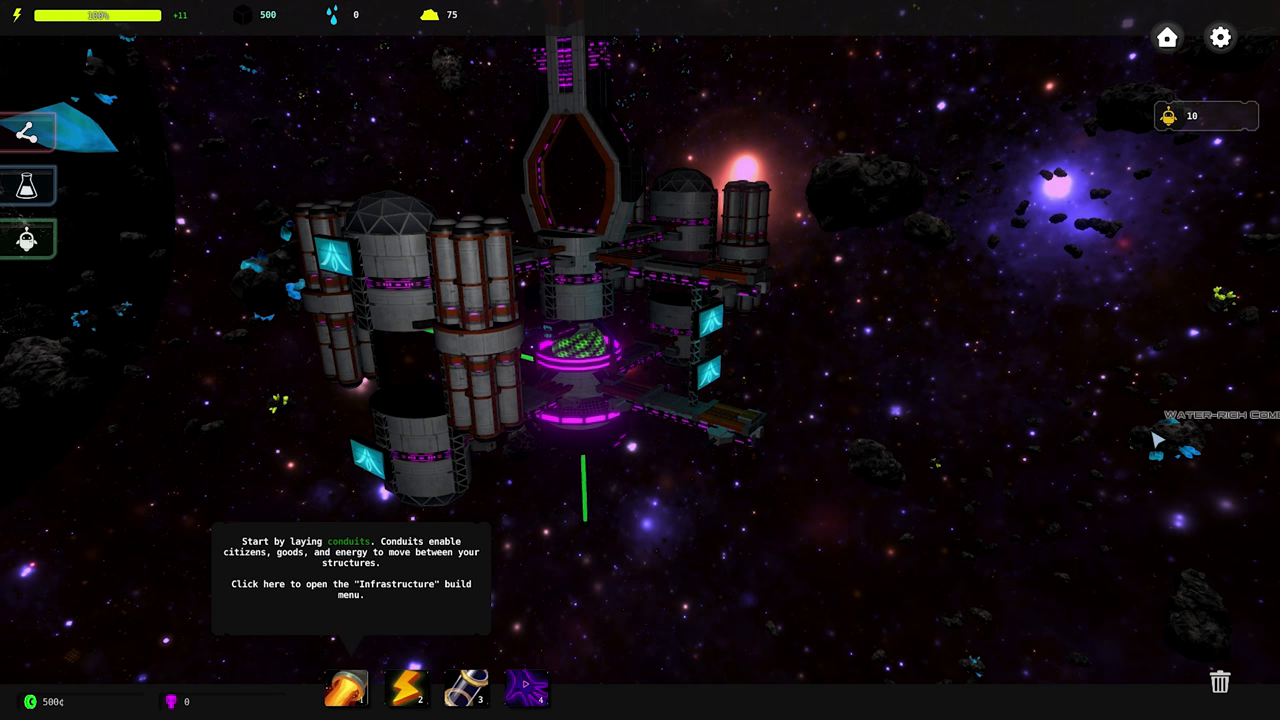
{"action": "mouse_move", "coordinate": [678, 510]}
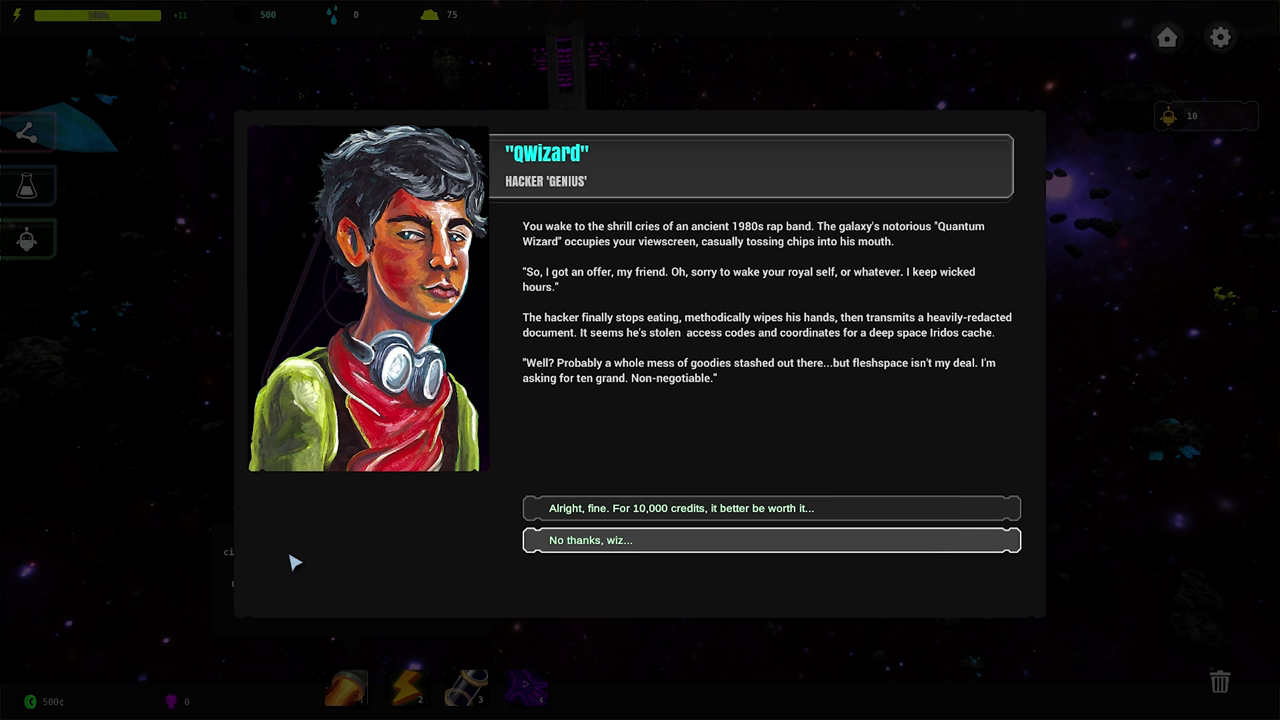
{"action": "mouse_move", "coordinate": [336, 542]}
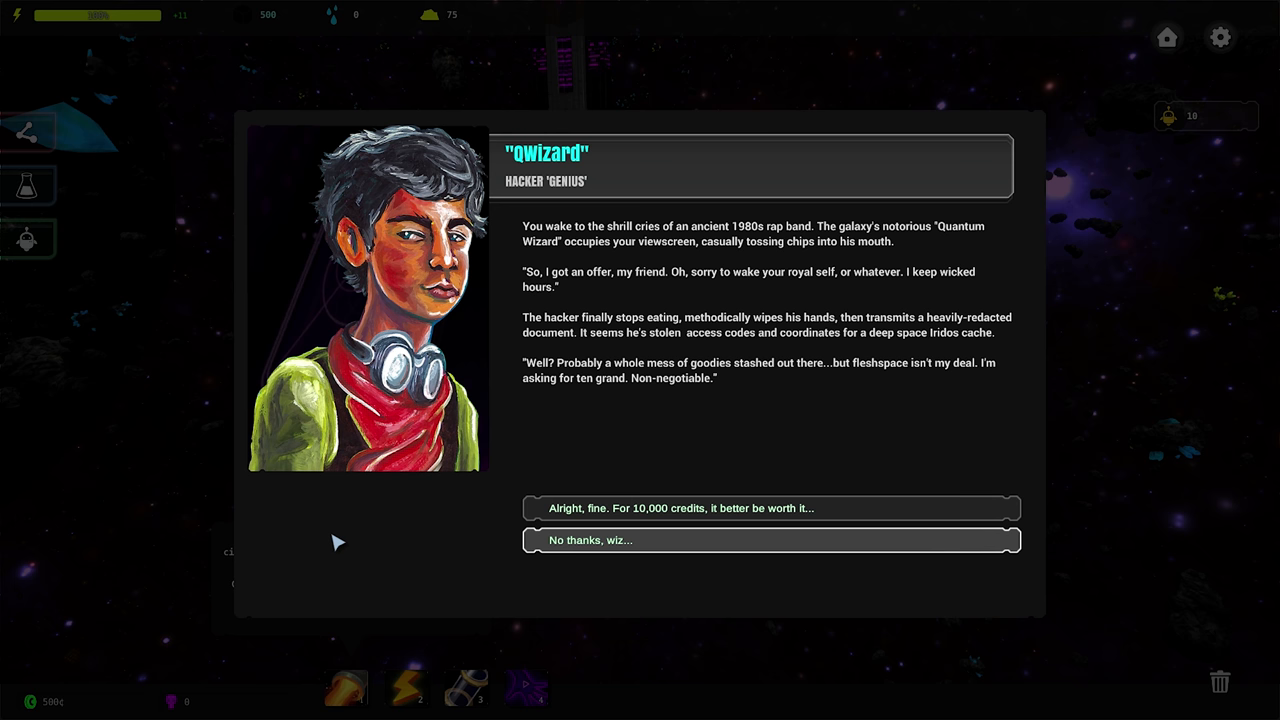
{"action": "mouse_move", "coordinate": [636, 408]}
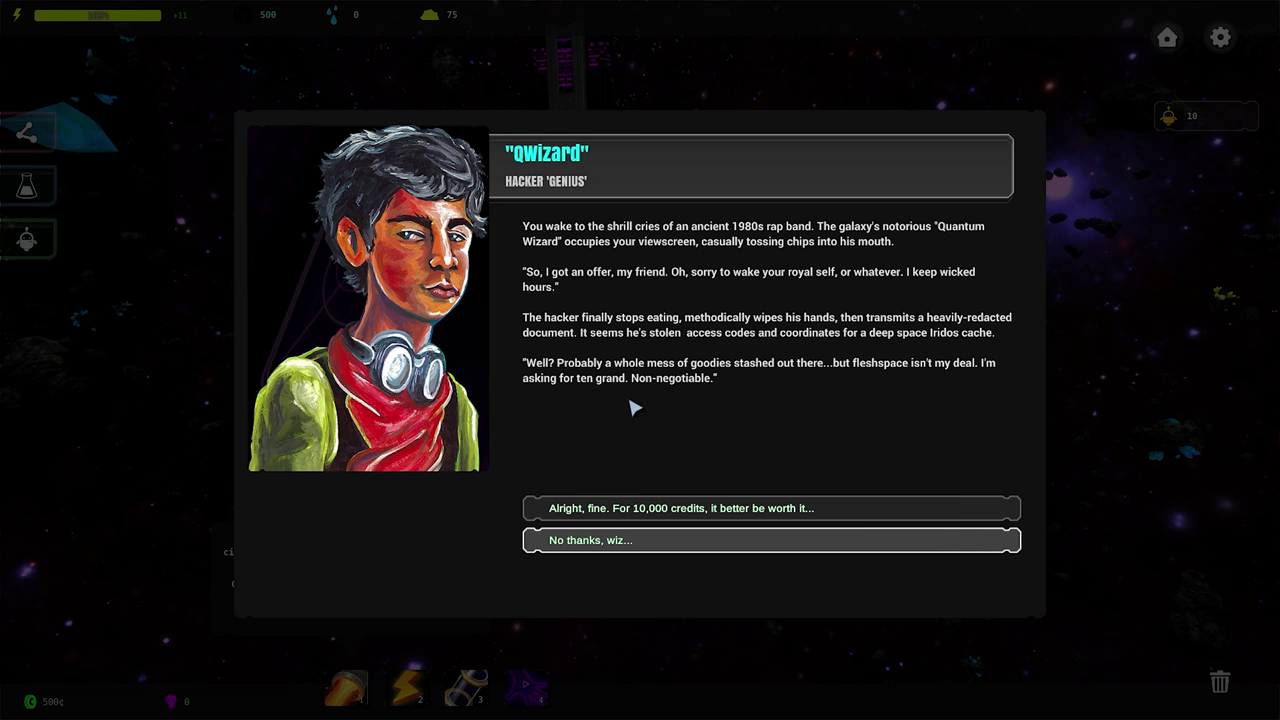
Decline Qwizard's 10,000-credit offer for stolen cache coordinates
{"action": "left_click", "coordinate": [770, 540]}
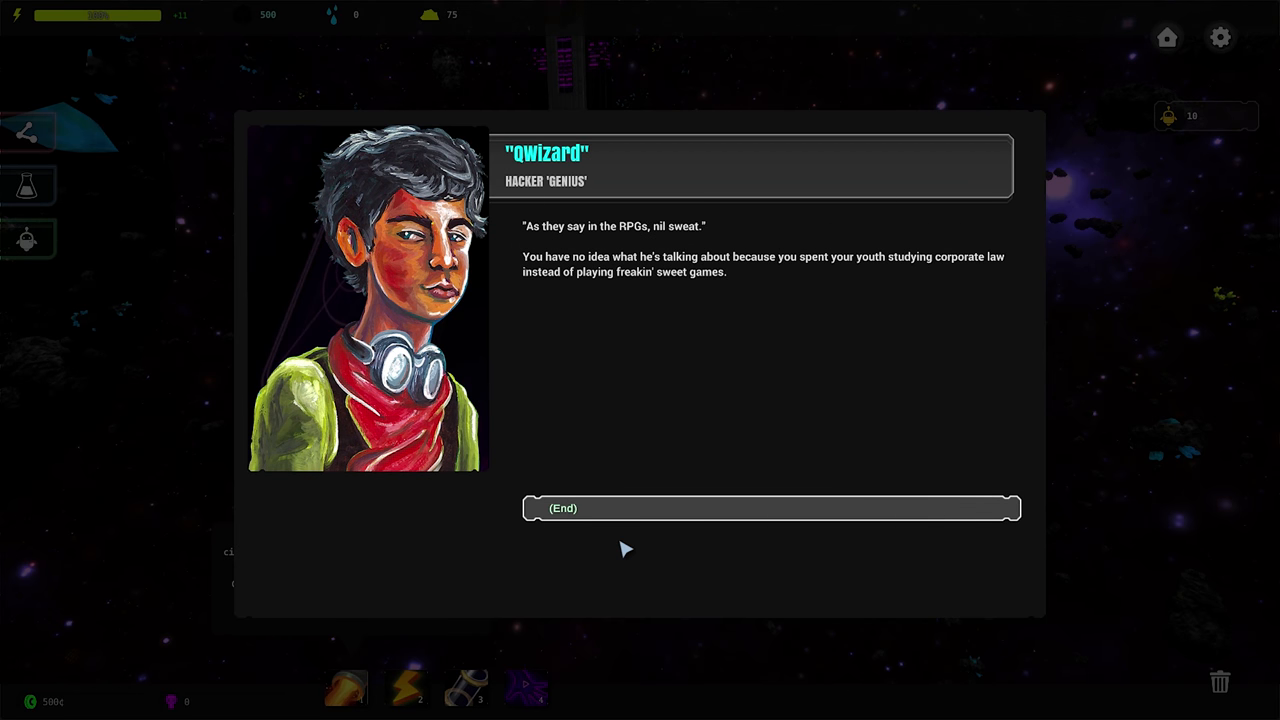
{"action": "mouse_move", "coordinate": [616, 264]}
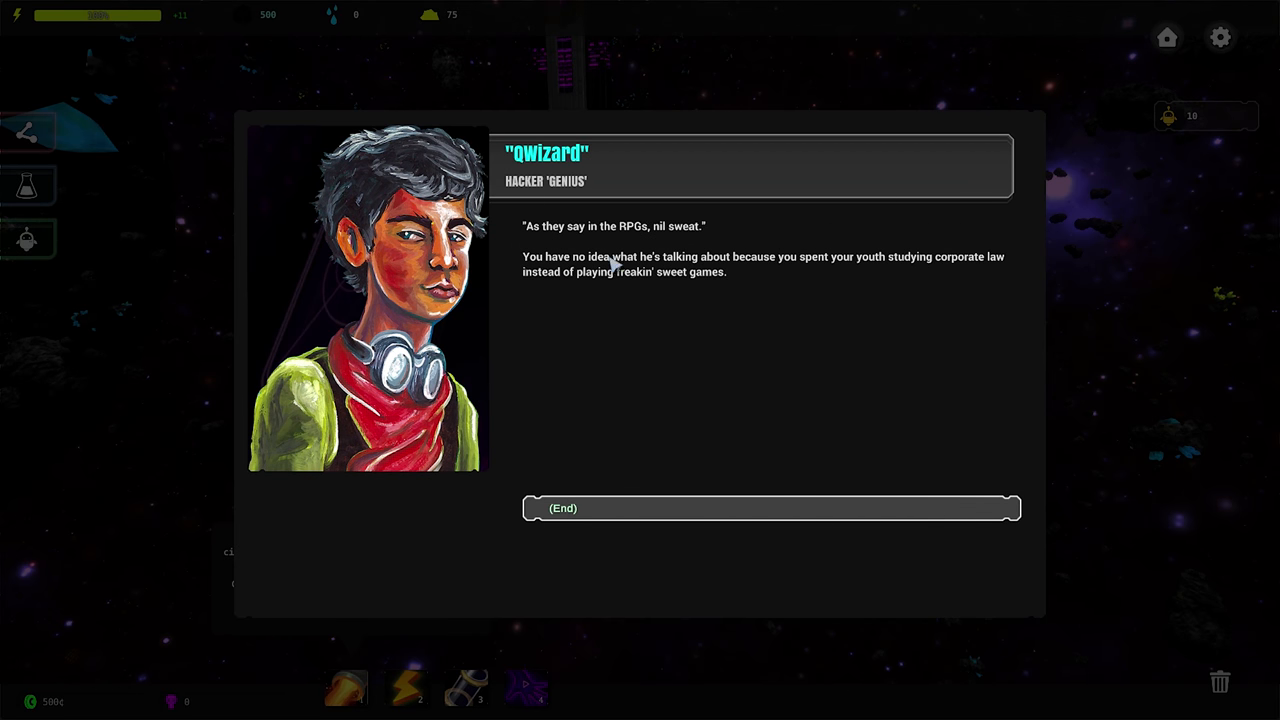
{"action": "mouse_move", "coordinate": [968, 268]}
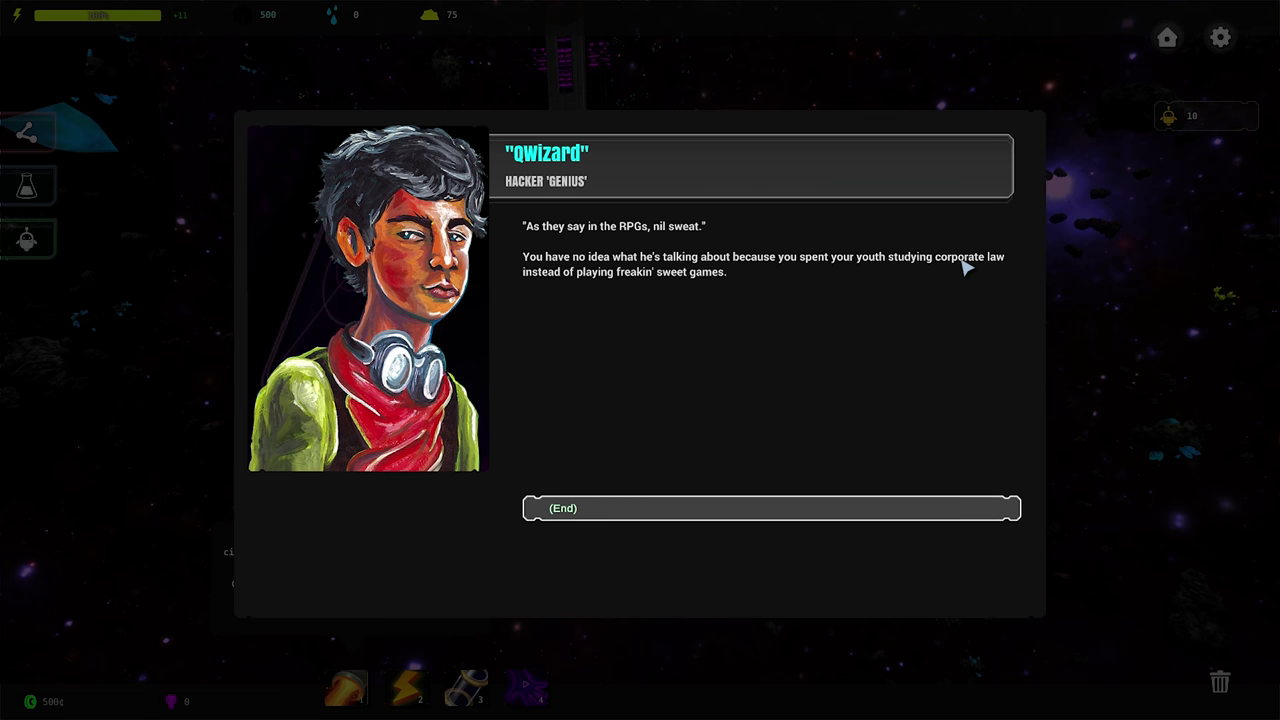
{"action": "mouse_move", "coordinate": [650, 308]}
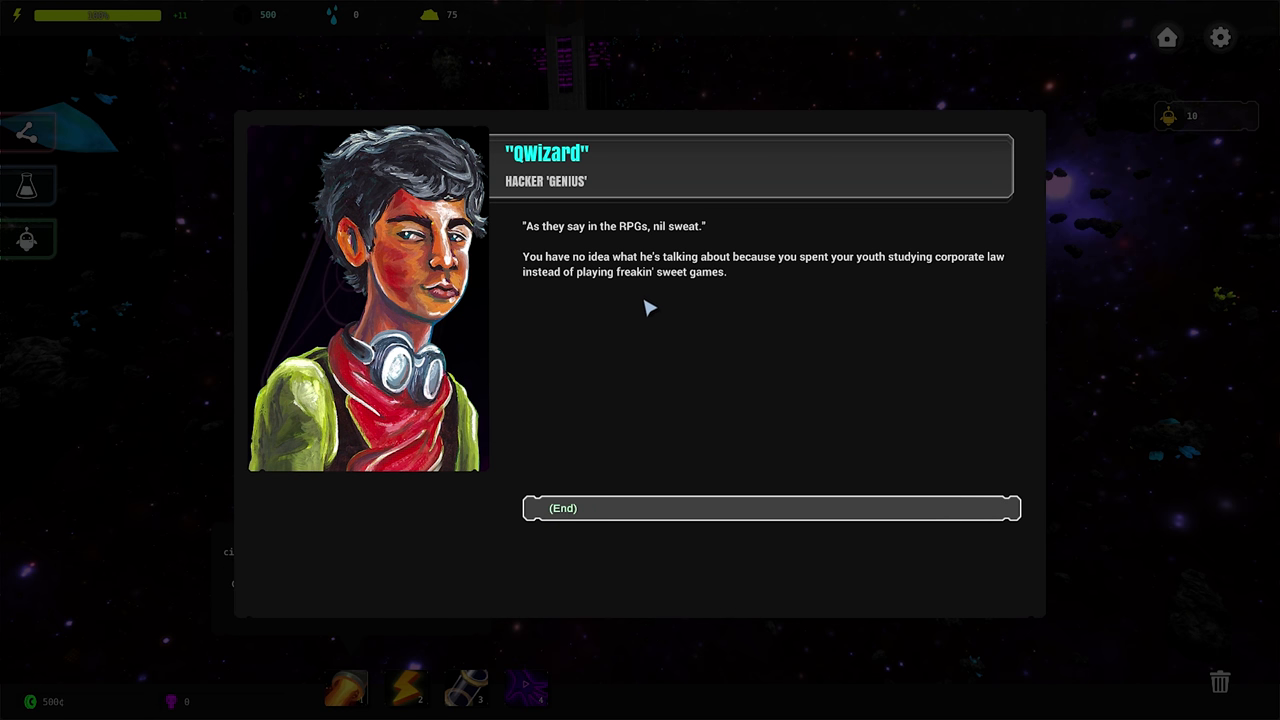
{"action": "mouse_move", "coordinate": [718, 288]}
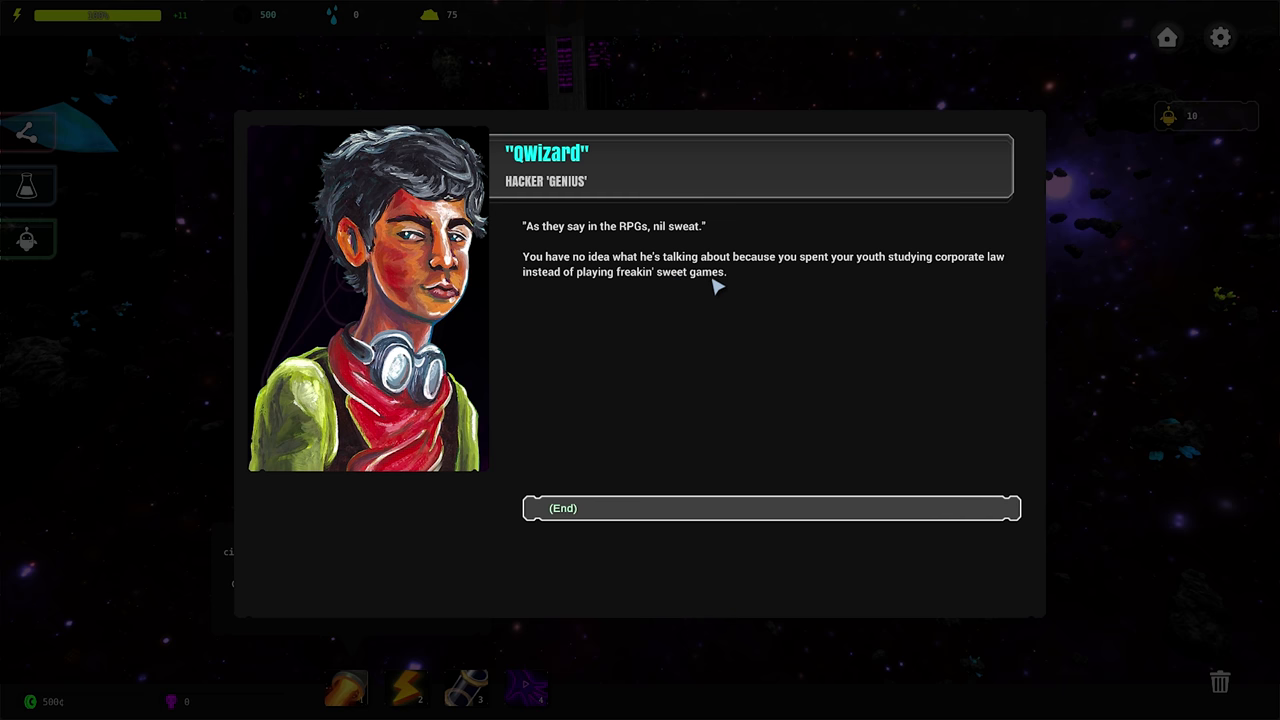
End the conversation with the hacker Qwizard
{"action": "left_click", "coordinate": [770, 508]}
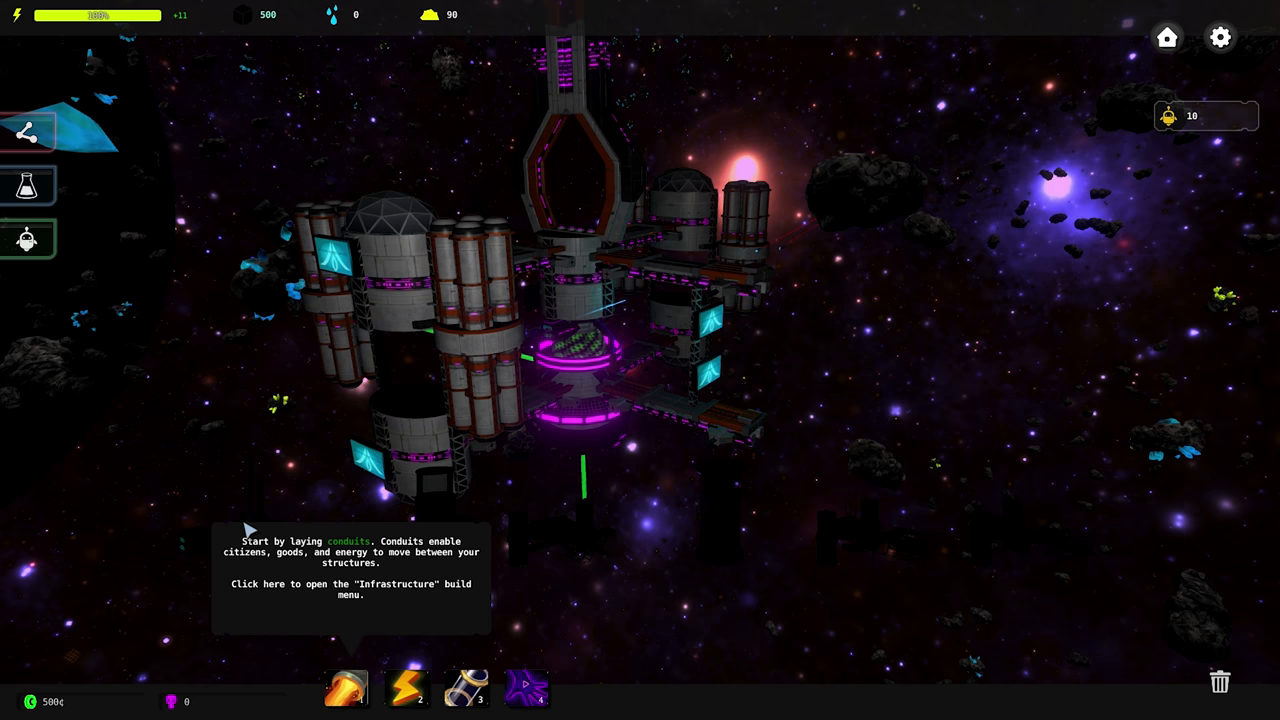
{"action": "mouse_move", "coordinate": [392, 528]}
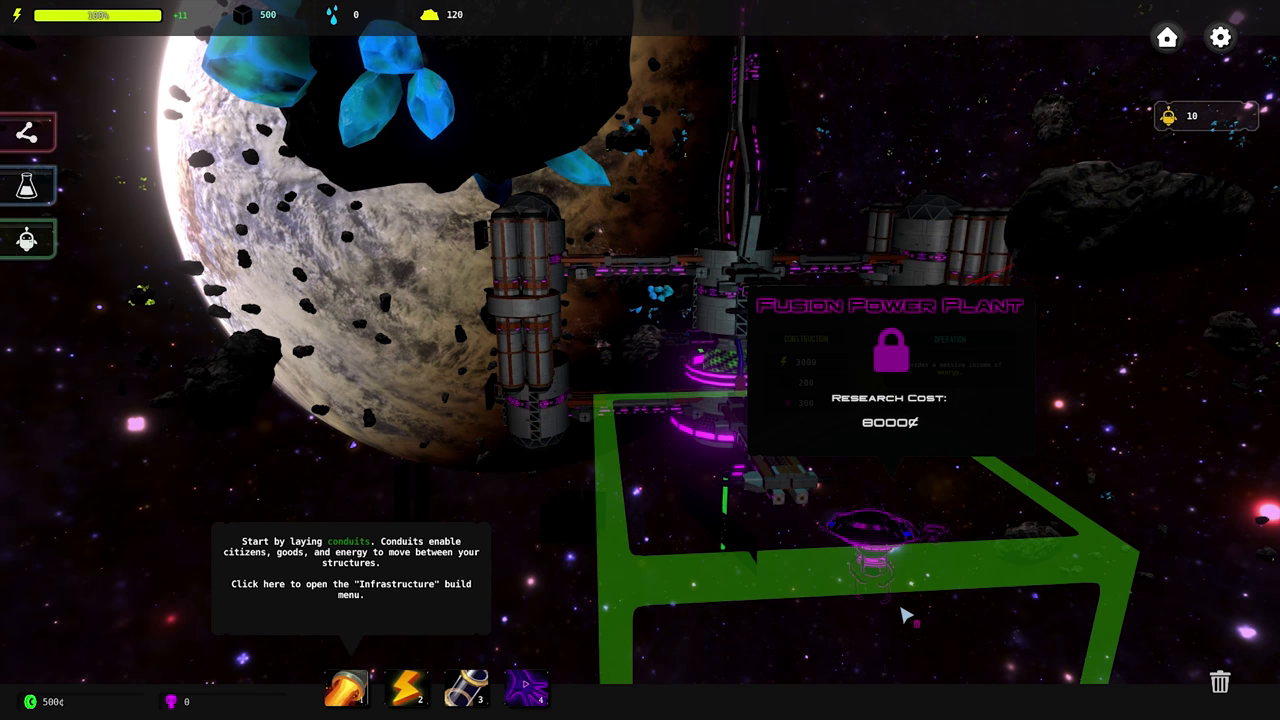
{"action": "left_click", "coordinate": [1220, 36]}
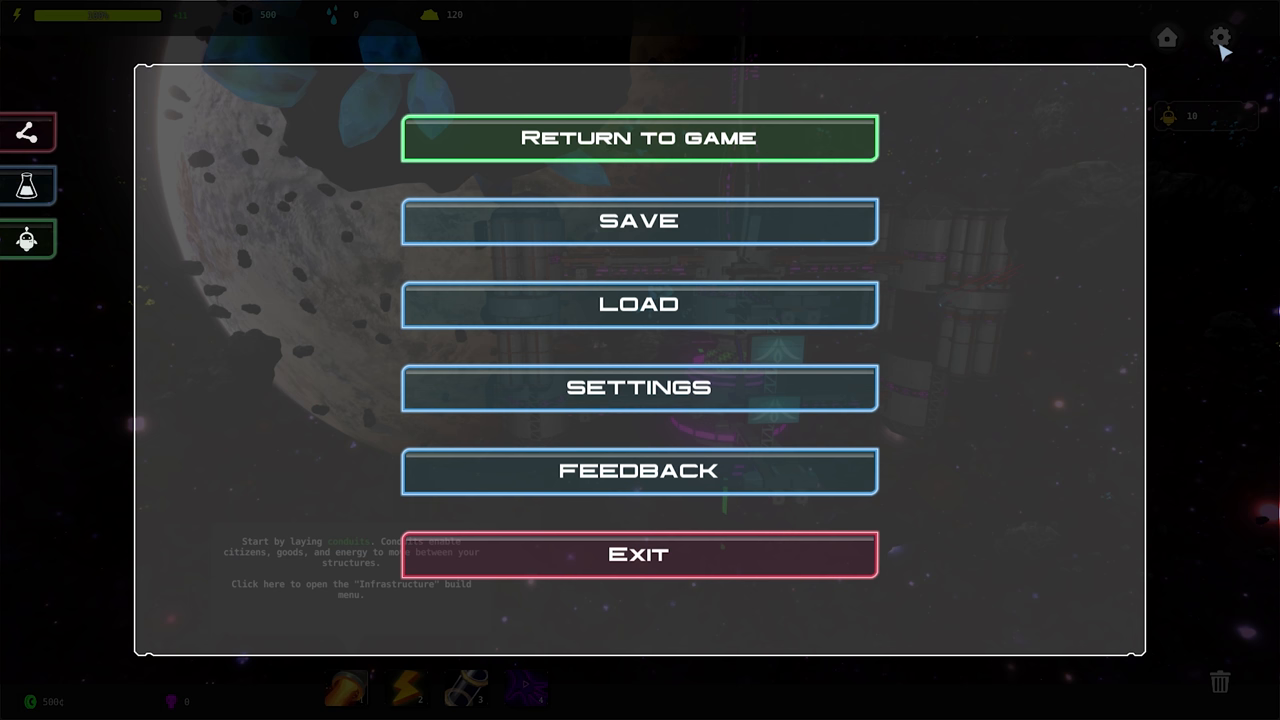
{"action": "left_click", "coordinate": [638, 388]}
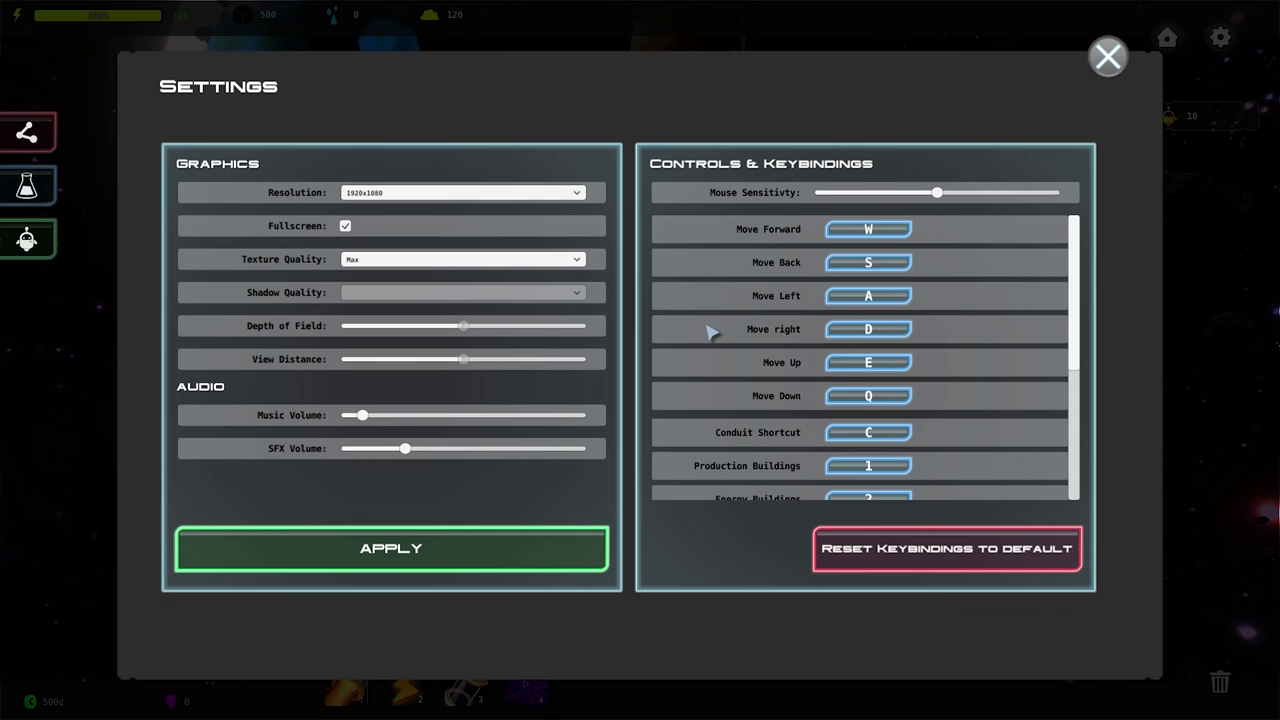
{"action": "mouse_move", "coordinate": [800, 144]}
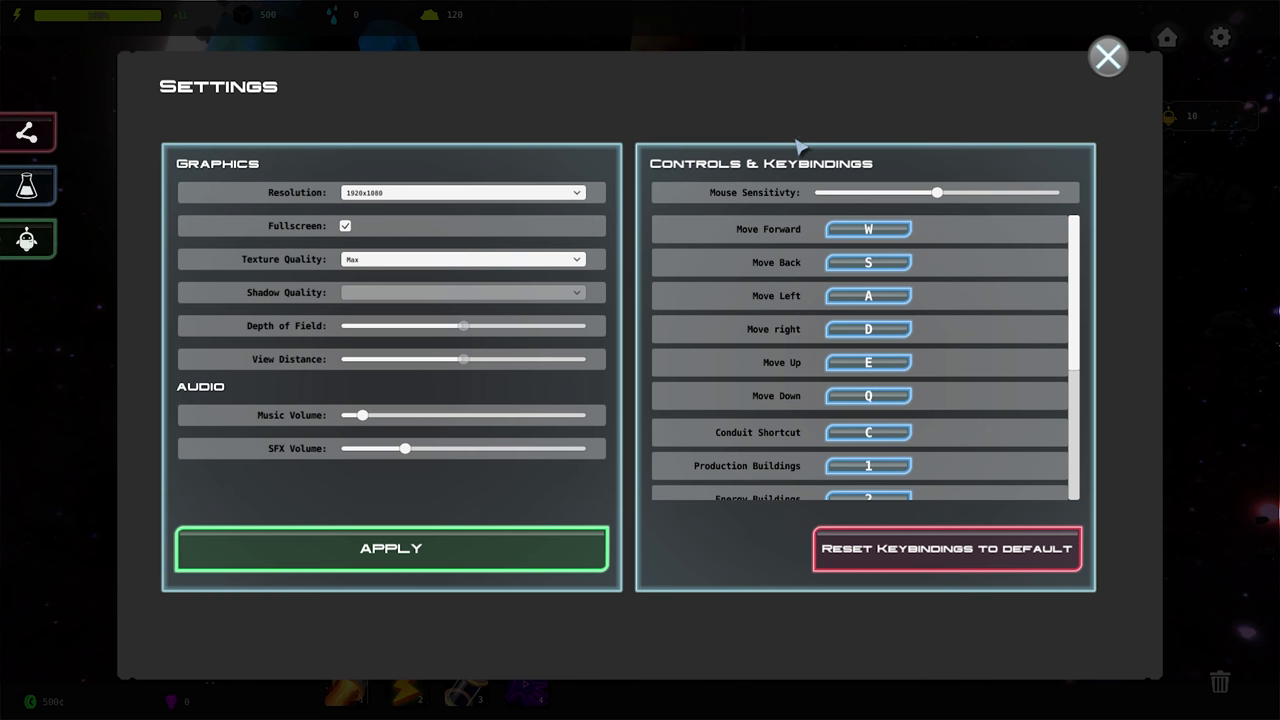
{"action": "mouse_move", "coordinate": [1004, 442]}
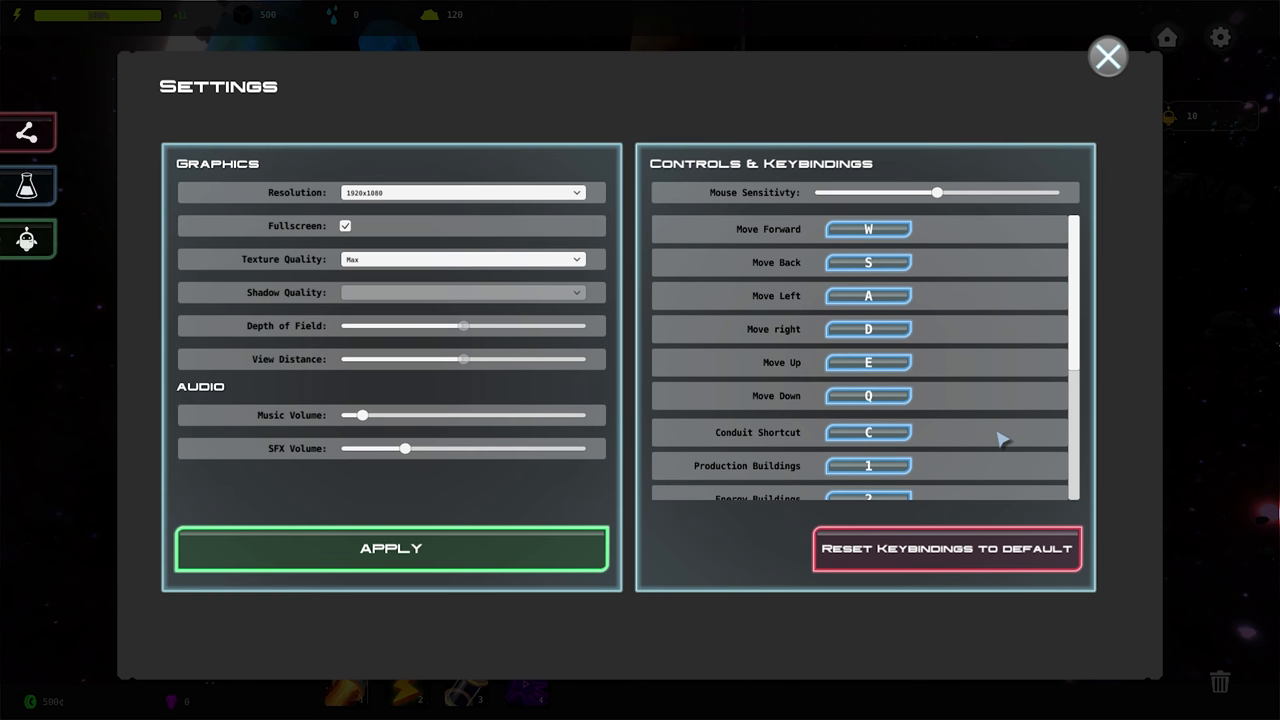
{"action": "scroll", "scroll_direction": "down", "scroll_amount": 3}
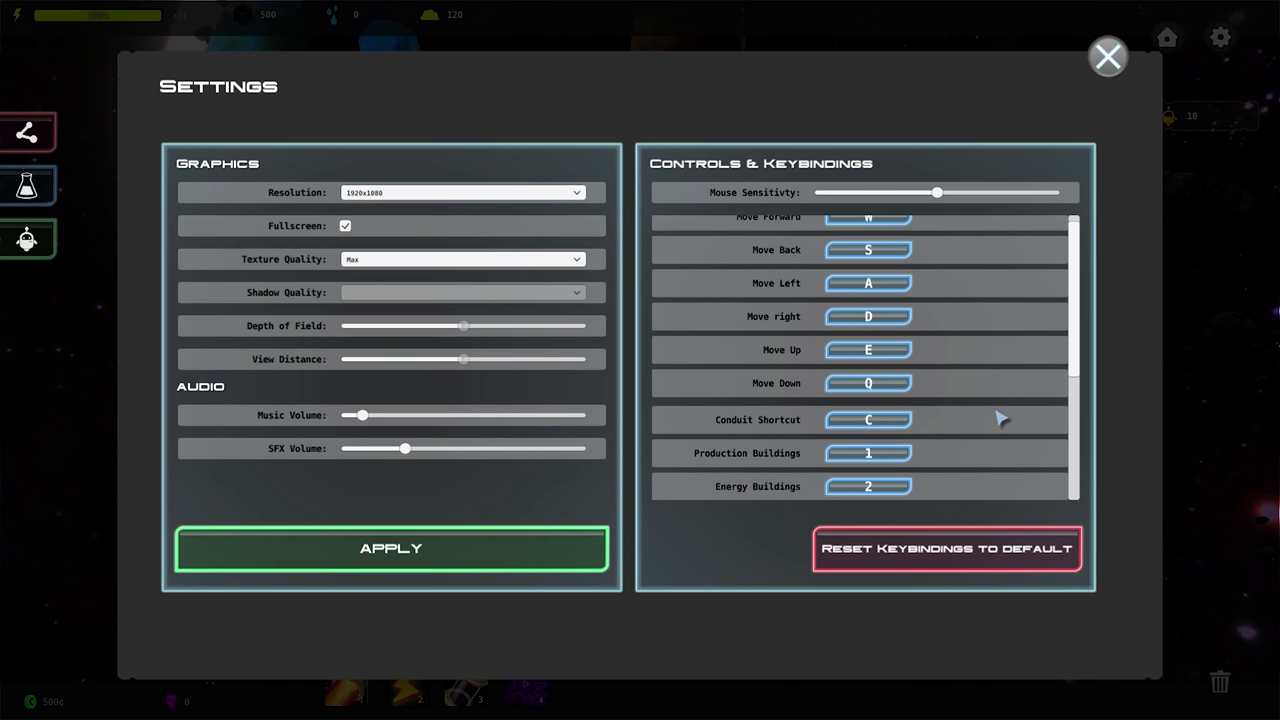
{"action": "scroll", "scroll_direction": "down", "scroll_amount": 3}
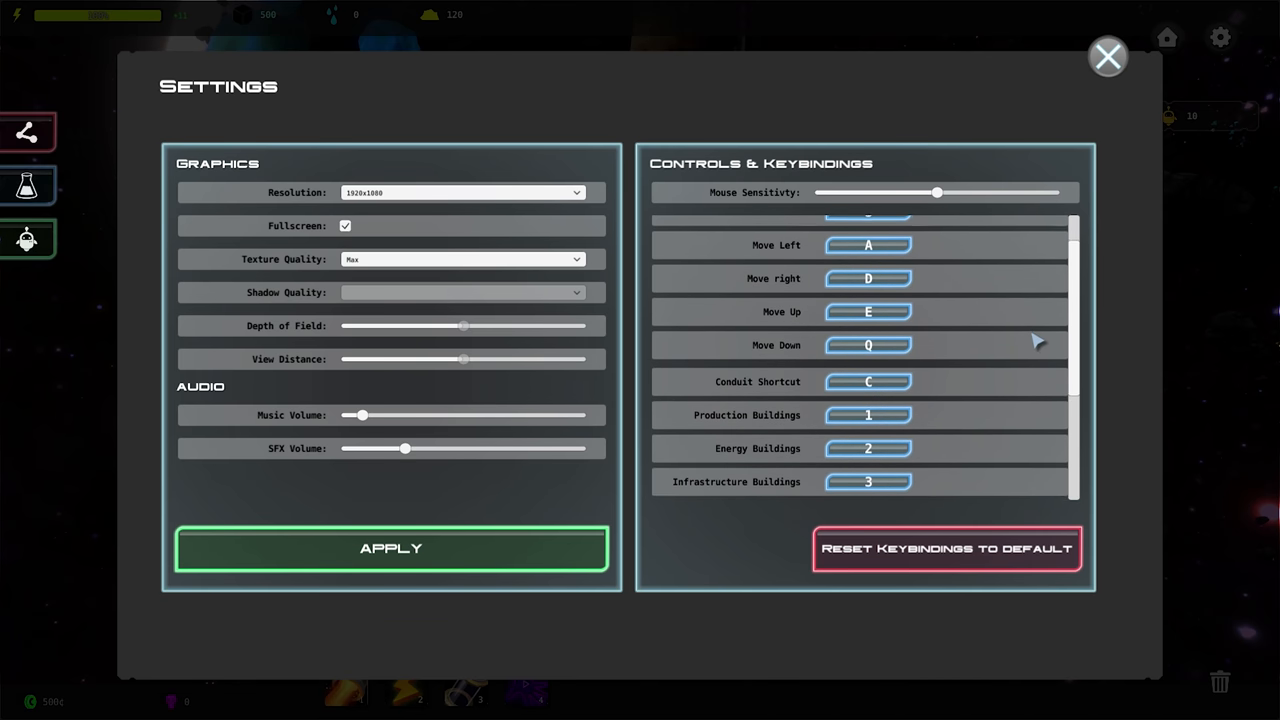
{"action": "scroll", "scroll_direction": "down", "scroll_amount": 3}
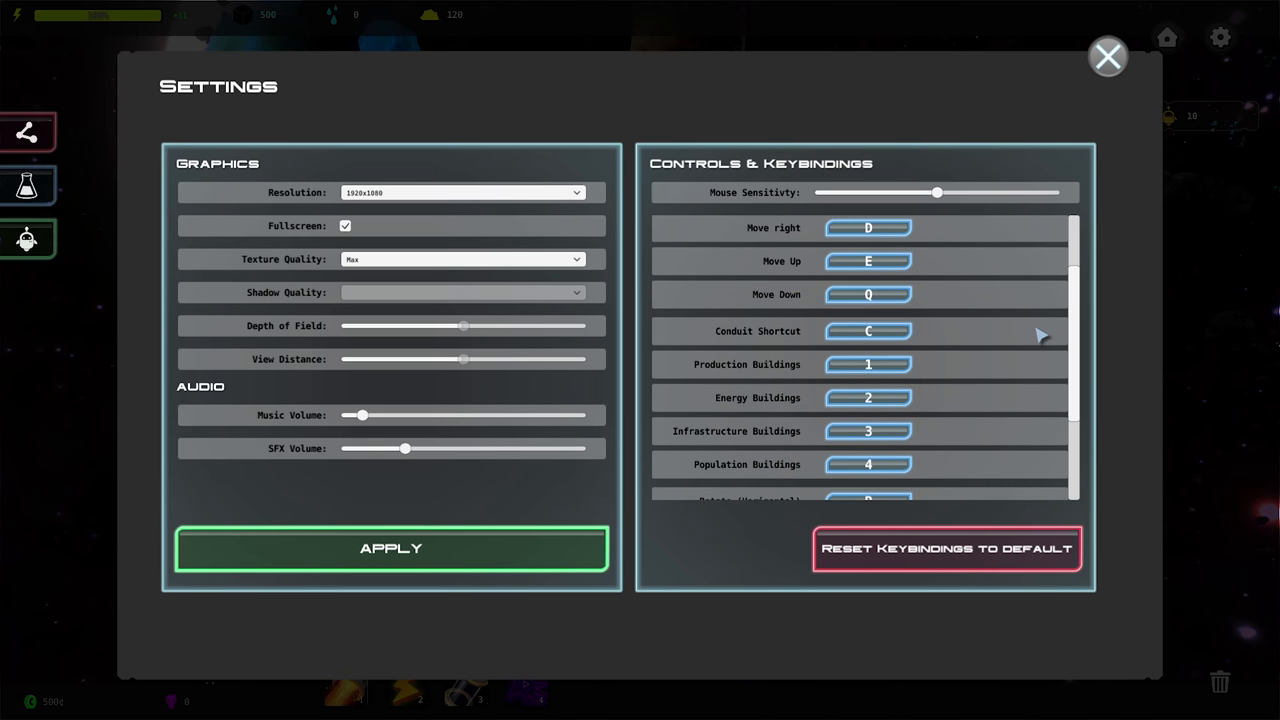
{"action": "scroll", "scroll_direction": "down", "scroll_amount": 3}
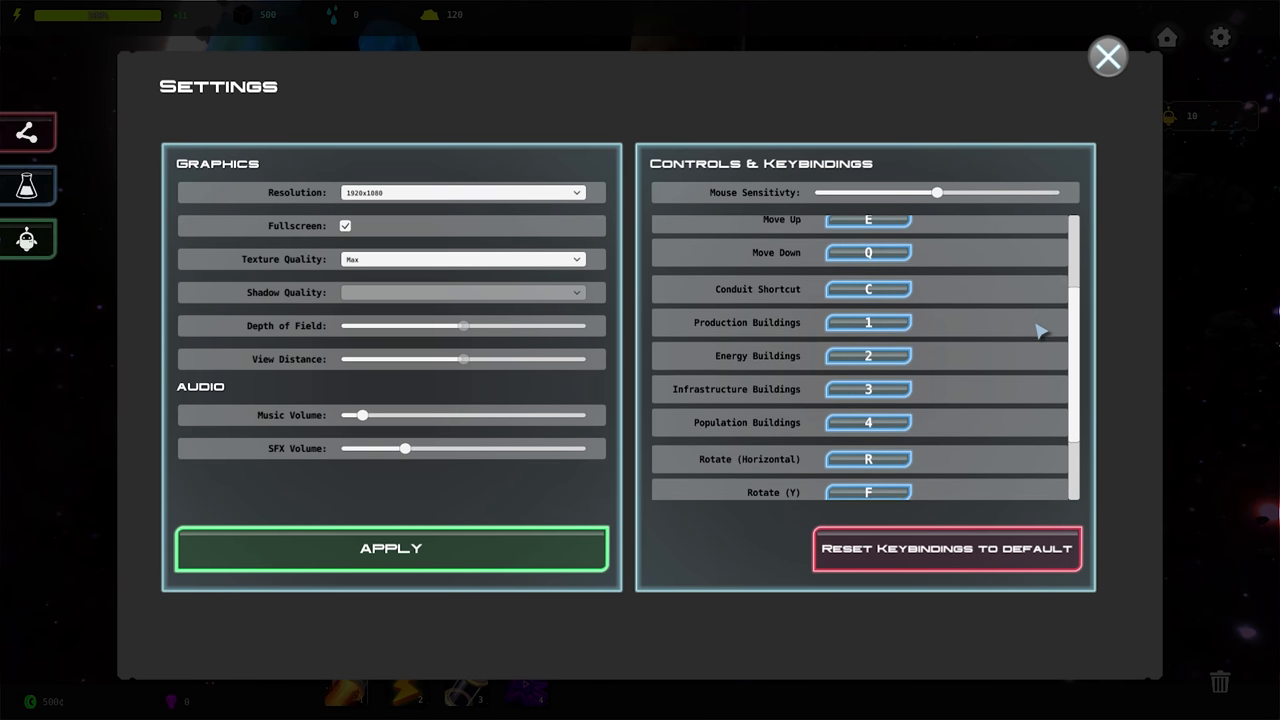
{"action": "scroll", "scroll_direction": "down", "scroll_amount": 3}
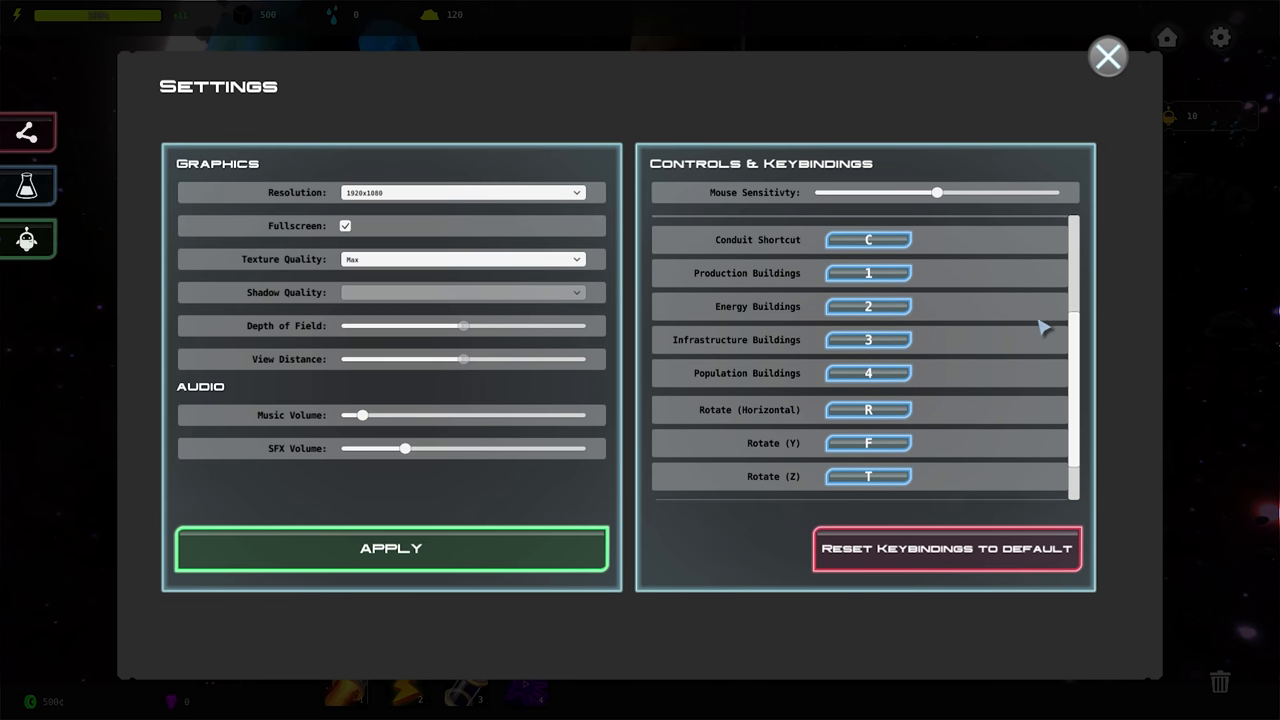
{"action": "scroll", "scroll_direction": "down", "scroll_amount": 3}
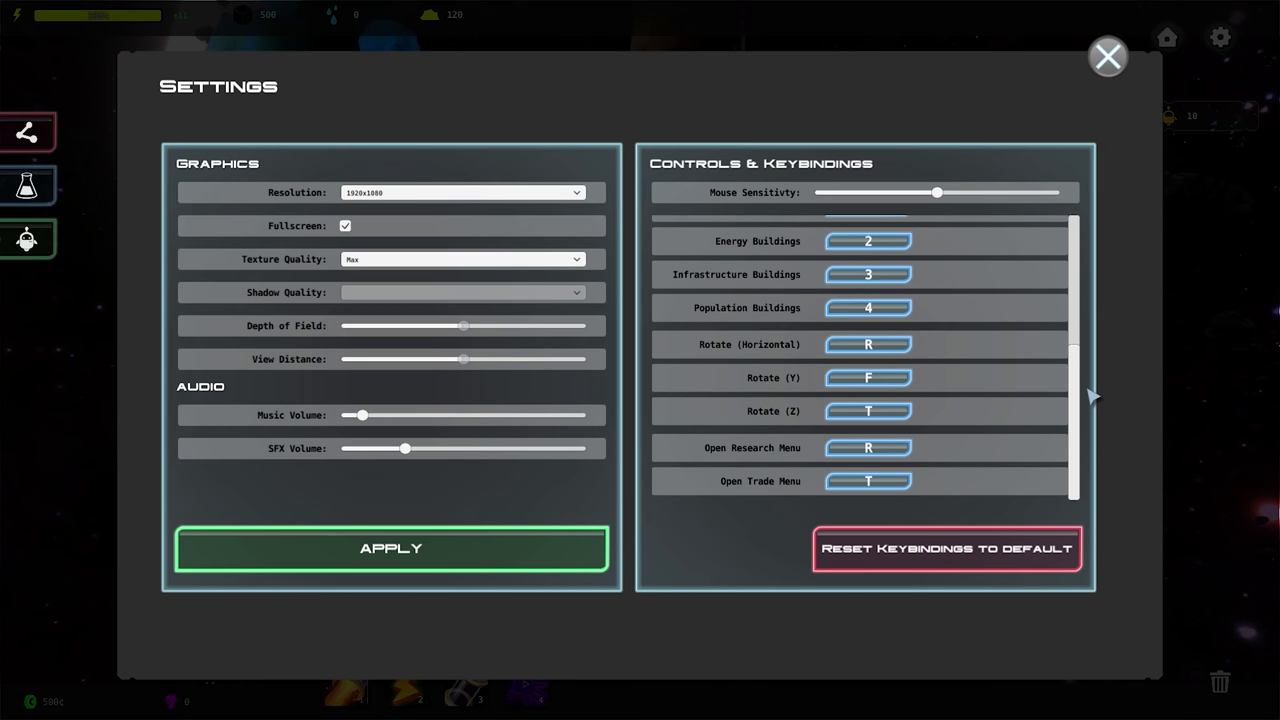
{"action": "scroll", "scroll_direction": "up", "scroll_amount": 3}
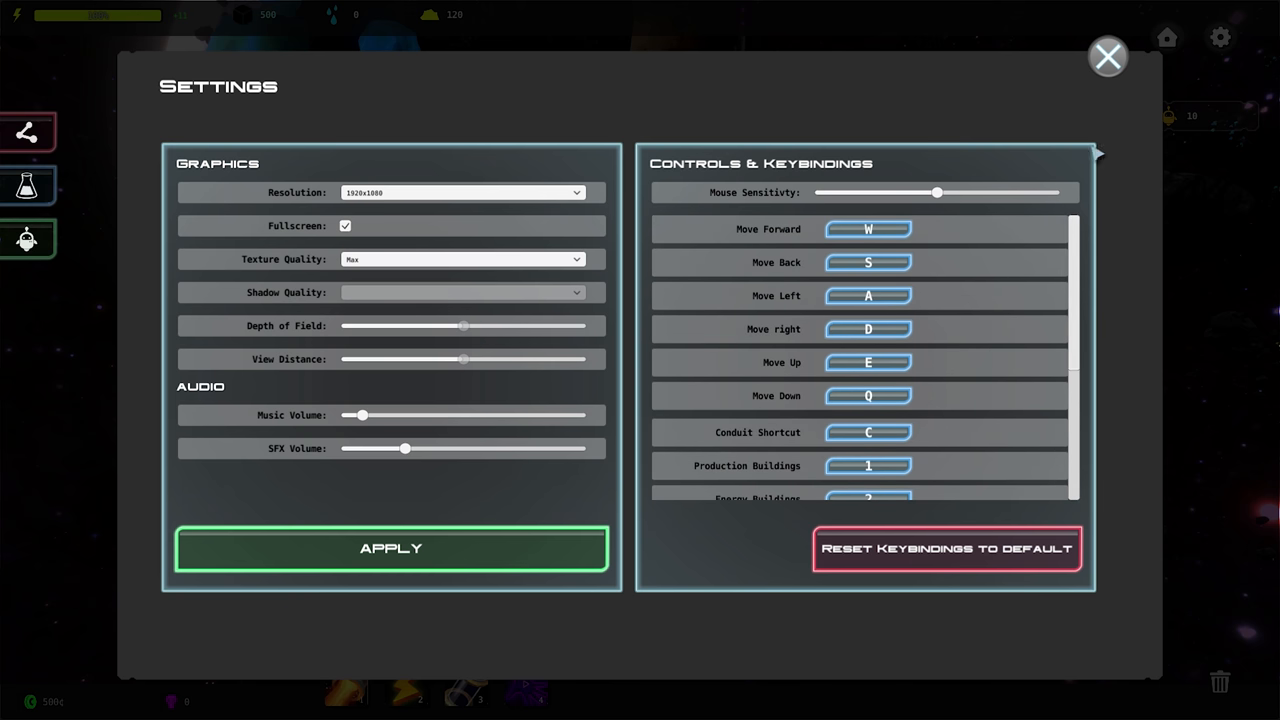
{"action": "left_click", "coordinate": [1108, 56]}
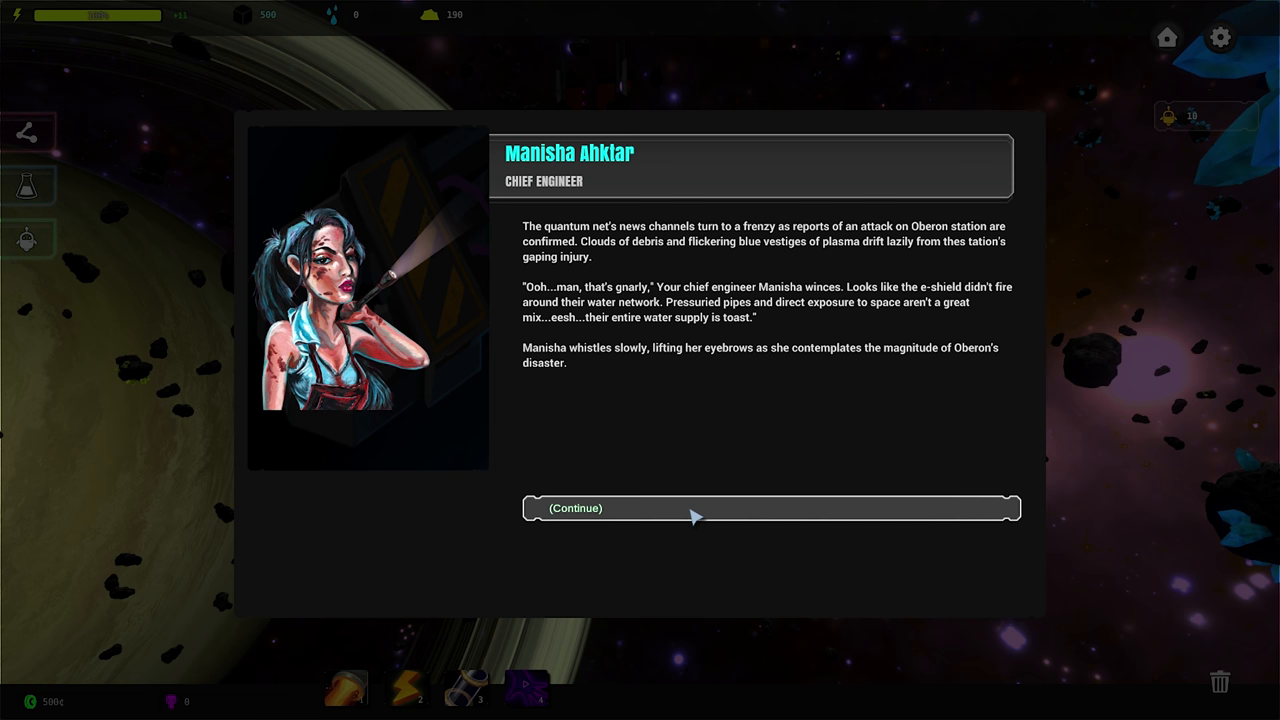
{"action": "mouse_move", "coordinate": [718, 452]}
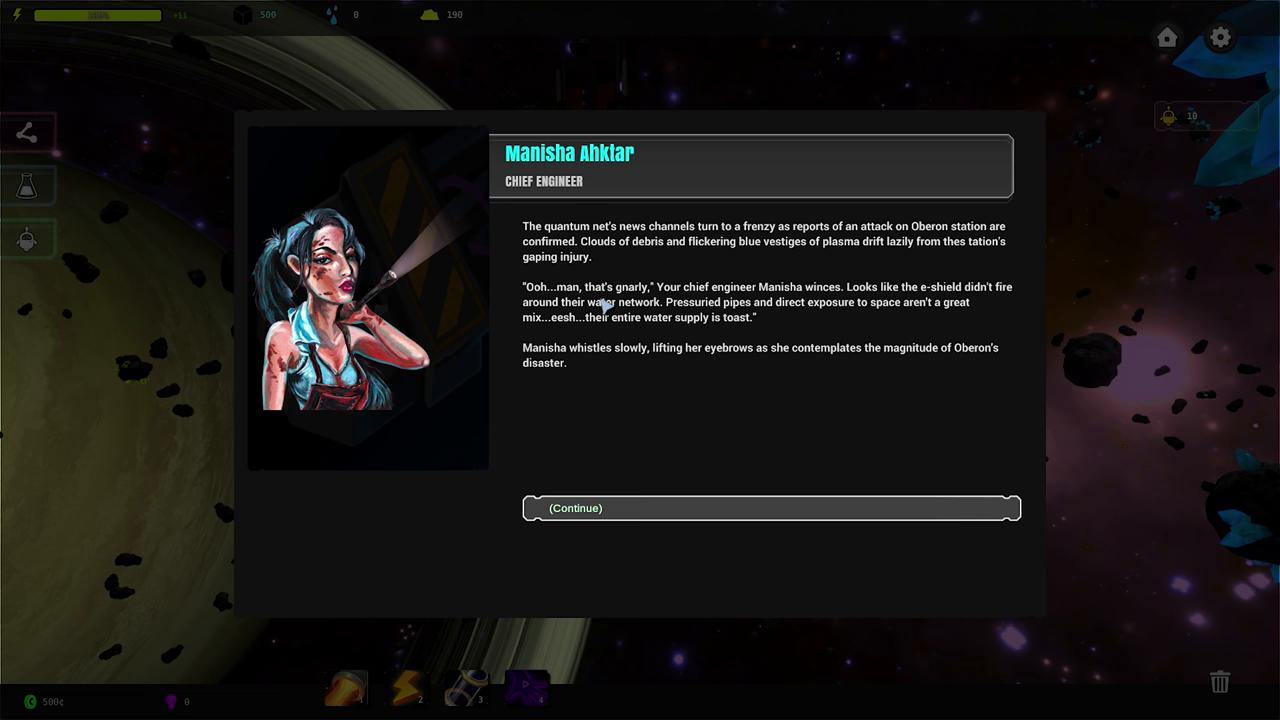
{"action": "mouse_move", "coordinate": [696, 328]}
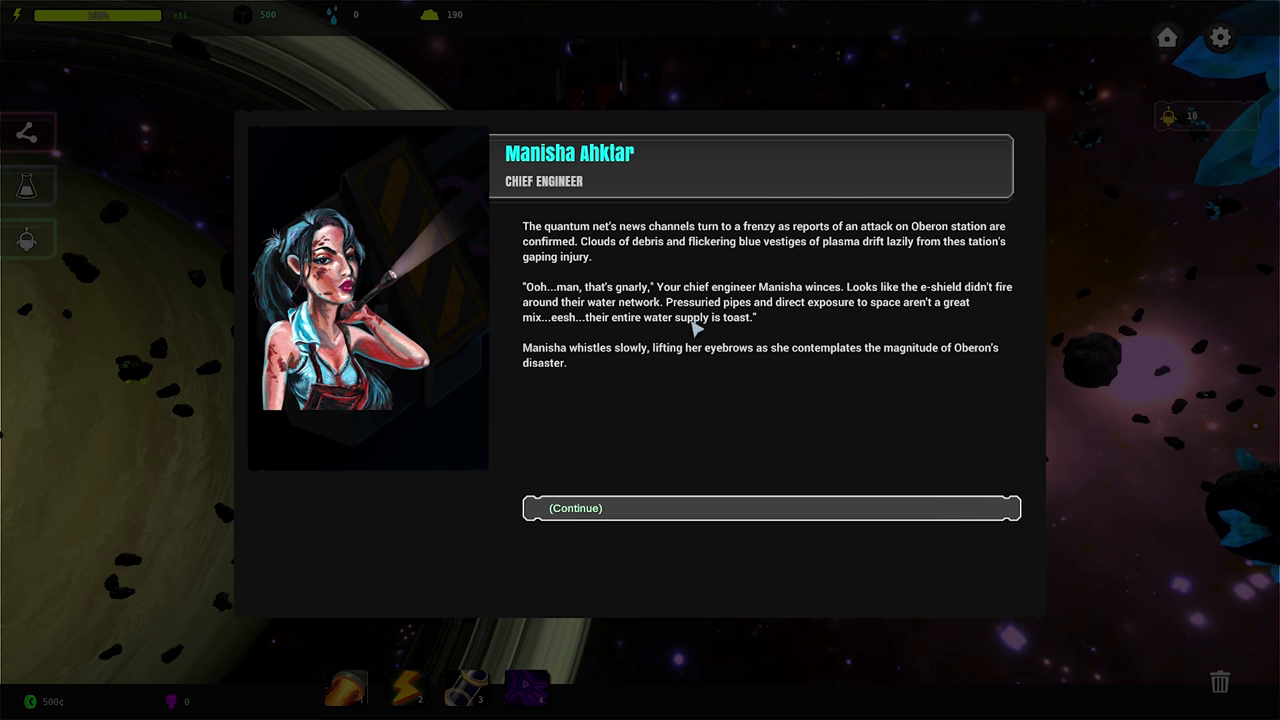
{"action": "mouse_move", "coordinate": [764, 336]}
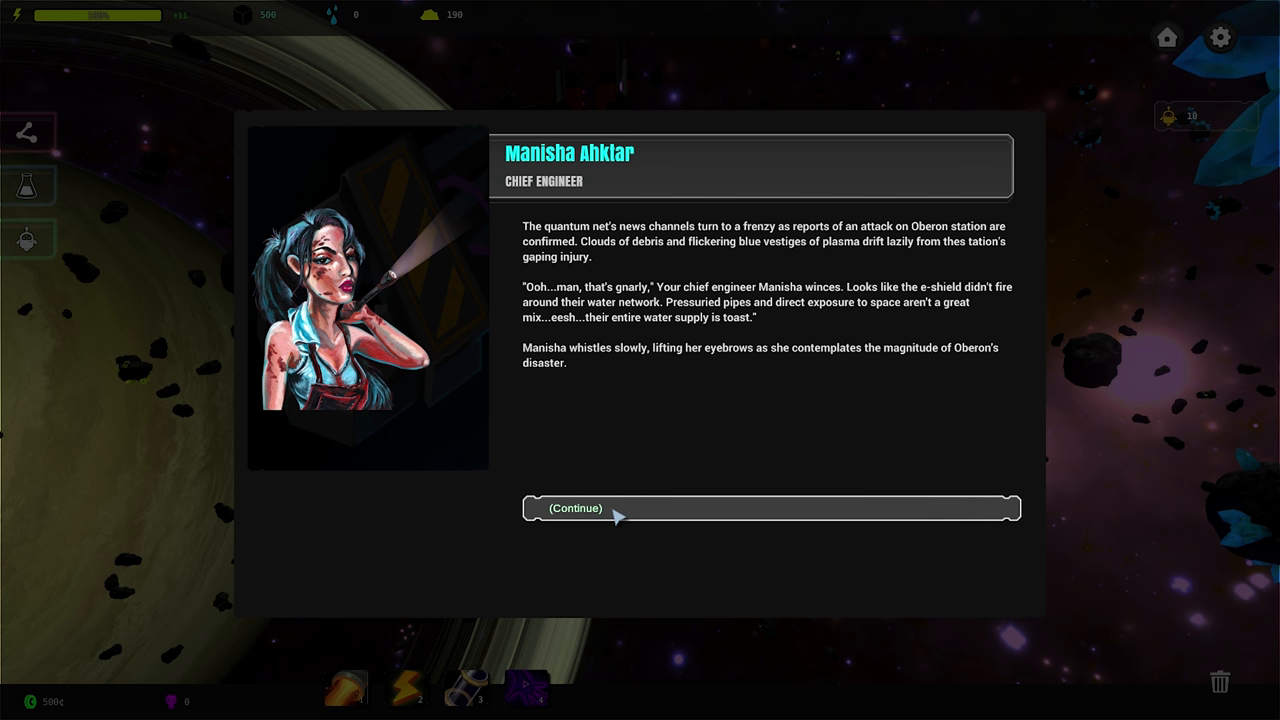
Continue past the chief engineer's and finance officer's remarks and finish the Oberon briefing
{"action": "left_click", "coordinate": [770, 508]}
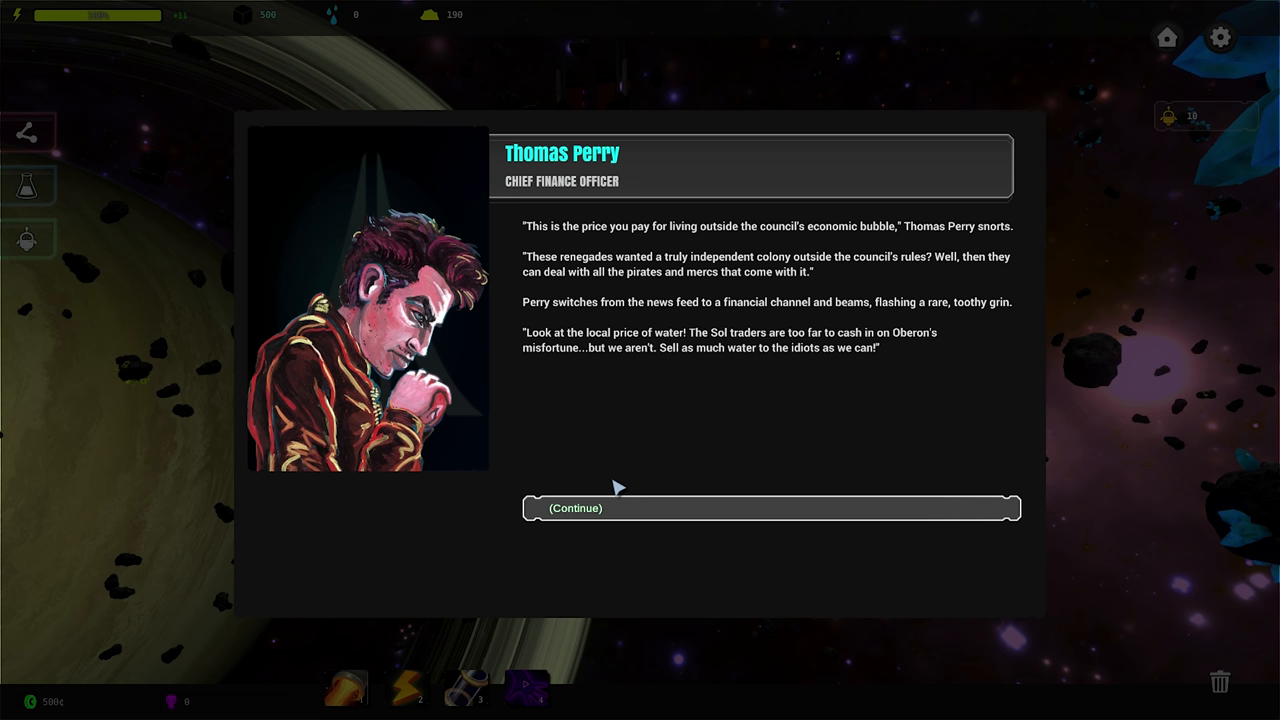
{"action": "left_click", "coordinate": [770, 508]}
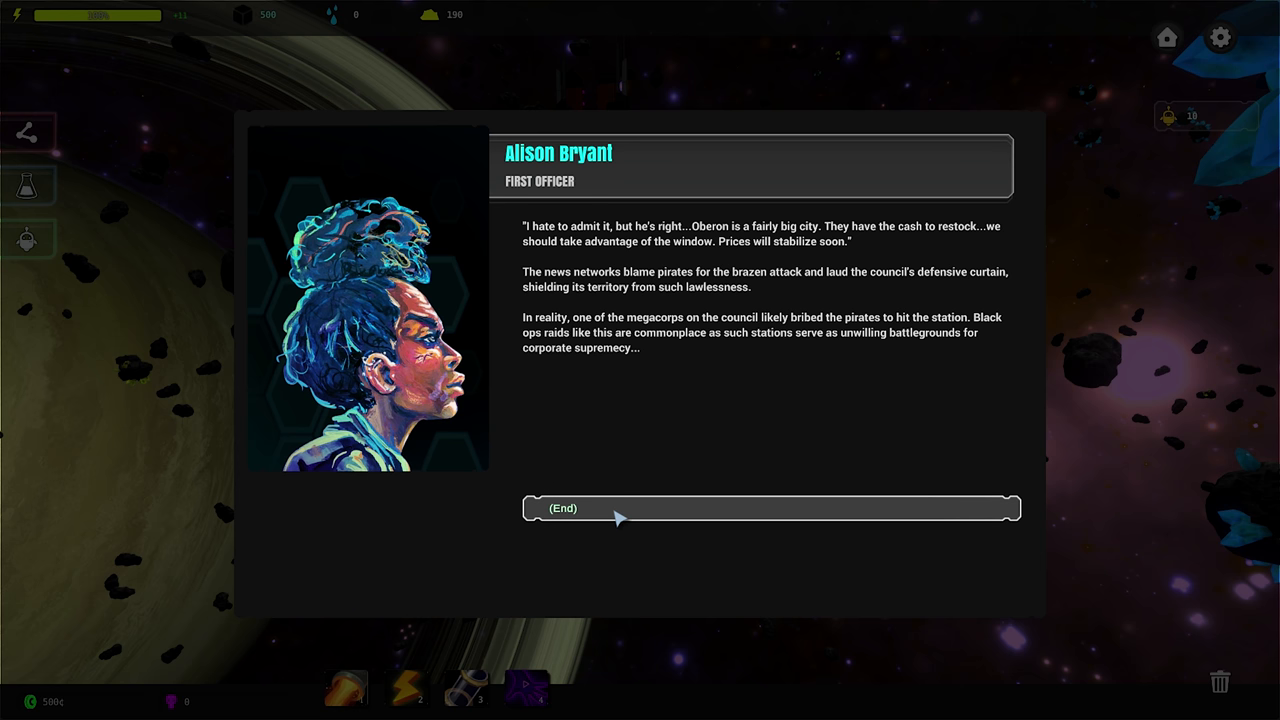
{"action": "left_click", "coordinate": [770, 508]}
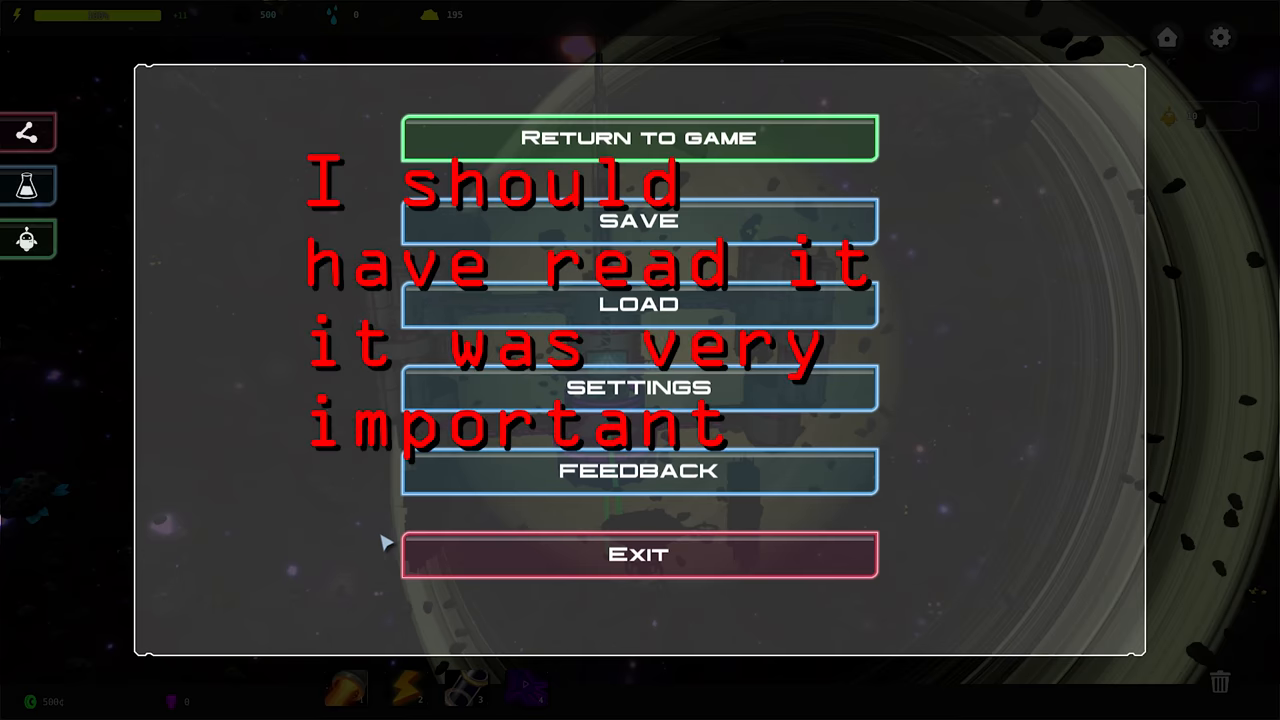
Resume the game, then close the water trade details panel
{"action": "left_click", "coordinate": [640, 138]}
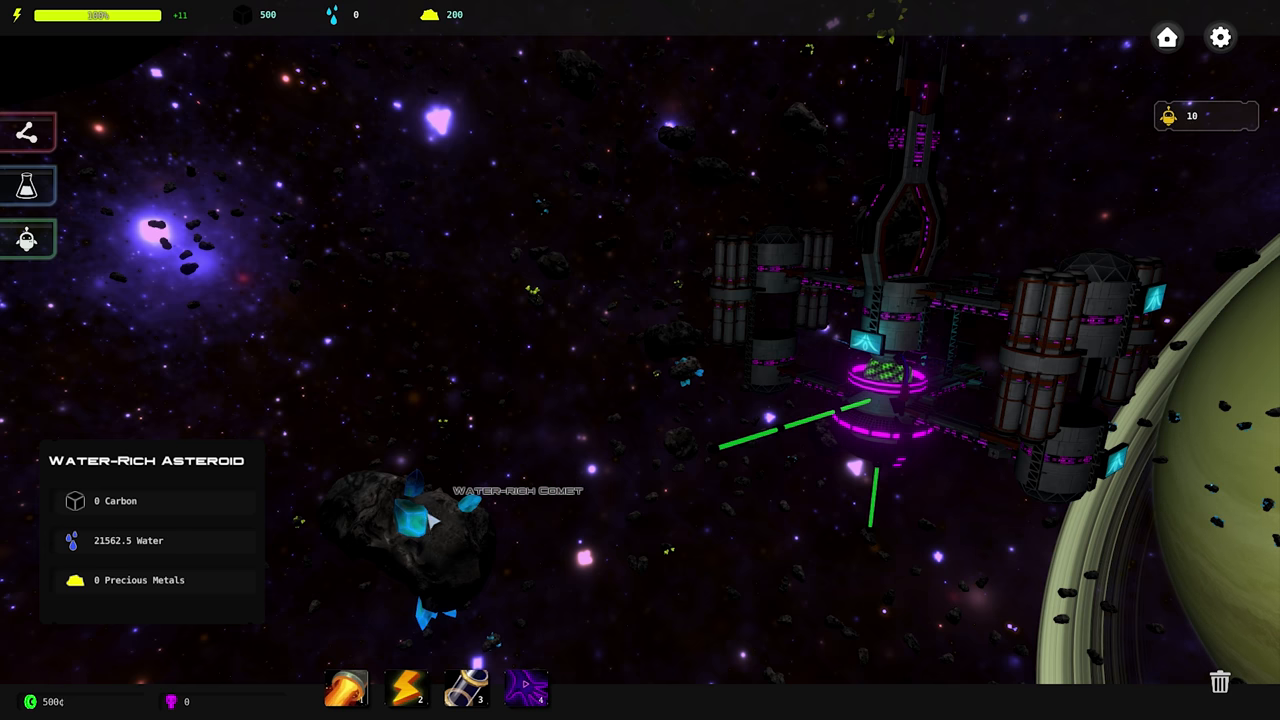
{"action": "mouse_move", "coordinate": [192, 90]}
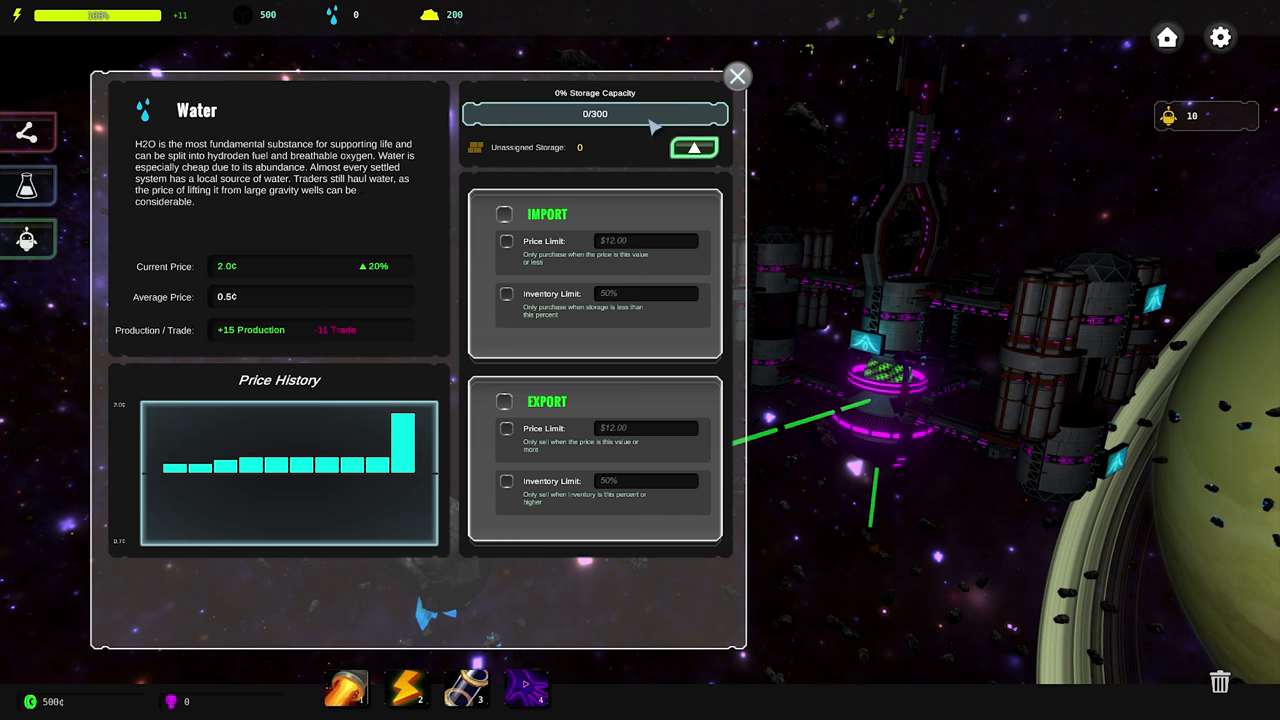
{"action": "left_click", "coordinate": [736, 76]}
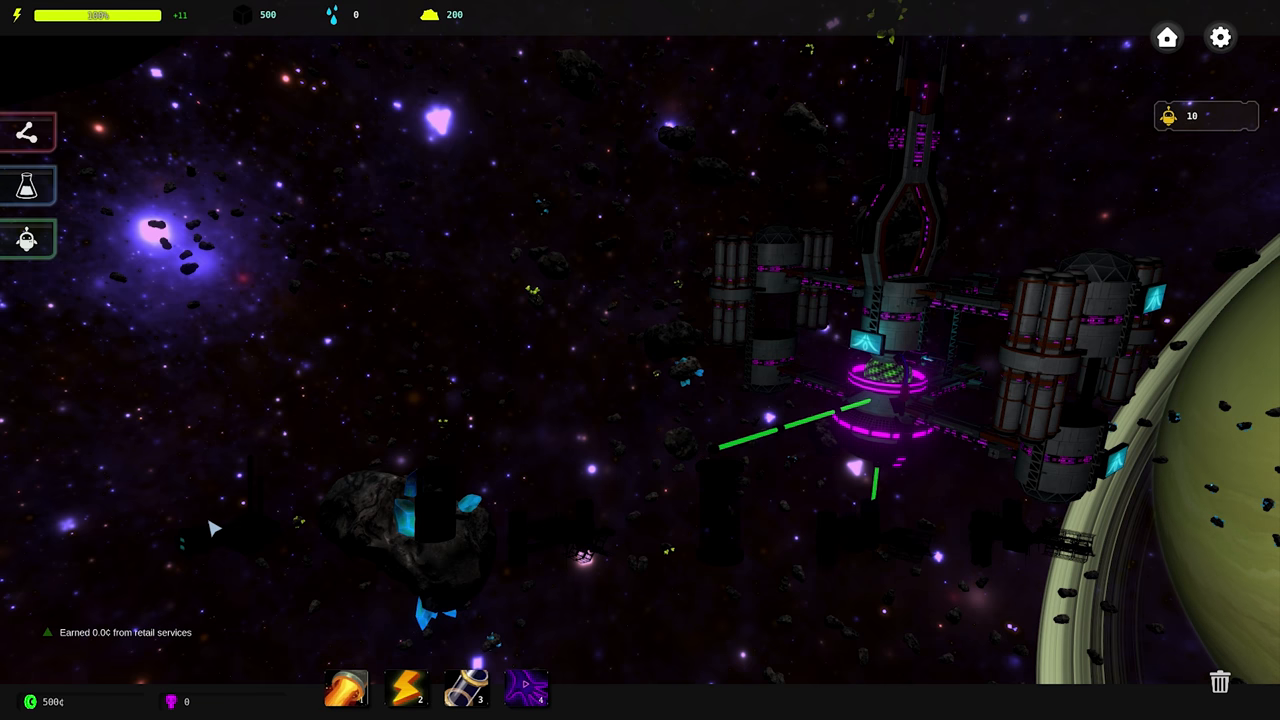
{"action": "mouse_move", "coordinate": [238, 436]}
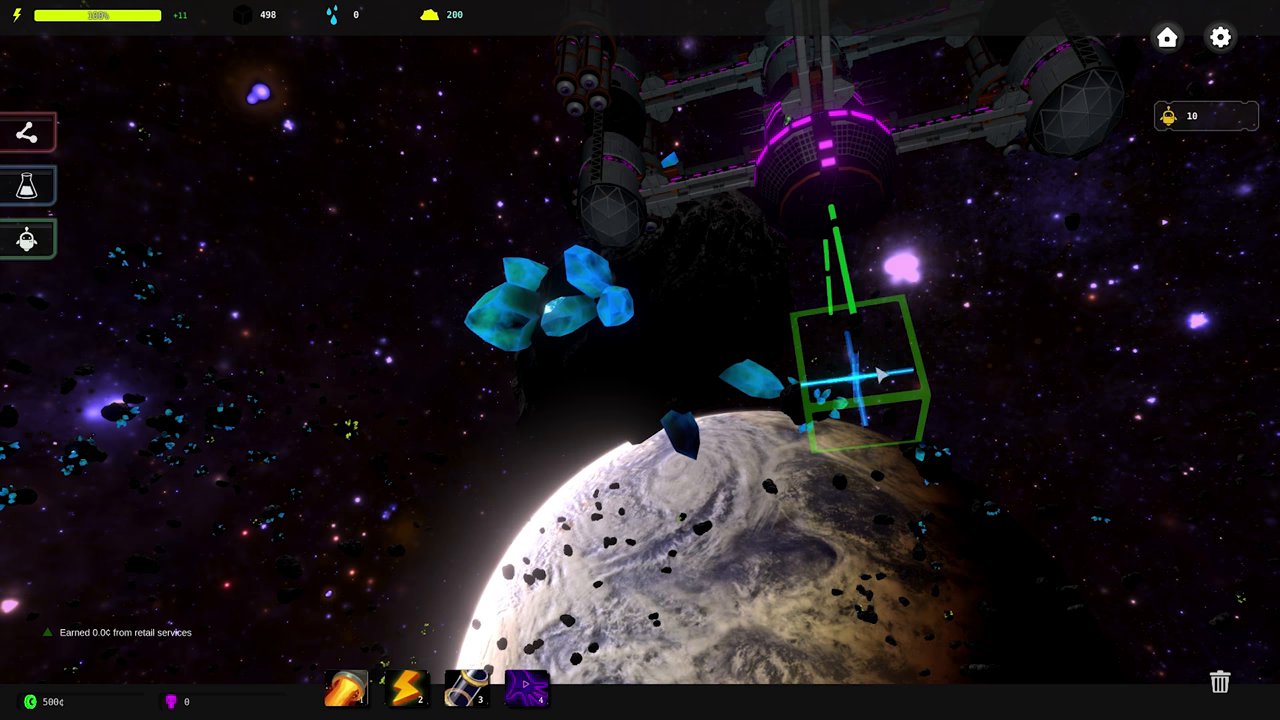
Place the building preview beside the station
{"action": "left_click", "coordinate": [860, 380]}
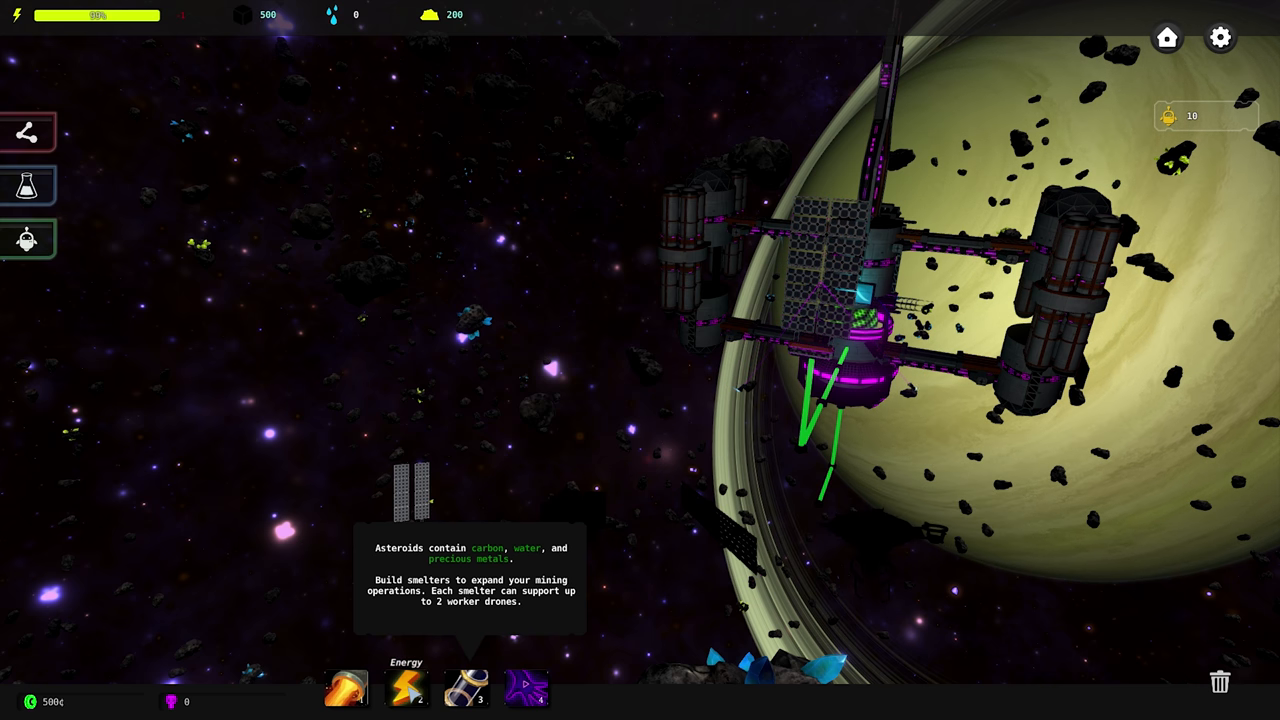
Choose a building from the build bar and dismiss the tutorial message
{"action": "left_click", "coordinate": [240, 520]}
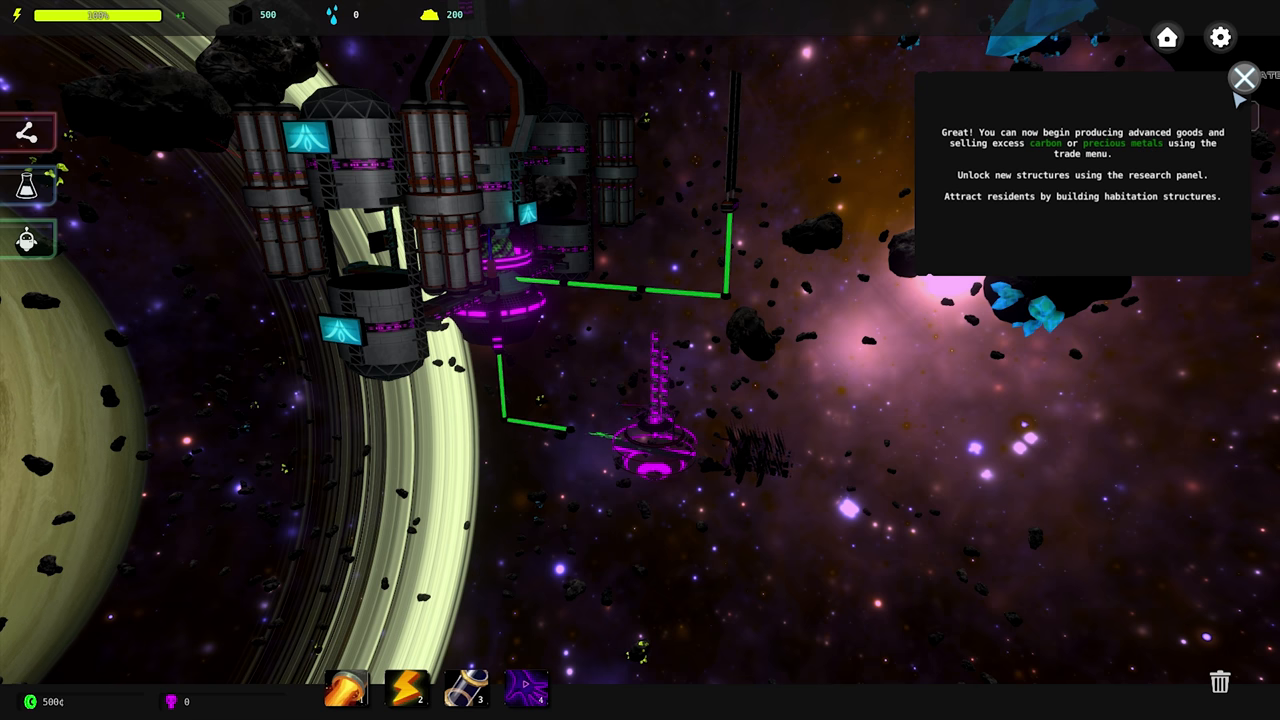
{"action": "left_click", "coordinate": [1244, 78]}
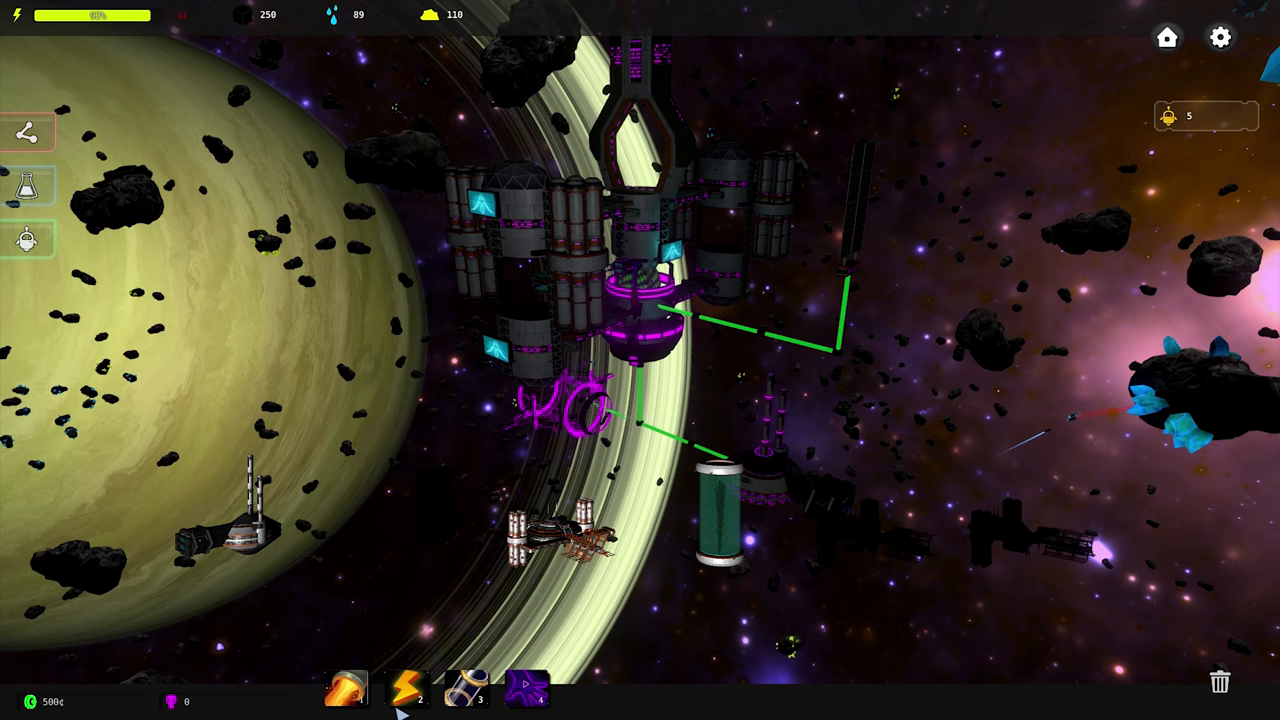
{"action": "left_click", "coordinate": [570, 520]}
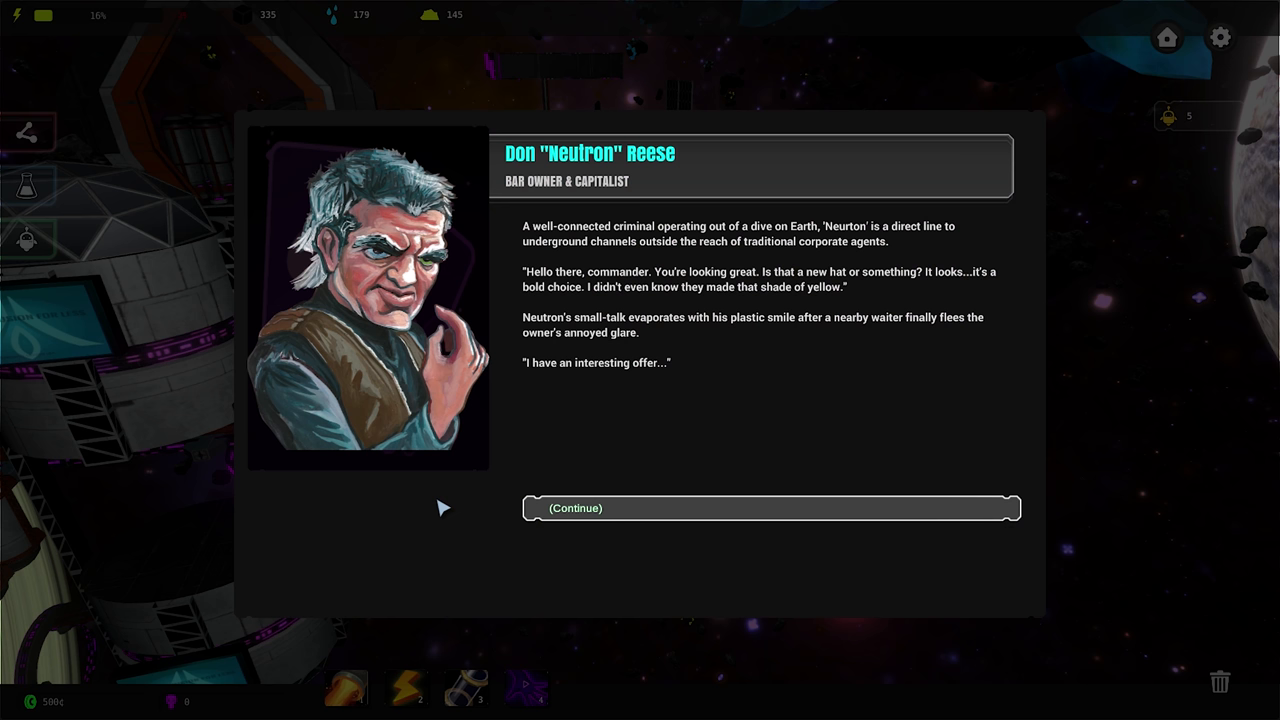
{"action": "mouse_move", "coordinate": [596, 472]}
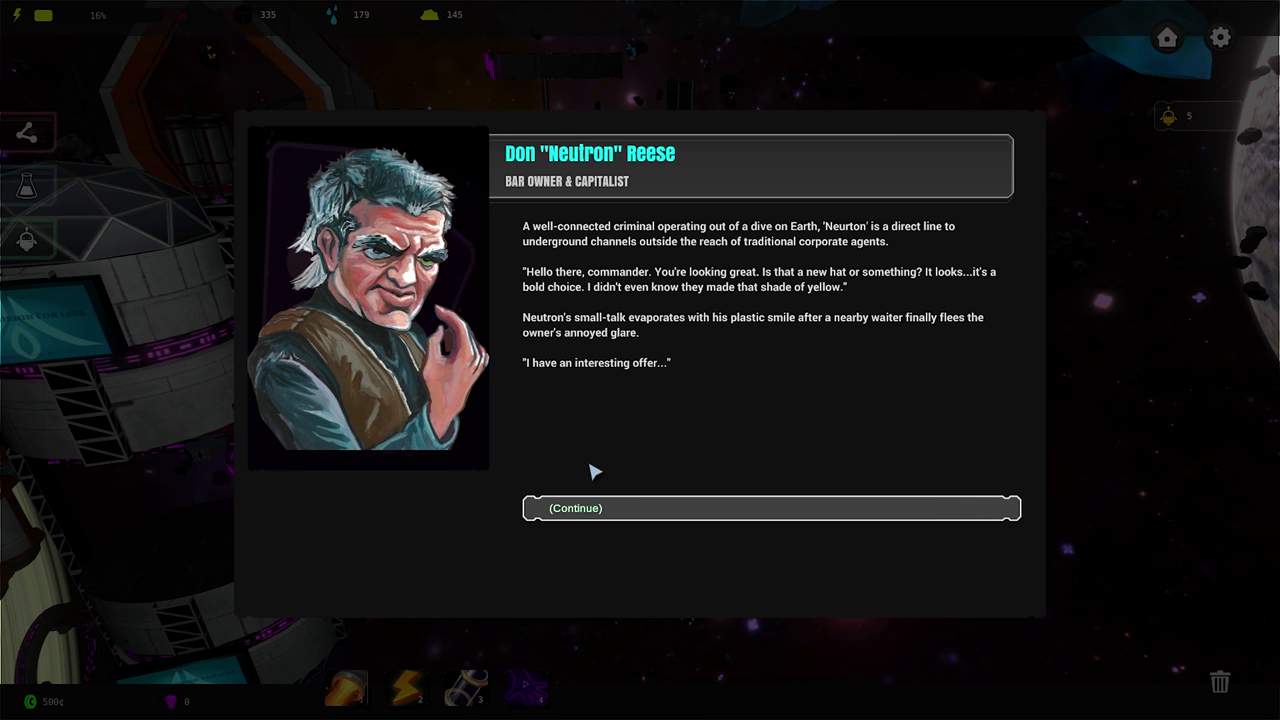
{"action": "mouse_move", "coordinate": [596, 456]}
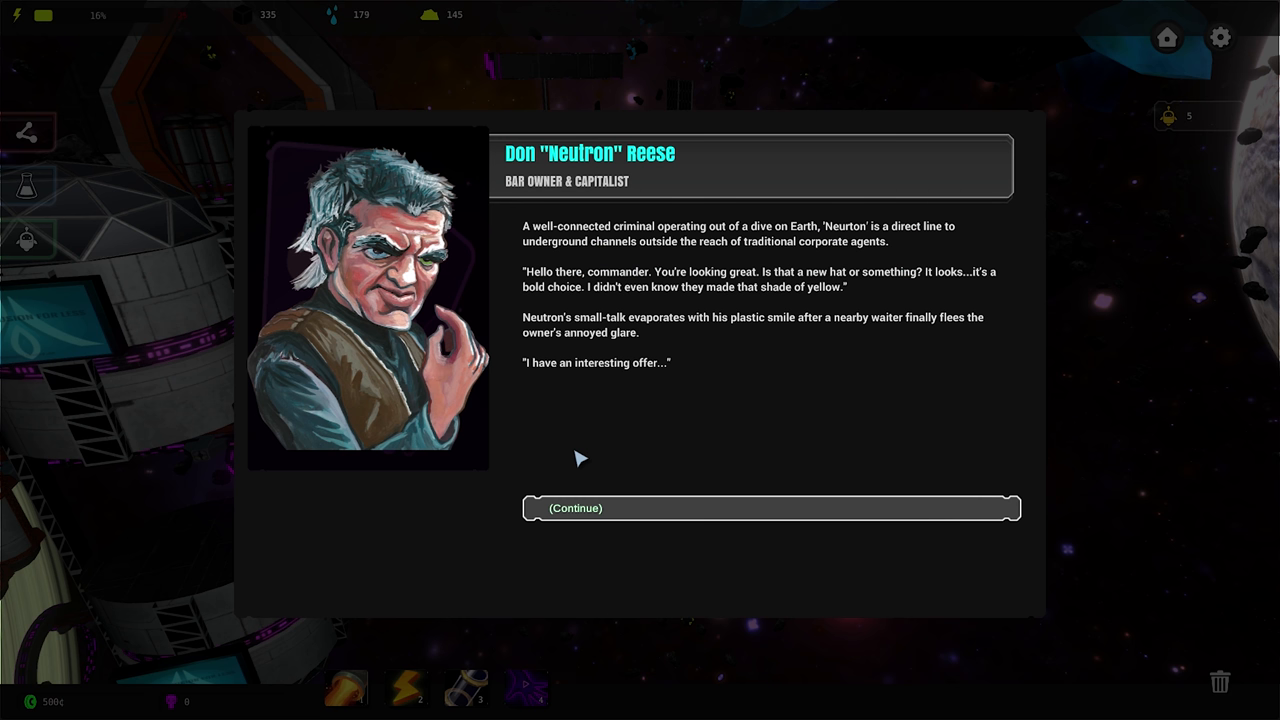
{"action": "mouse_move", "coordinate": [710, 284]}
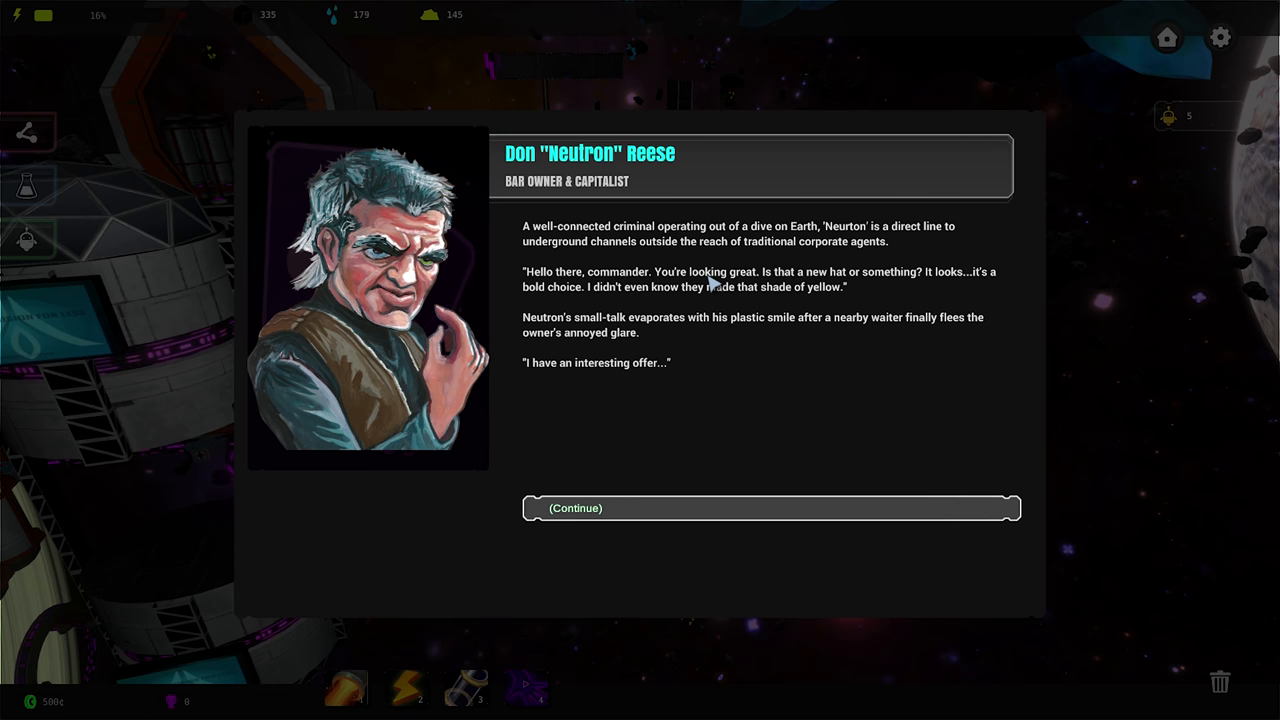
{"action": "mouse_move", "coordinate": [870, 292]}
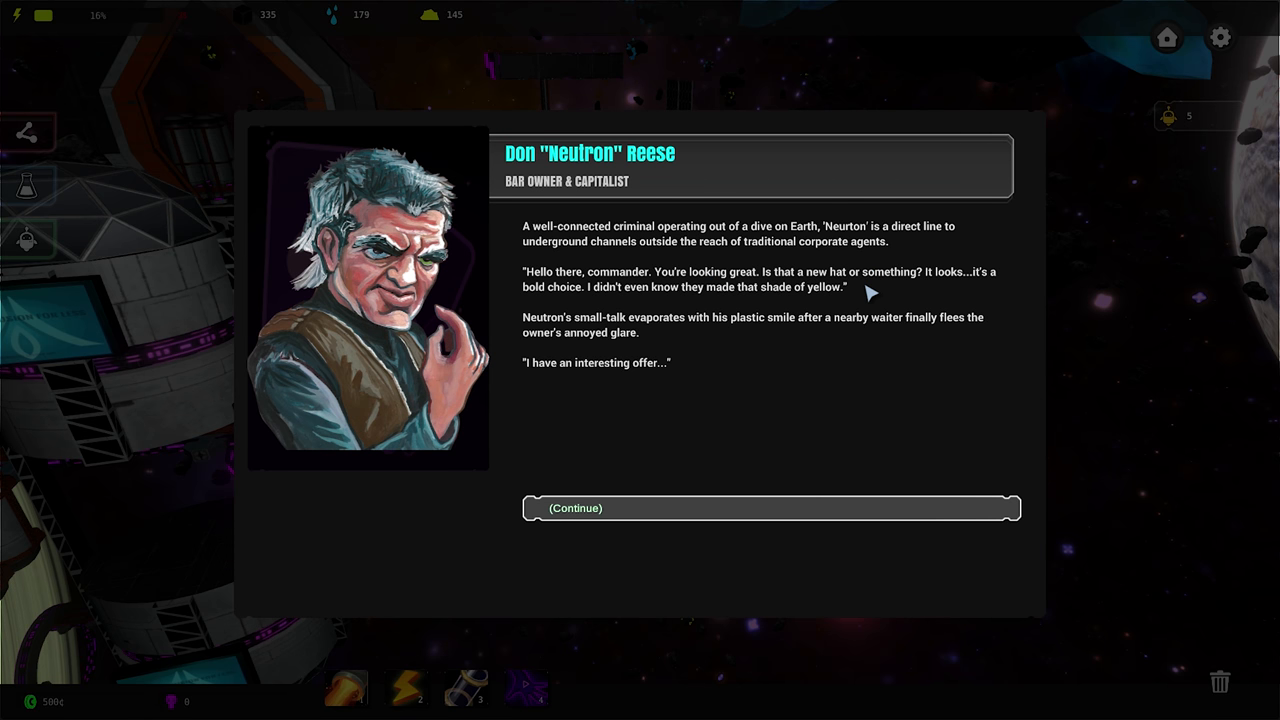
{"action": "mouse_move", "coordinate": [976, 284]}
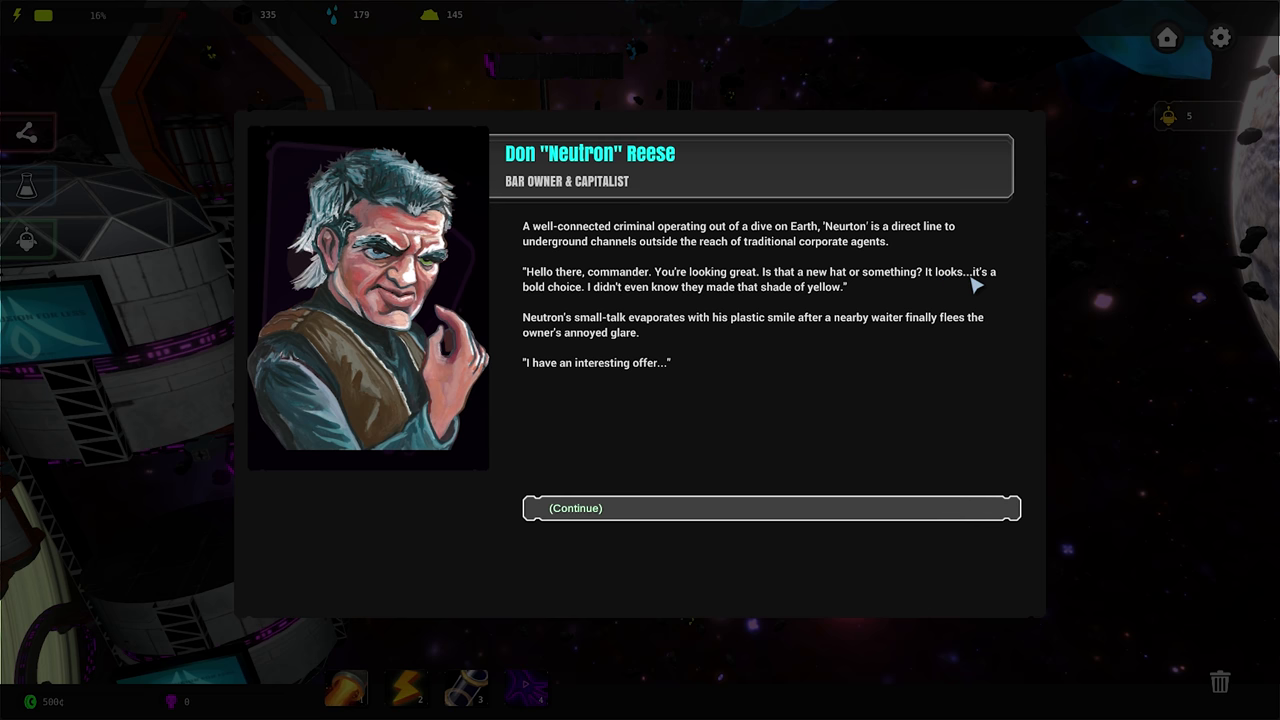
{"action": "mouse_move", "coordinate": [600, 296]}
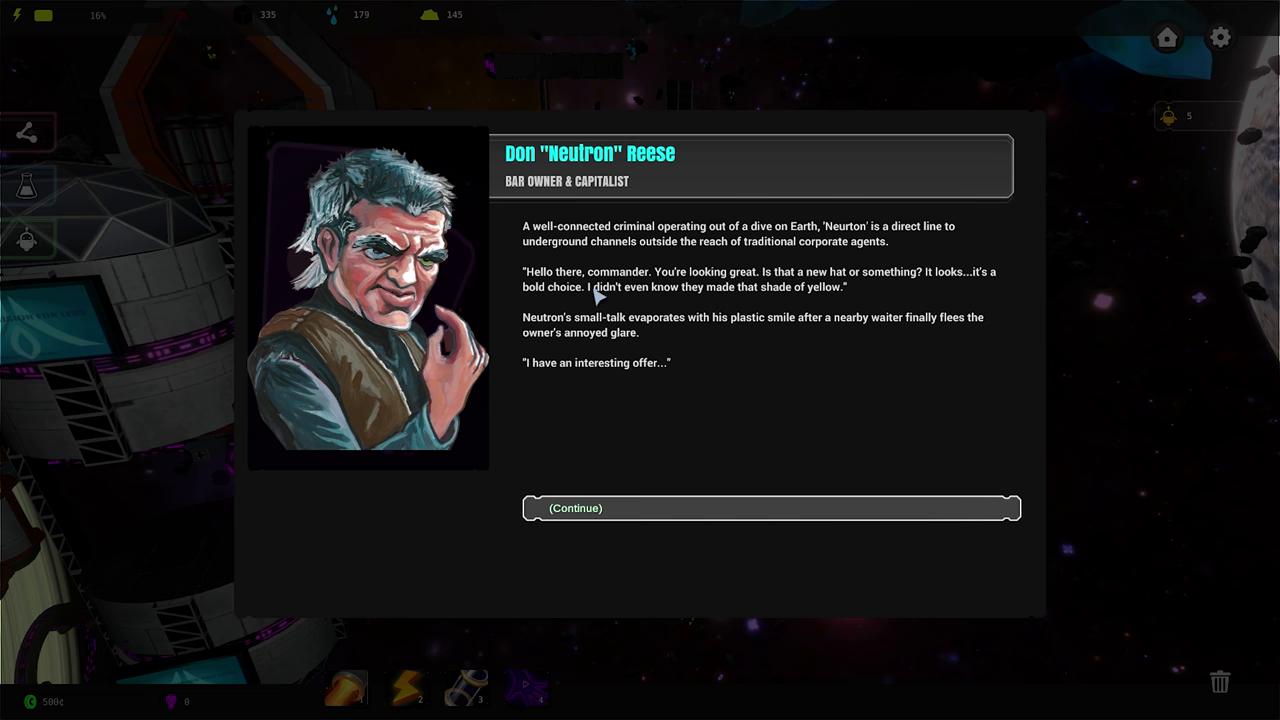
{"action": "mouse_move", "coordinate": [732, 300]}
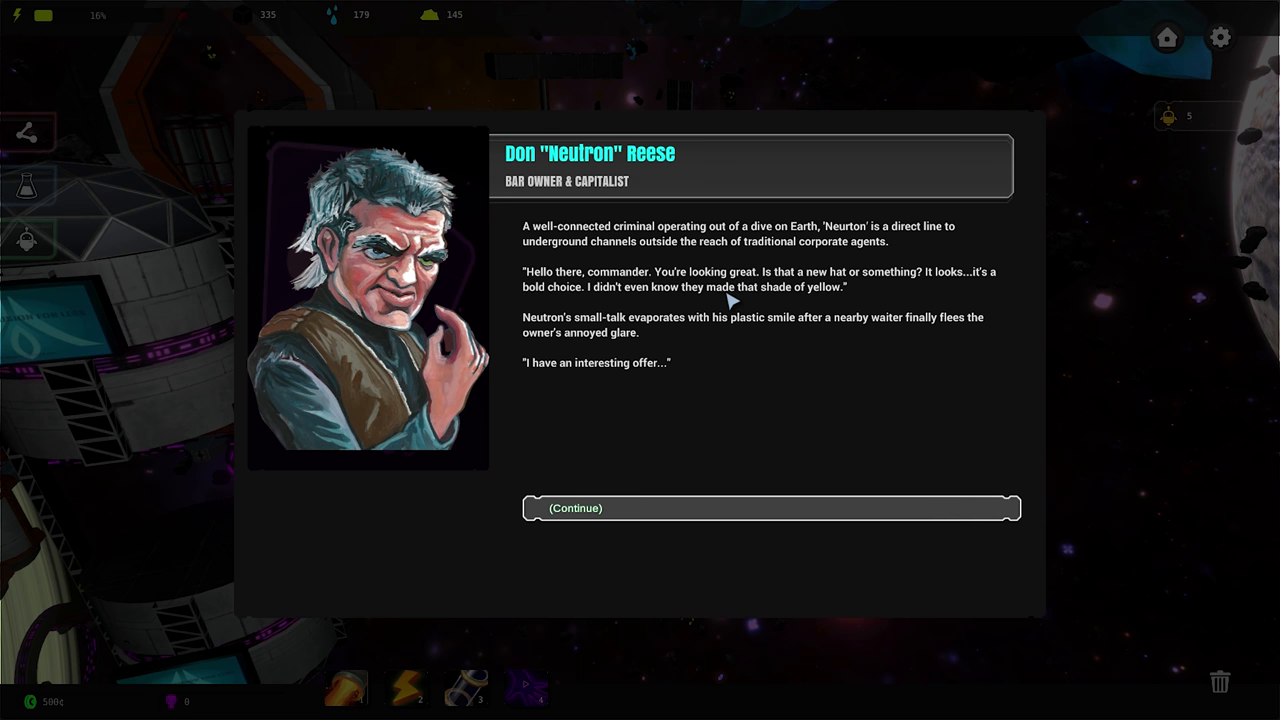
{"action": "mouse_move", "coordinate": [844, 316]}
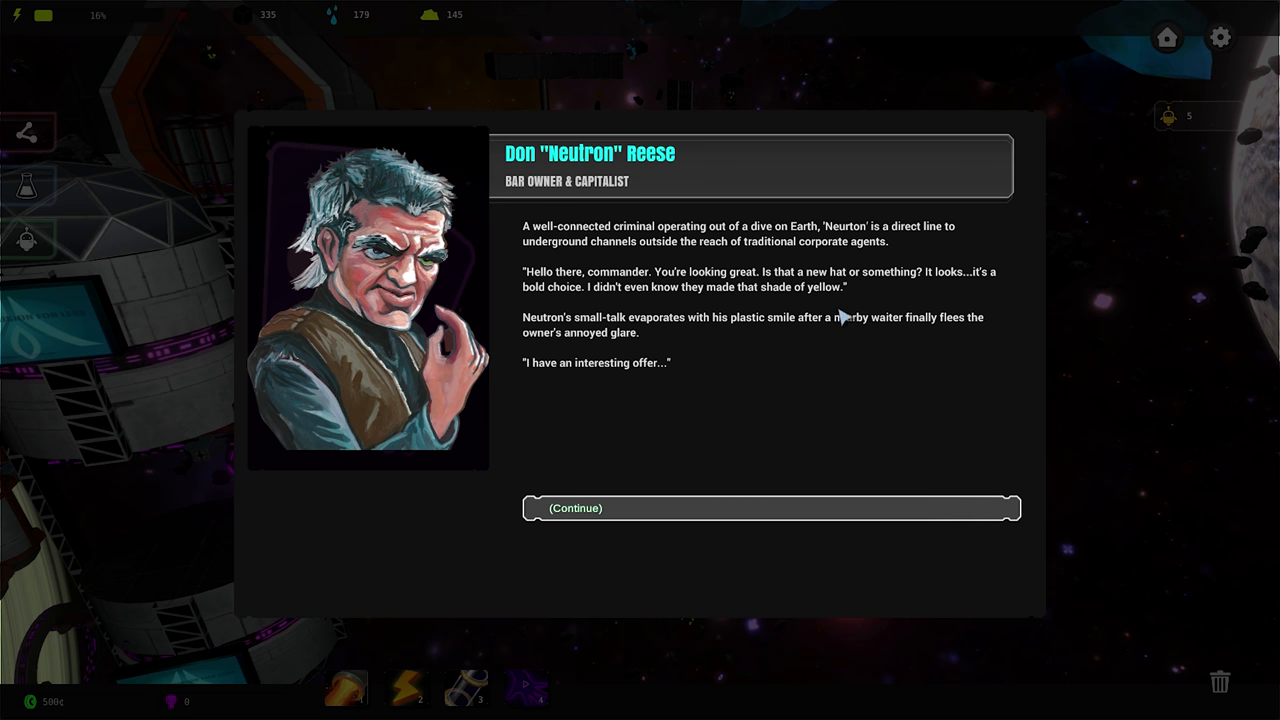
{"action": "mouse_move", "coordinate": [996, 330]}
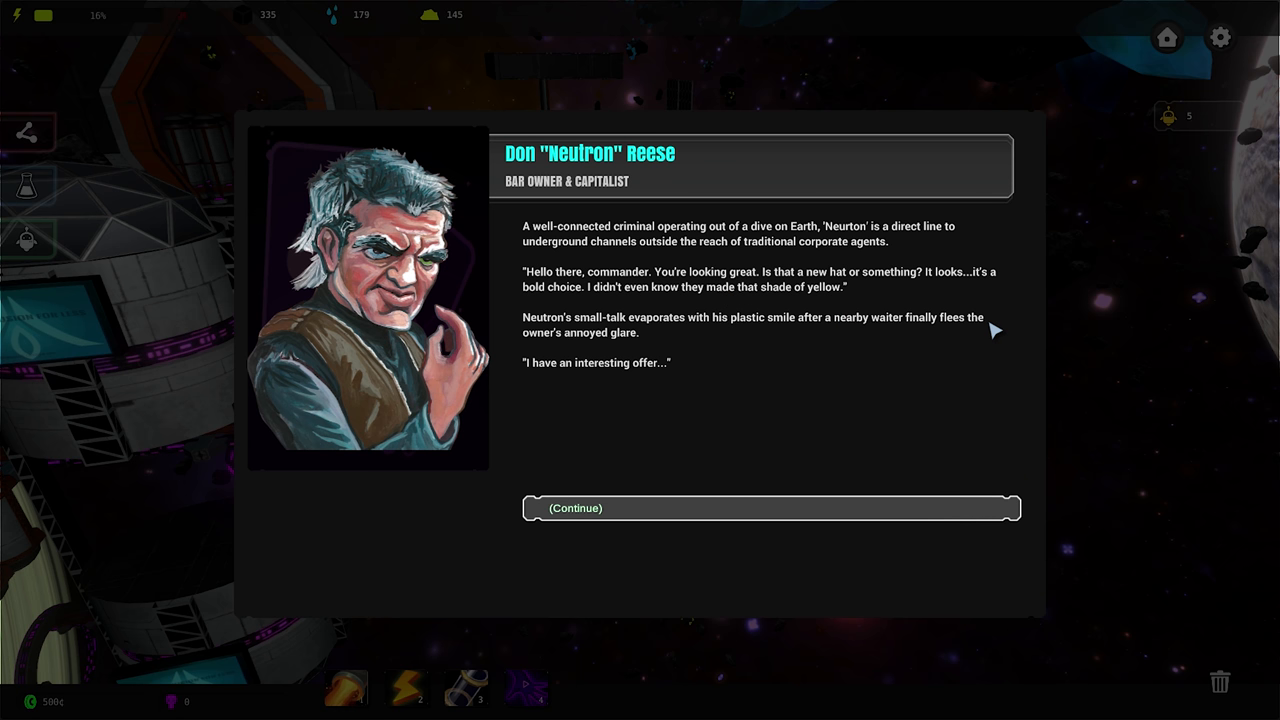
{"action": "mouse_move", "coordinate": [584, 340]}
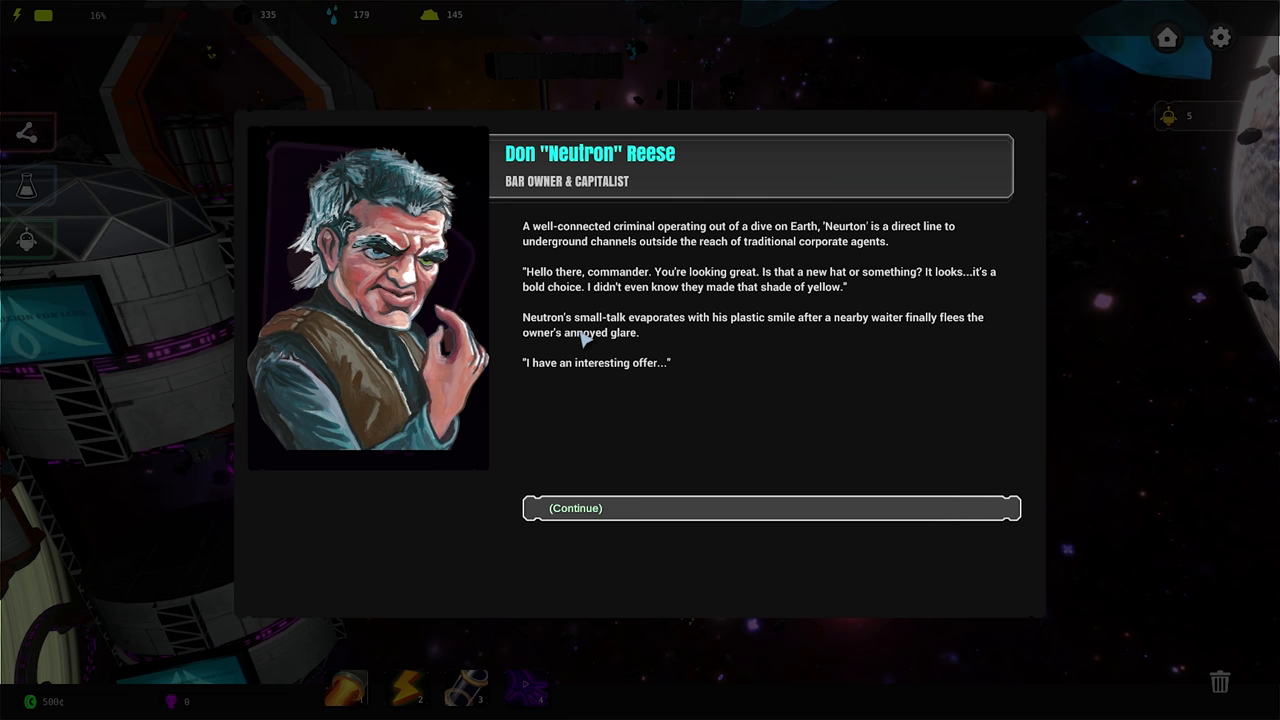
{"action": "mouse_move", "coordinate": [600, 400]}
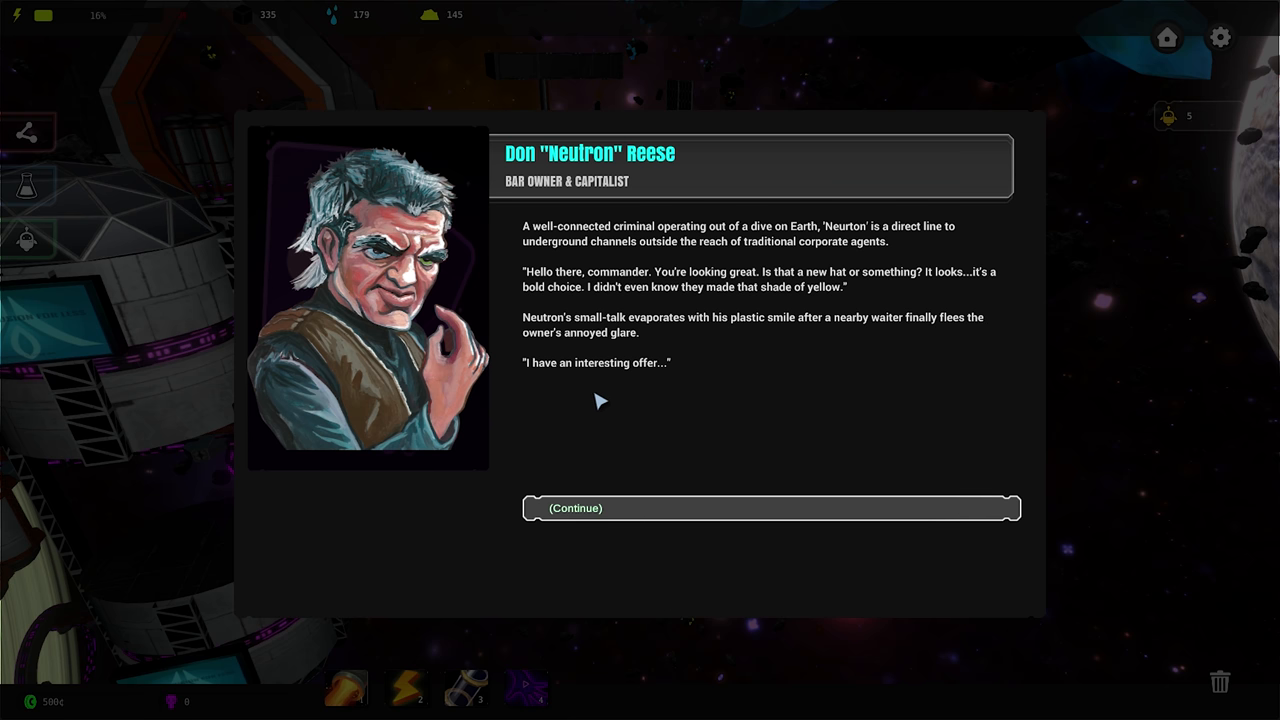
{"action": "mouse_move", "coordinate": [608, 504]}
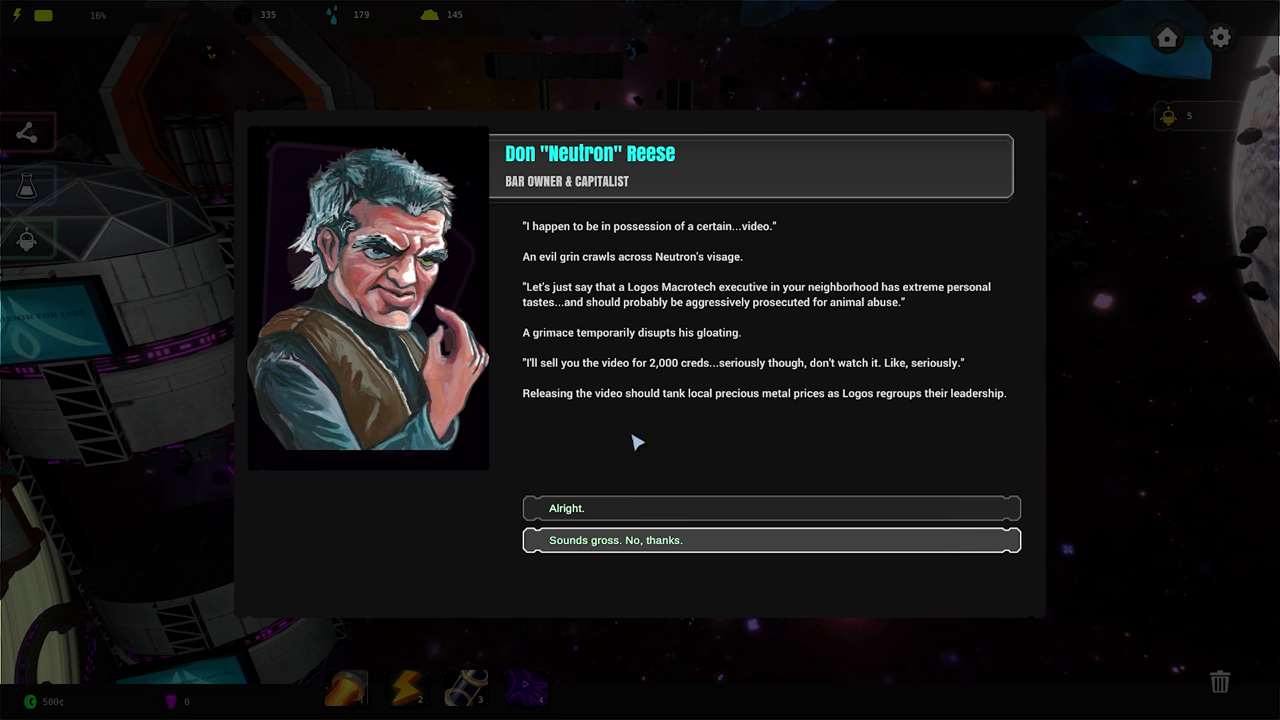
{"action": "mouse_move", "coordinate": [548, 248]}
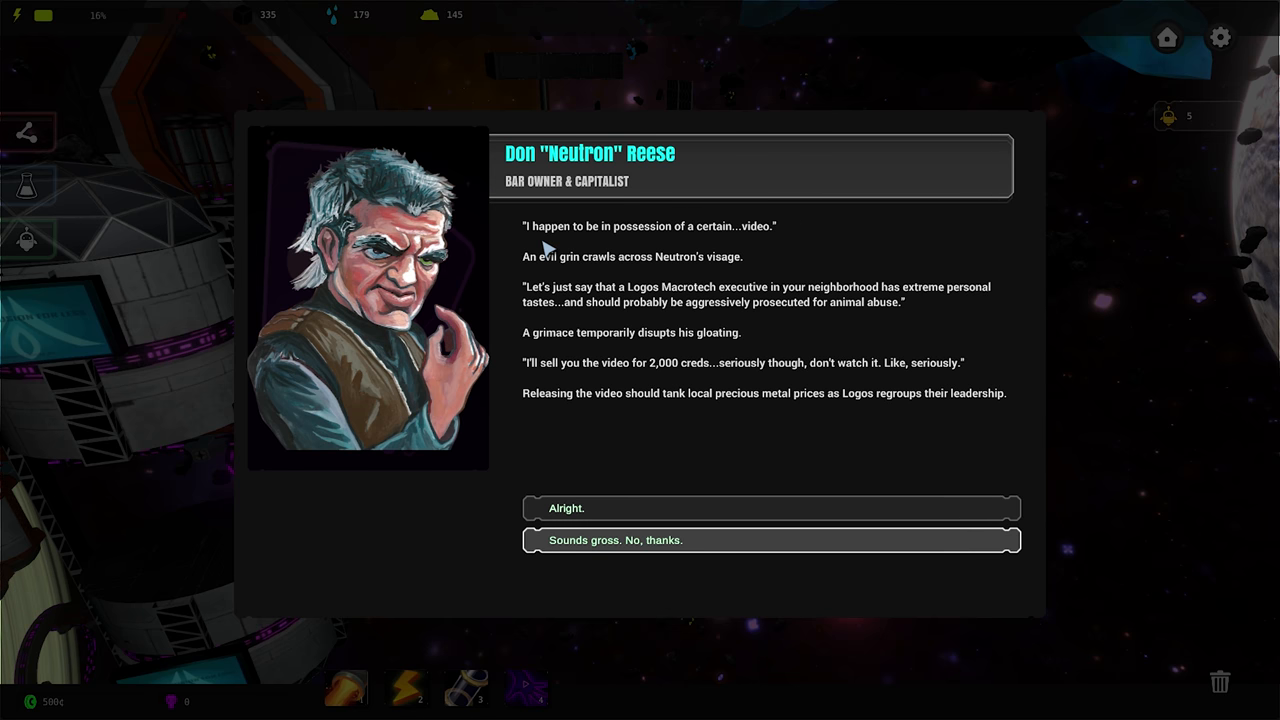
{"action": "mouse_move", "coordinate": [644, 232]}
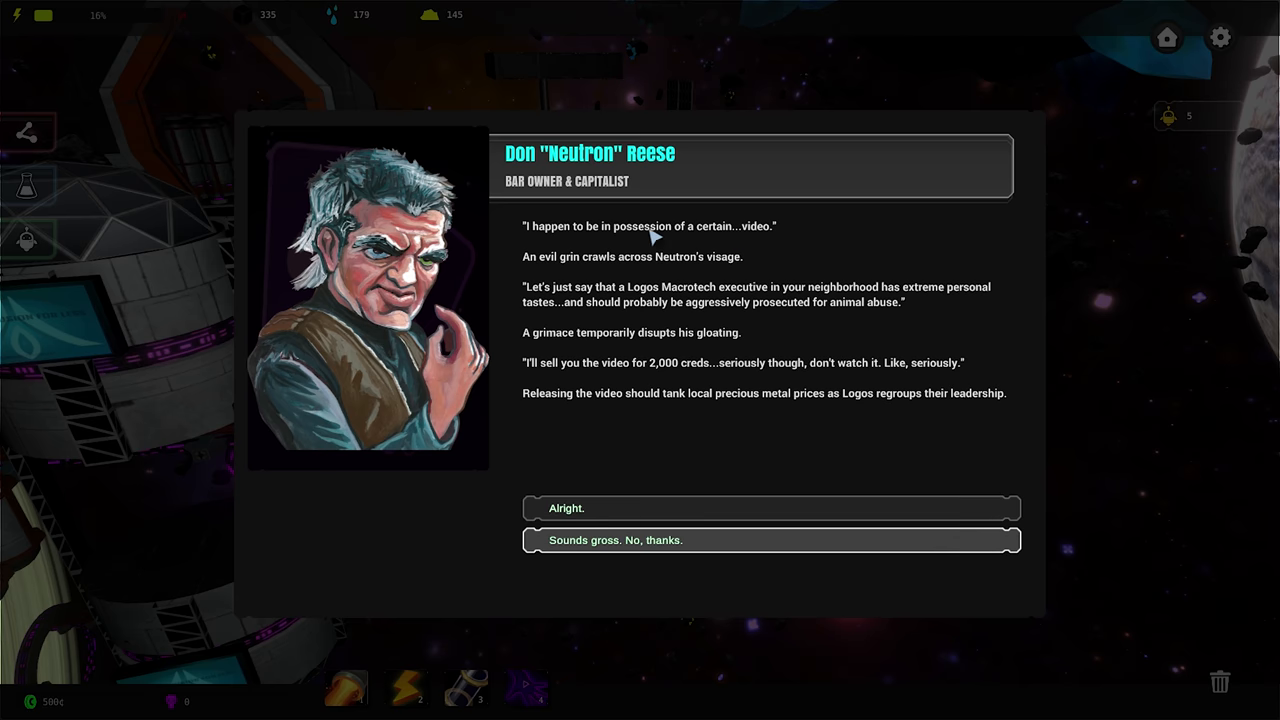
{"action": "mouse_move", "coordinate": [758, 242]}
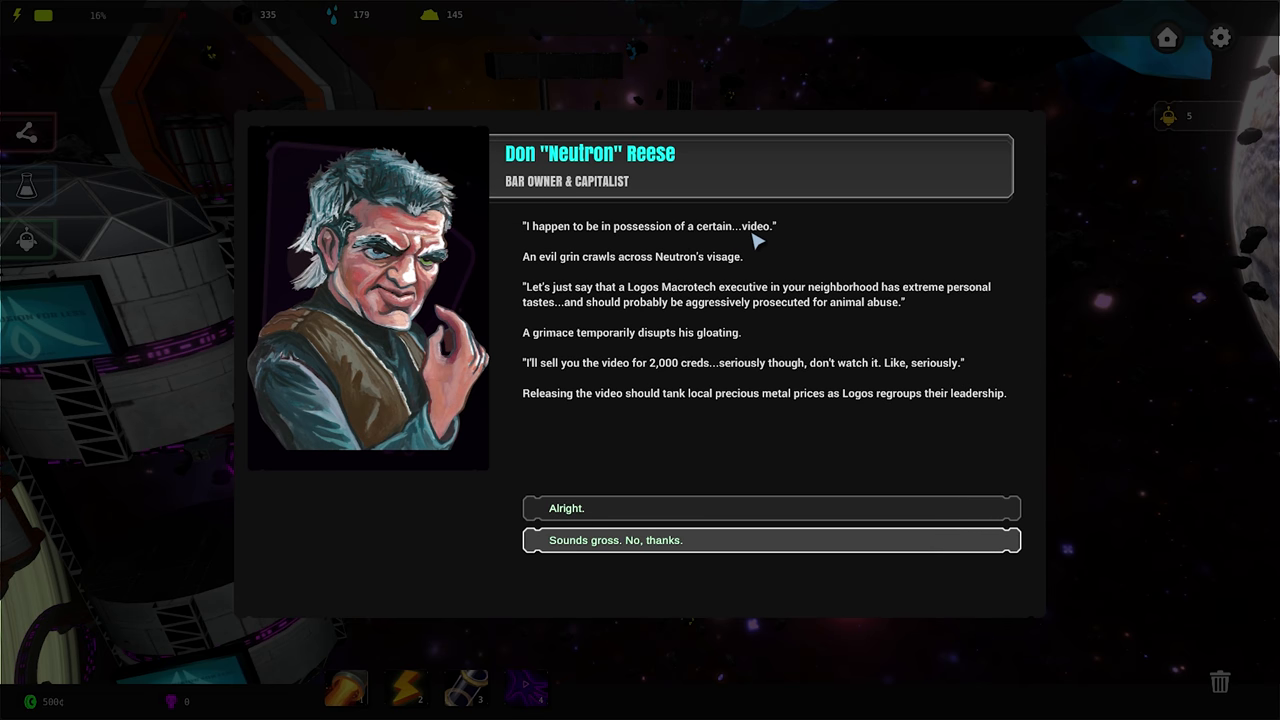
{"action": "mouse_move", "coordinate": [590, 268]}
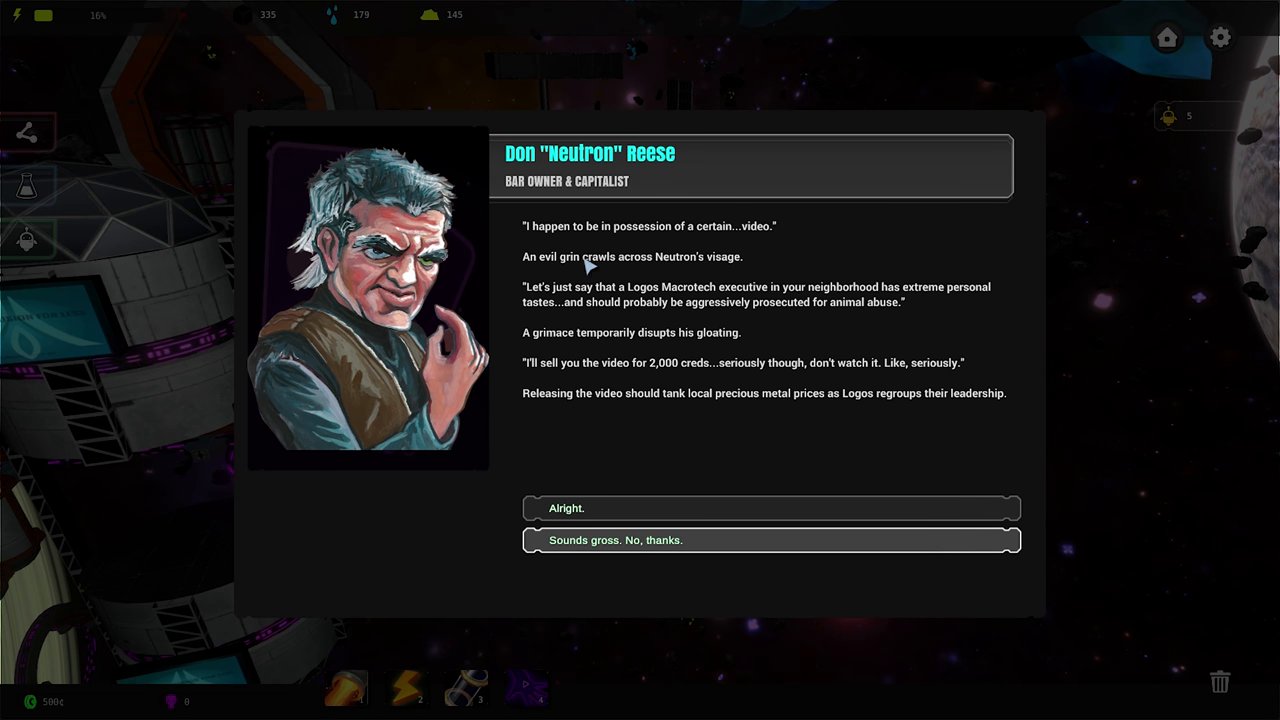
{"action": "mouse_move", "coordinate": [744, 276]}
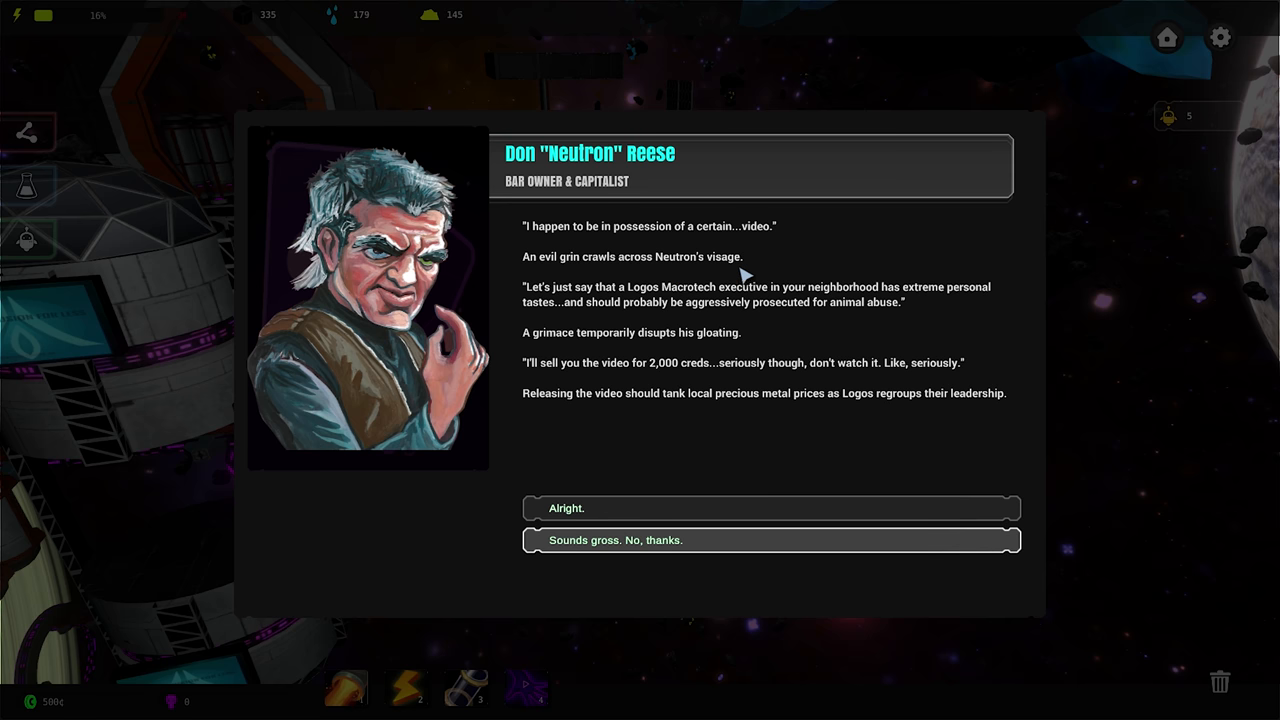
{"action": "mouse_move", "coordinate": [560, 292]}
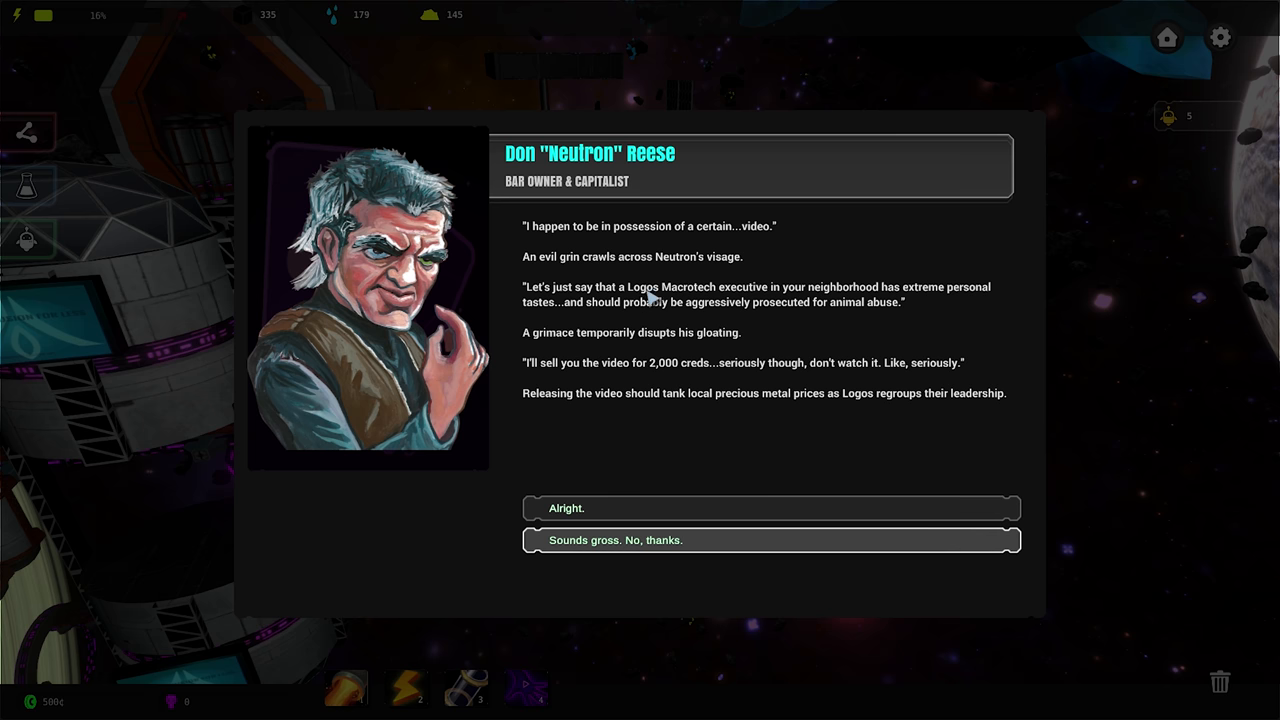
{"action": "mouse_move", "coordinate": [692, 300]}
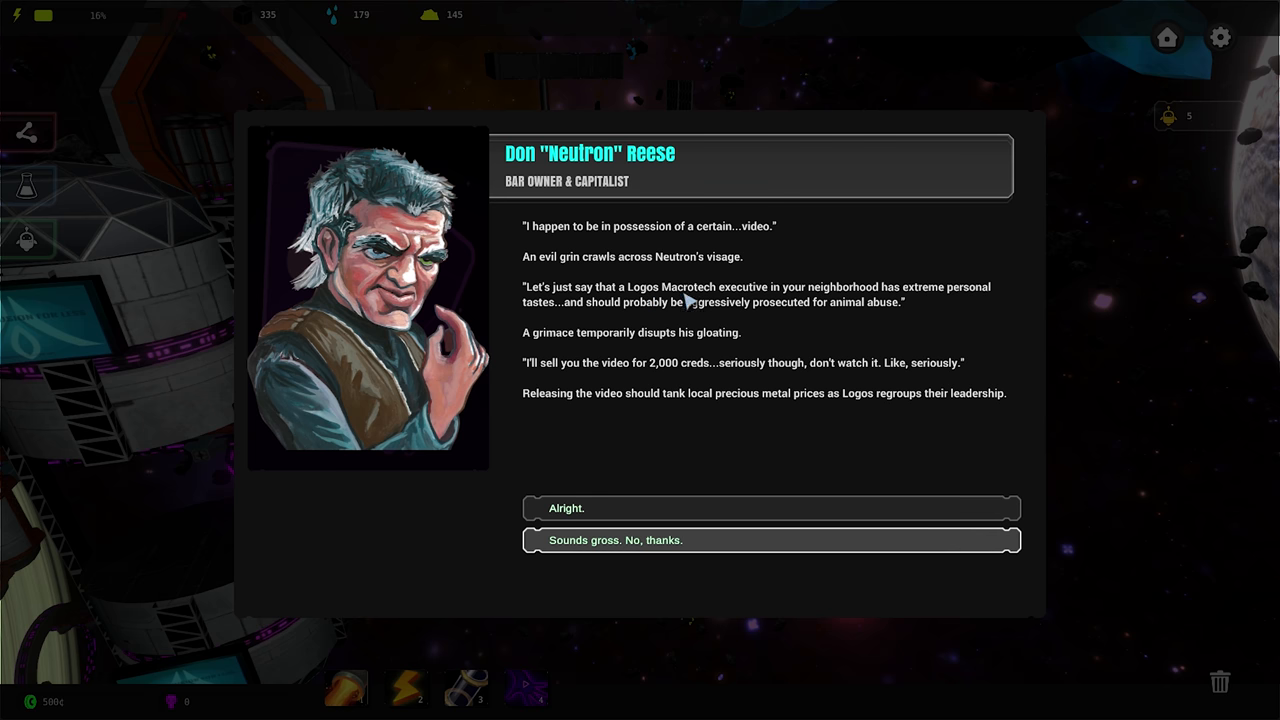
{"action": "mouse_move", "coordinate": [636, 300]}
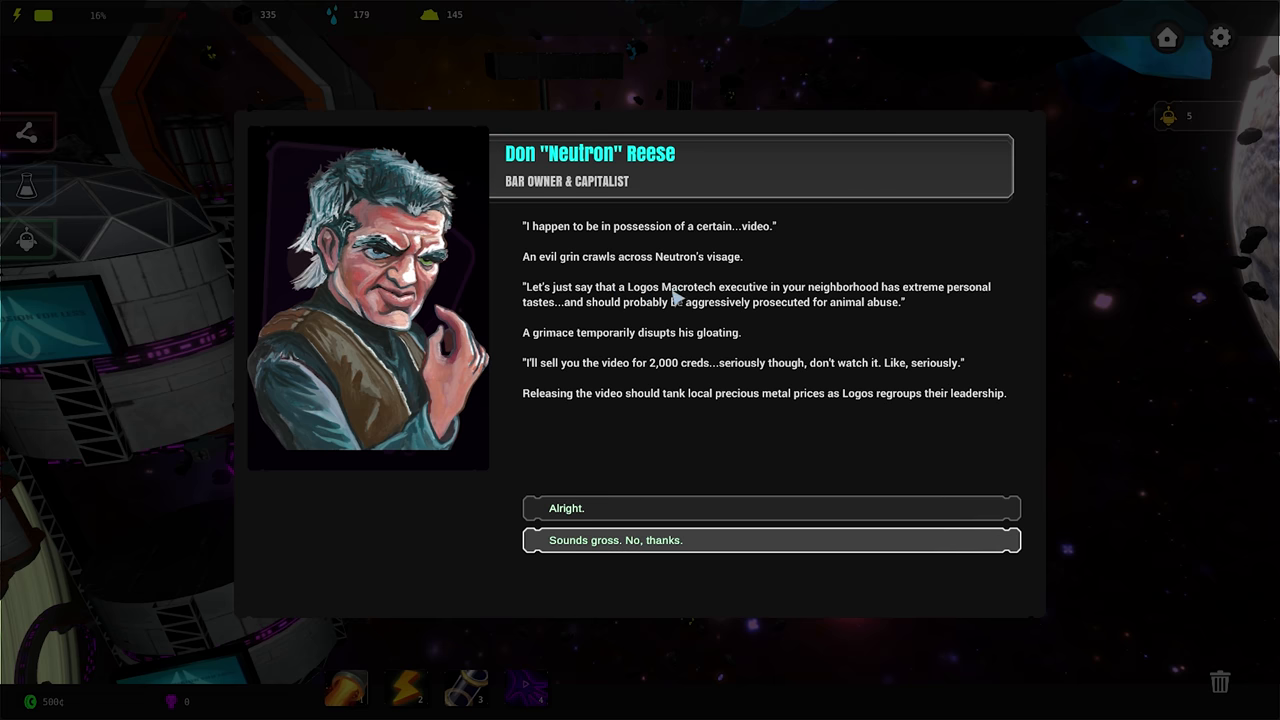
{"action": "mouse_move", "coordinate": [780, 306]}
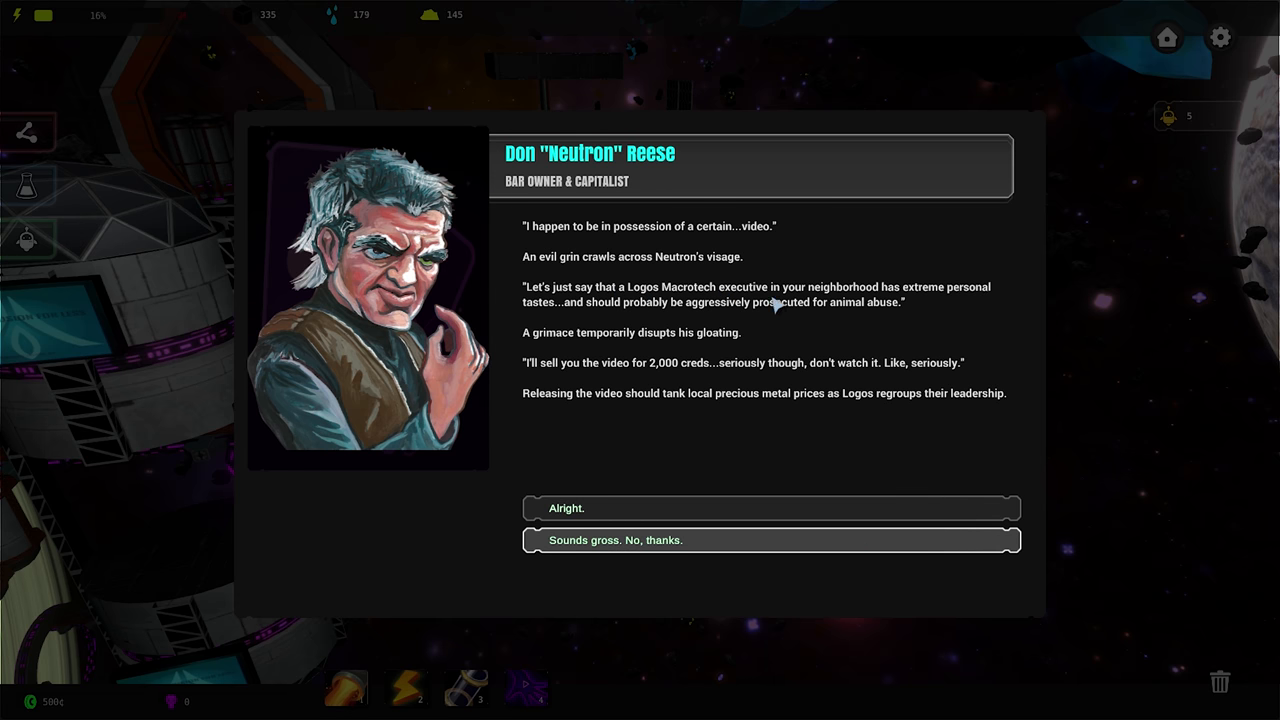
{"action": "mouse_move", "coordinate": [864, 308]}
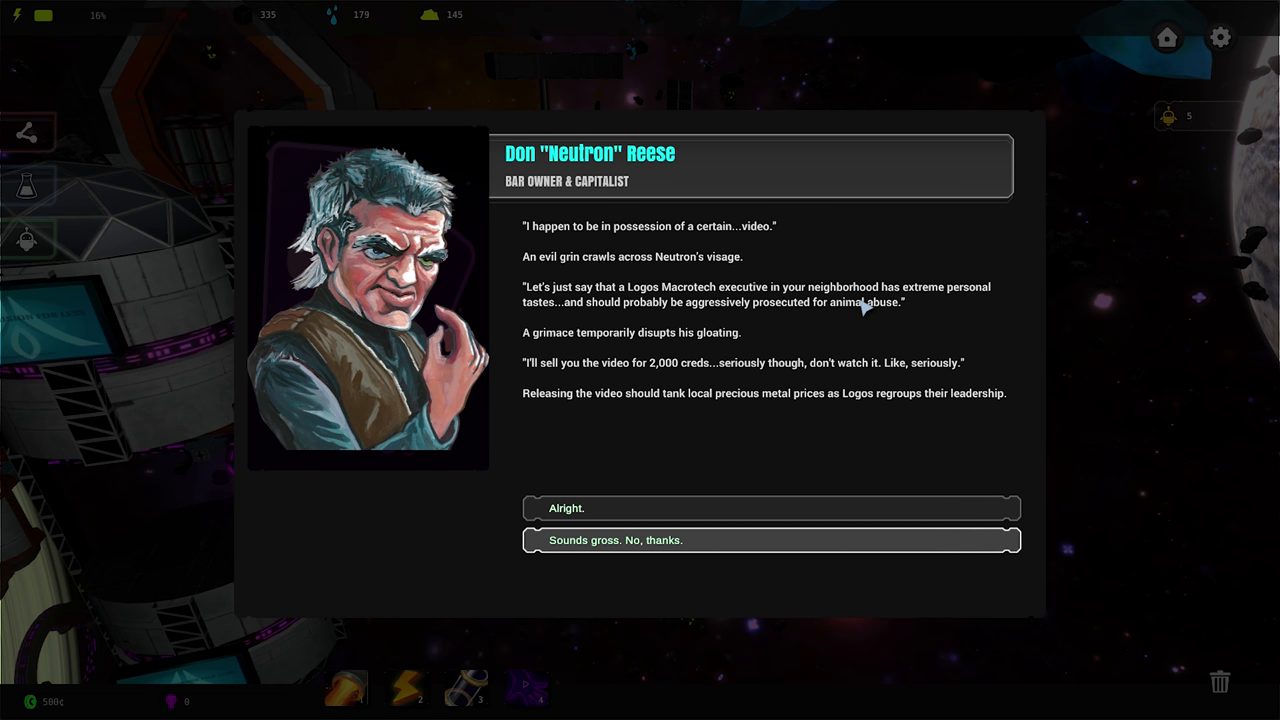
{"action": "mouse_move", "coordinate": [944, 300]}
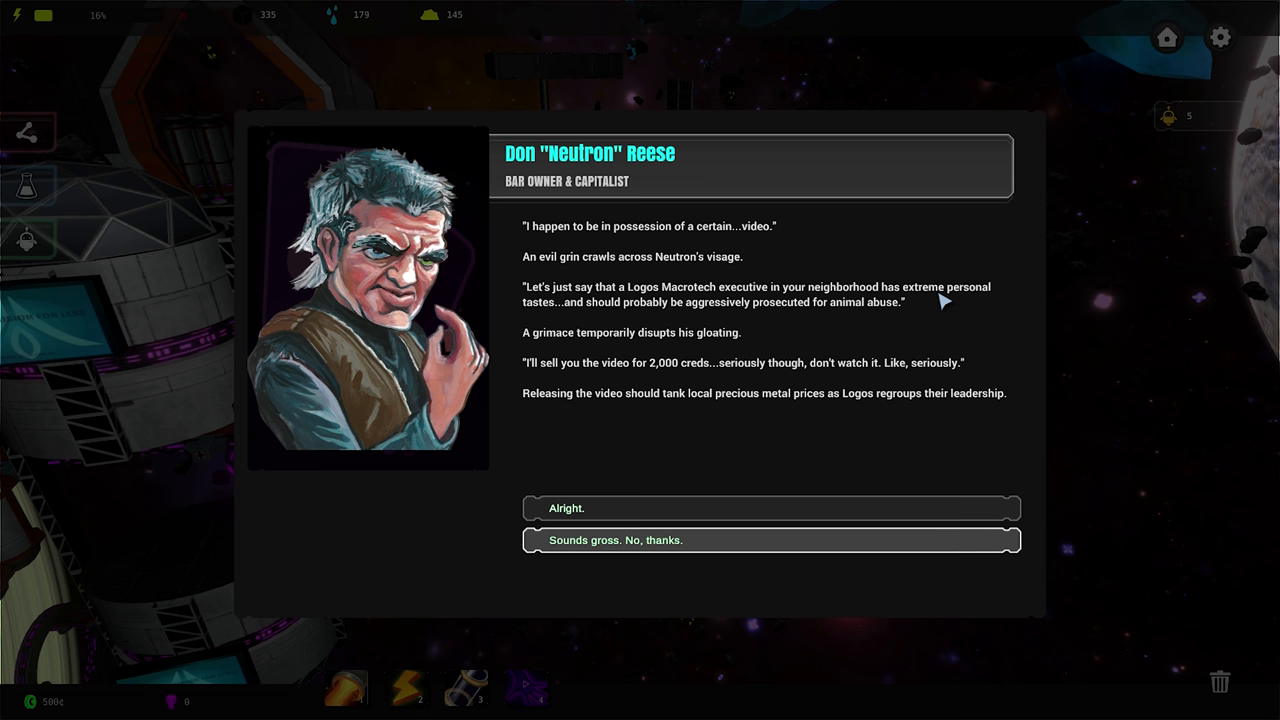
{"action": "mouse_move", "coordinate": [600, 338]}
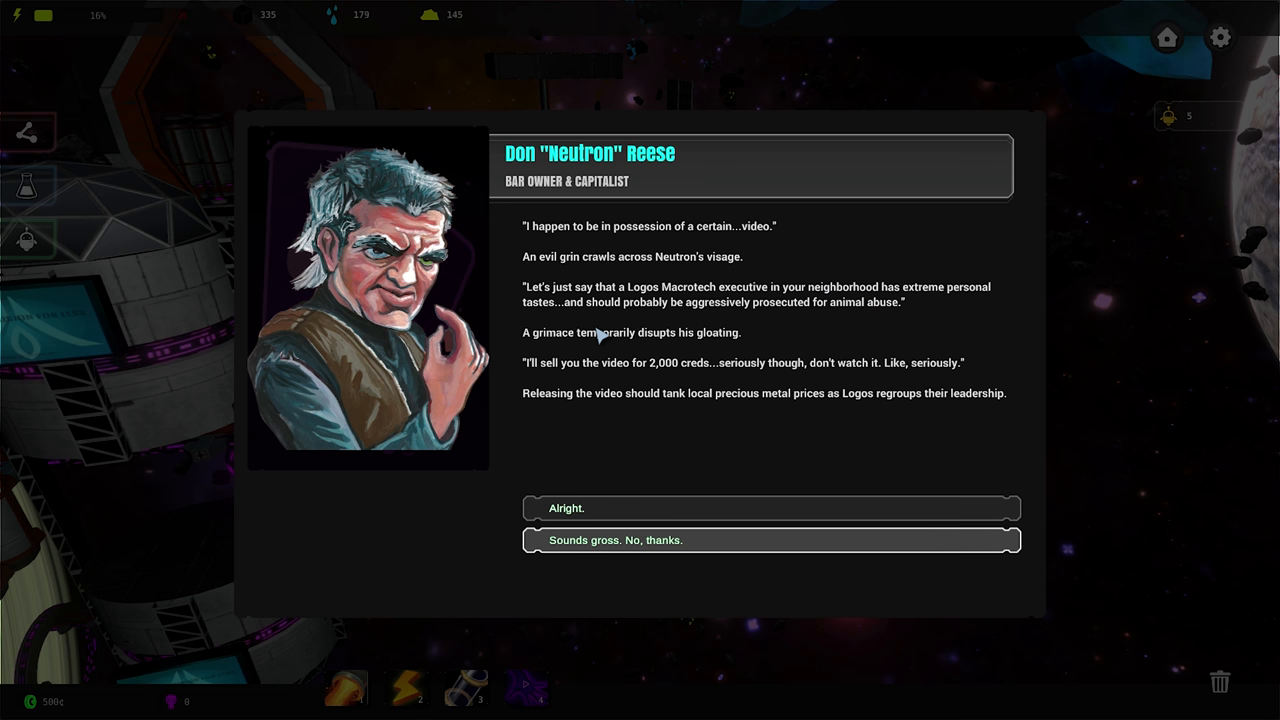
{"action": "mouse_move", "coordinate": [756, 320]}
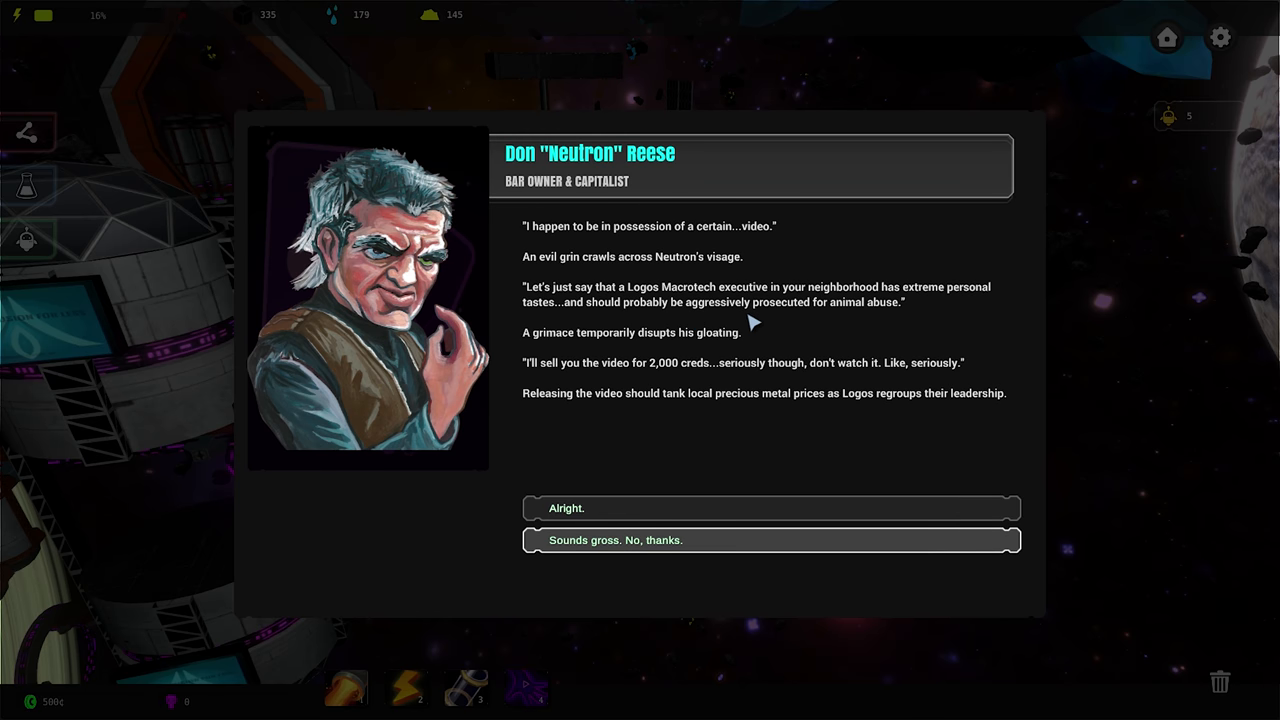
{"action": "mouse_move", "coordinate": [840, 316]}
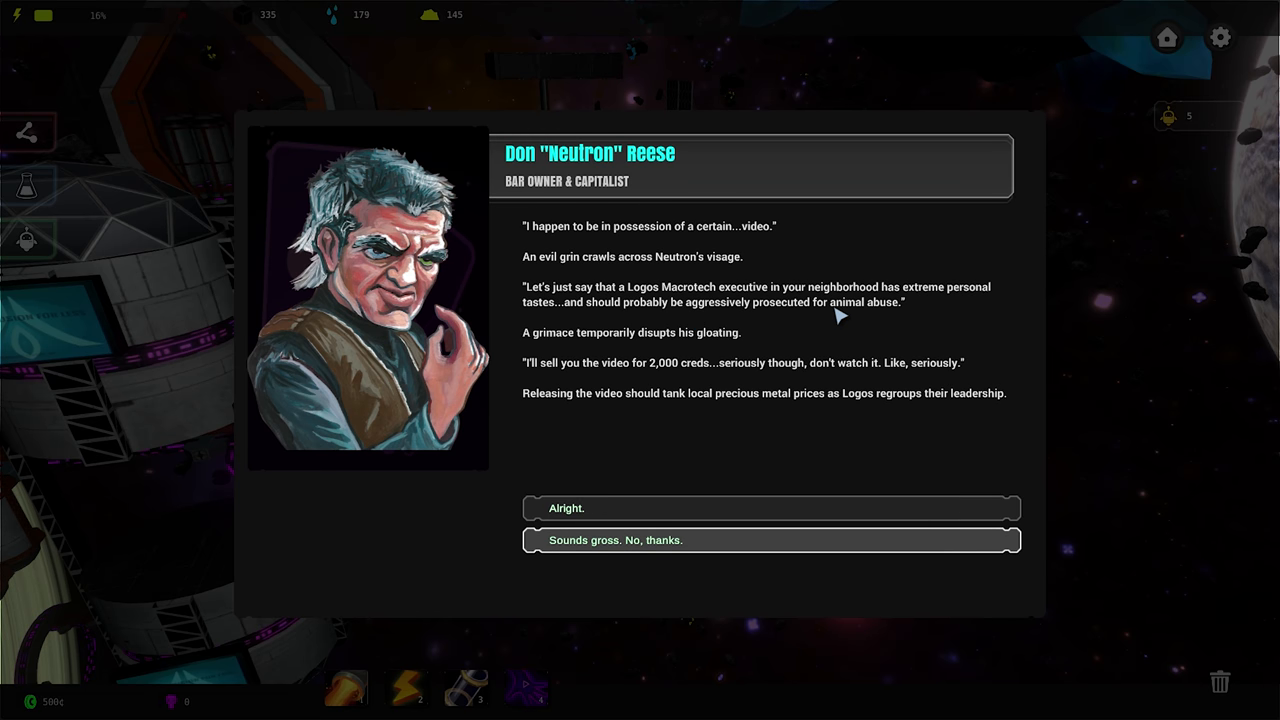
{"action": "mouse_move", "coordinate": [730, 380]}
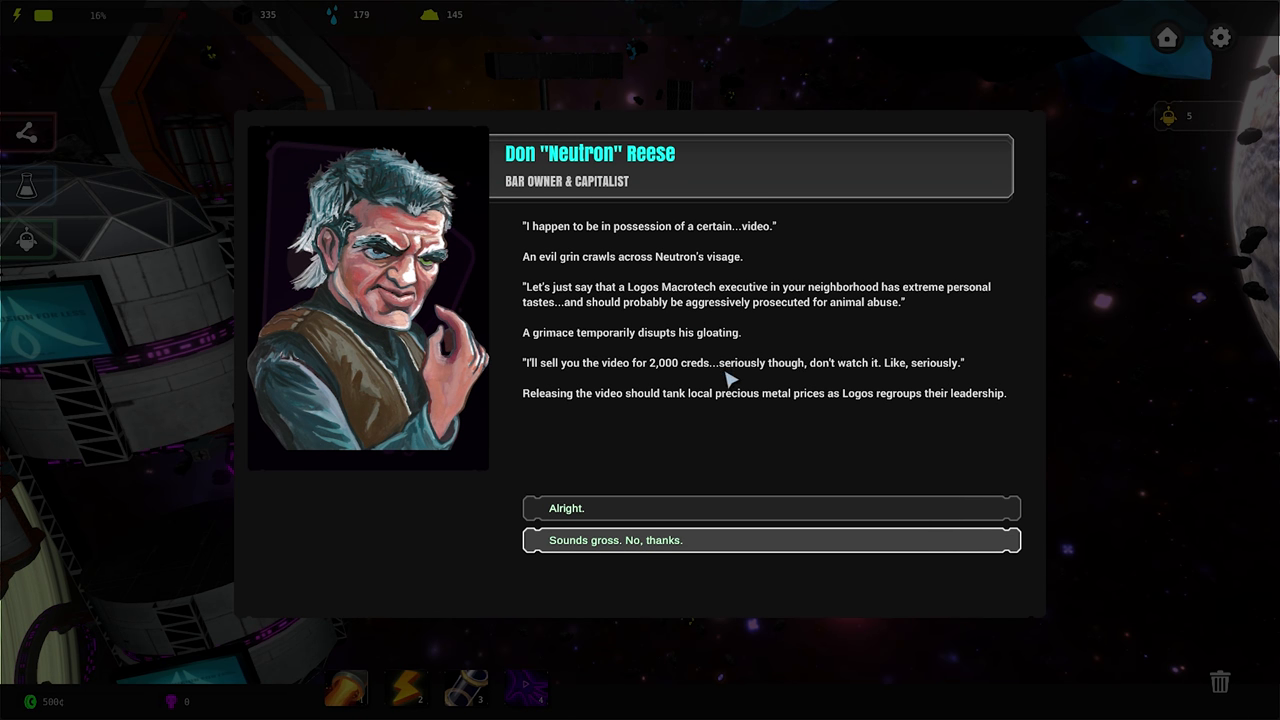
{"action": "mouse_move", "coordinate": [650, 344]}
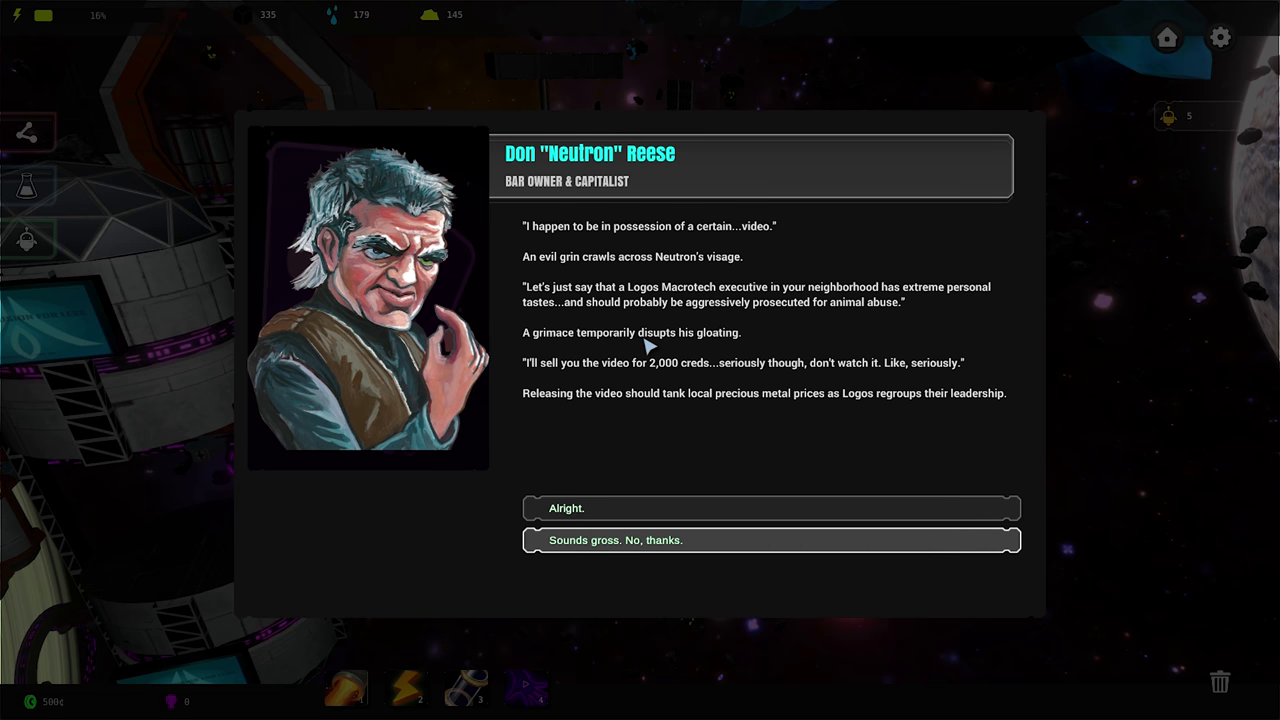
{"action": "mouse_move", "coordinate": [756, 344]}
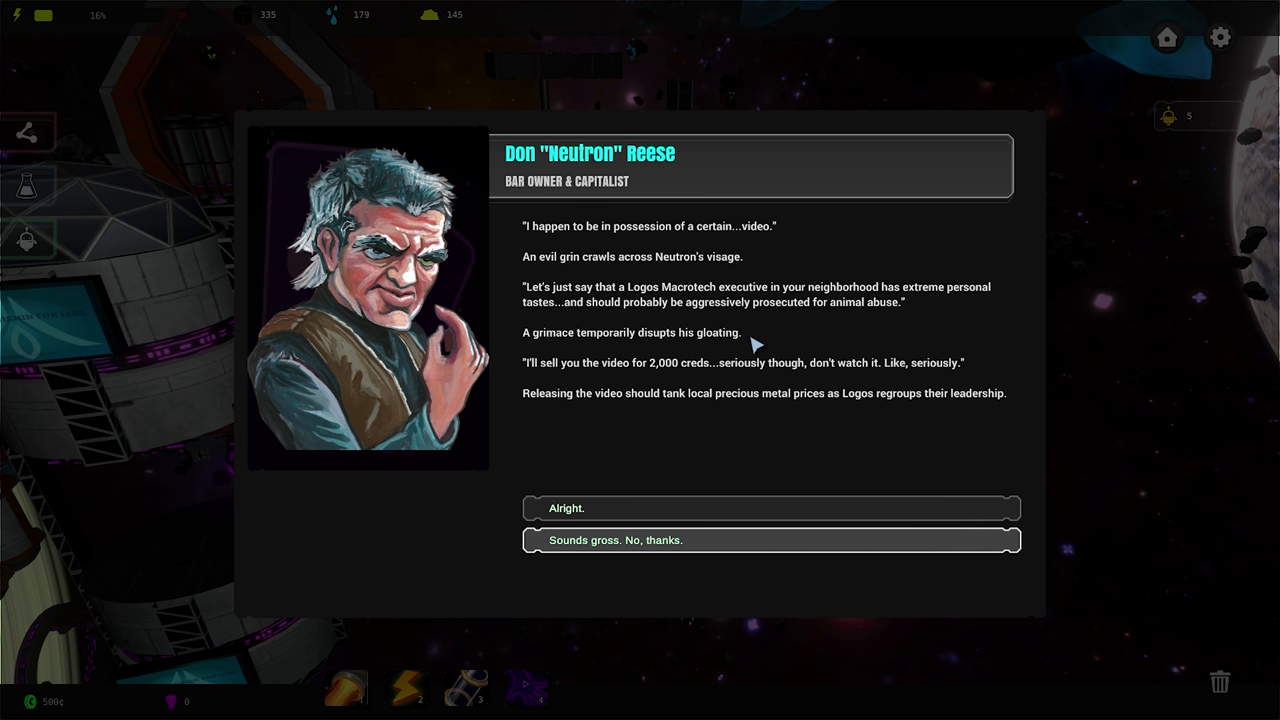
{"action": "mouse_move", "coordinate": [560, 372]}
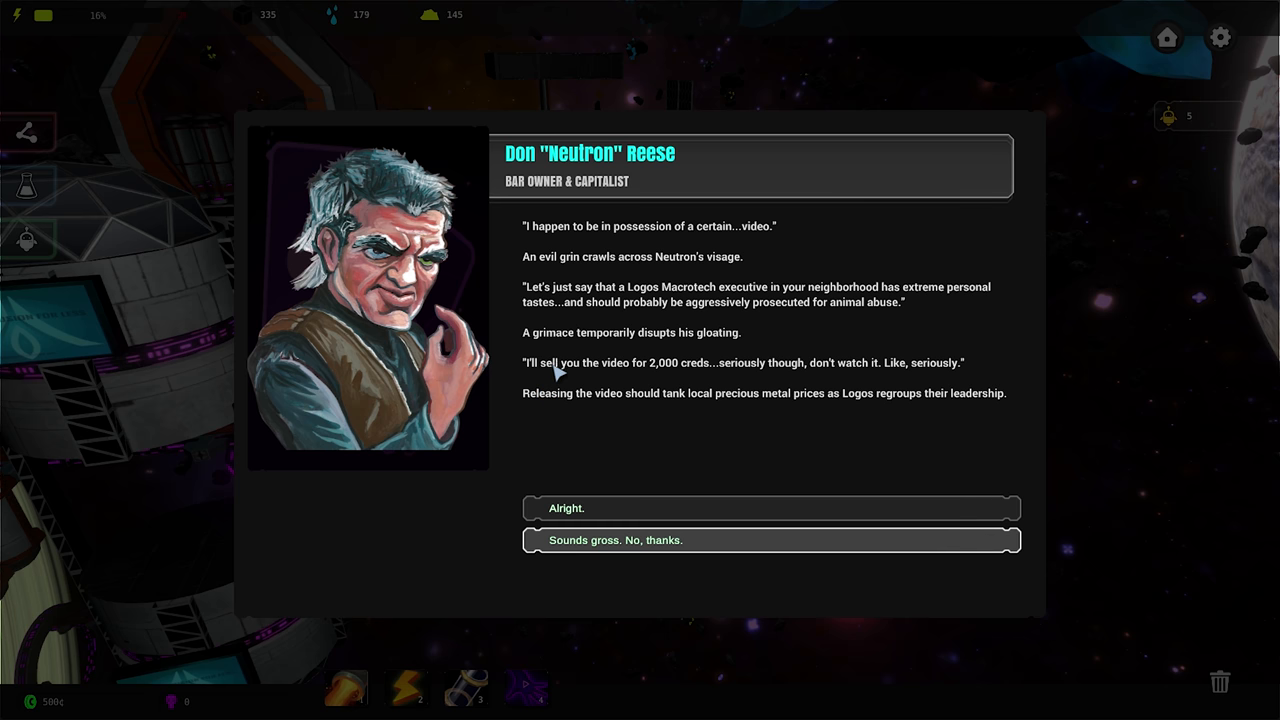
{"action": "mouse_move", "coordinate": [688, 368]}
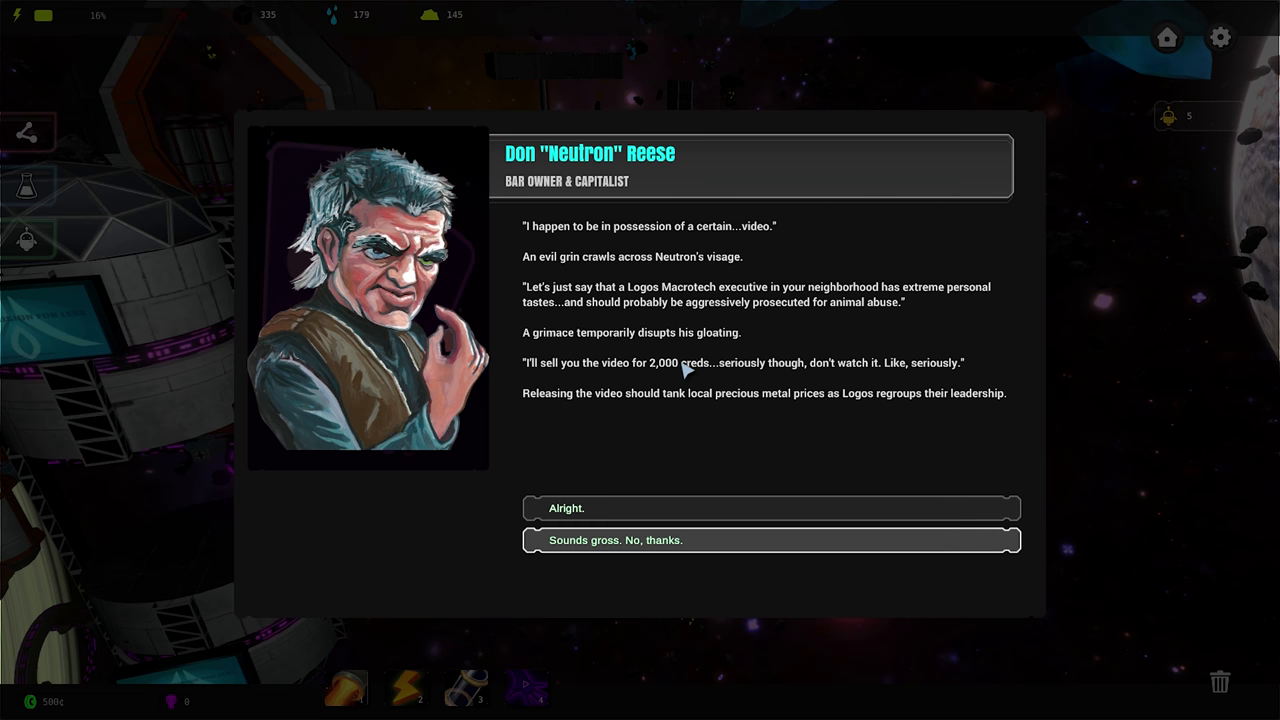
{"action": "mouse_move", "coordinate": [858, 384]}
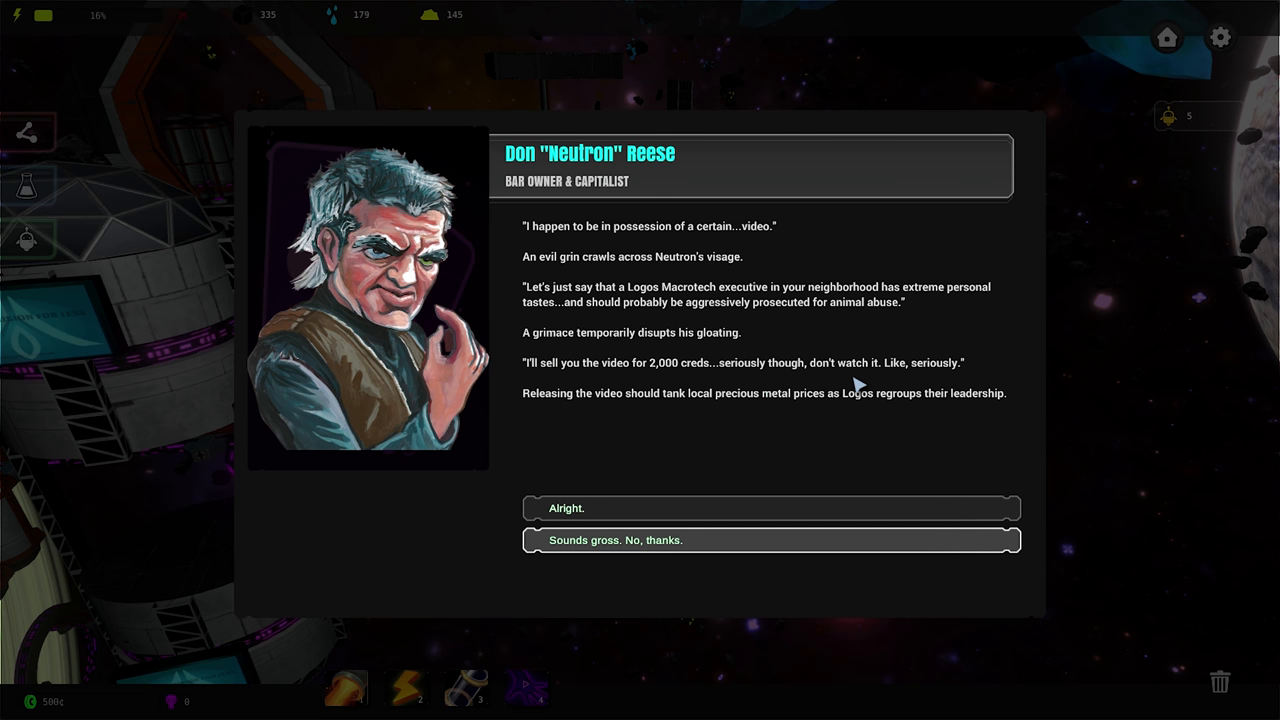
{"action": "mouse_move", "coordinate": [890, 380]}
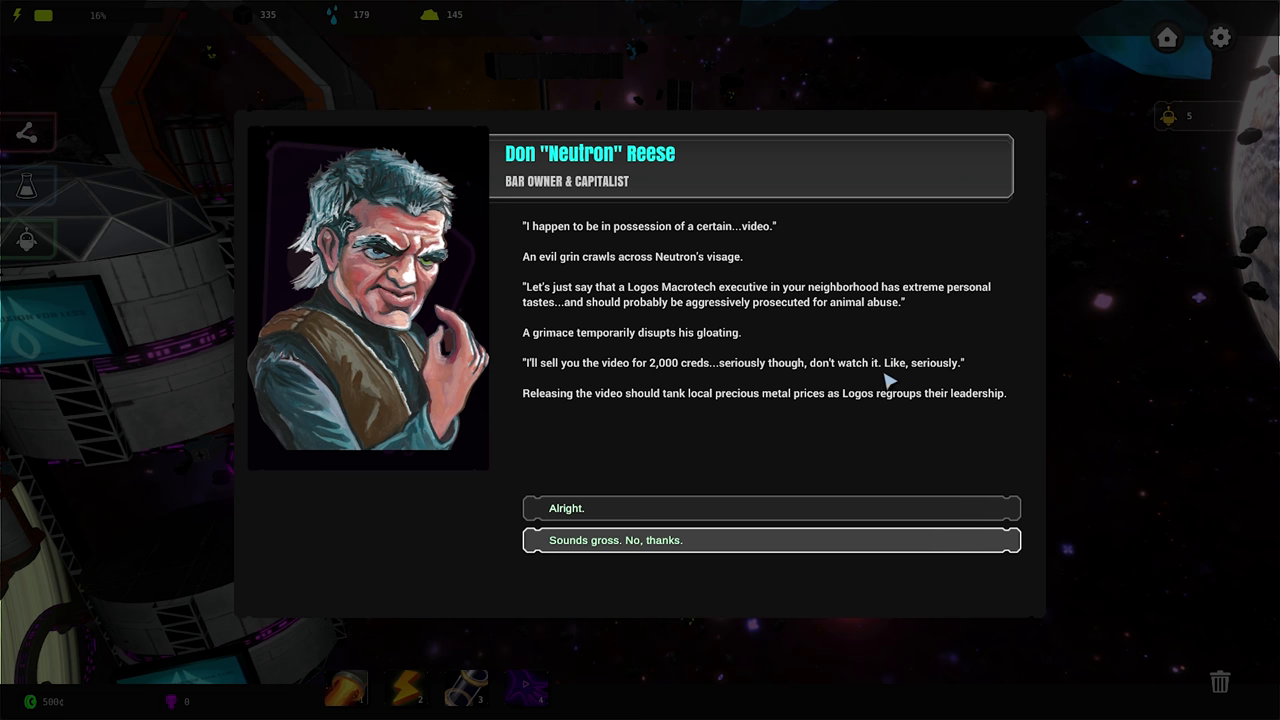
{"action": "mouse_move", "coordinate": [576, 420]}
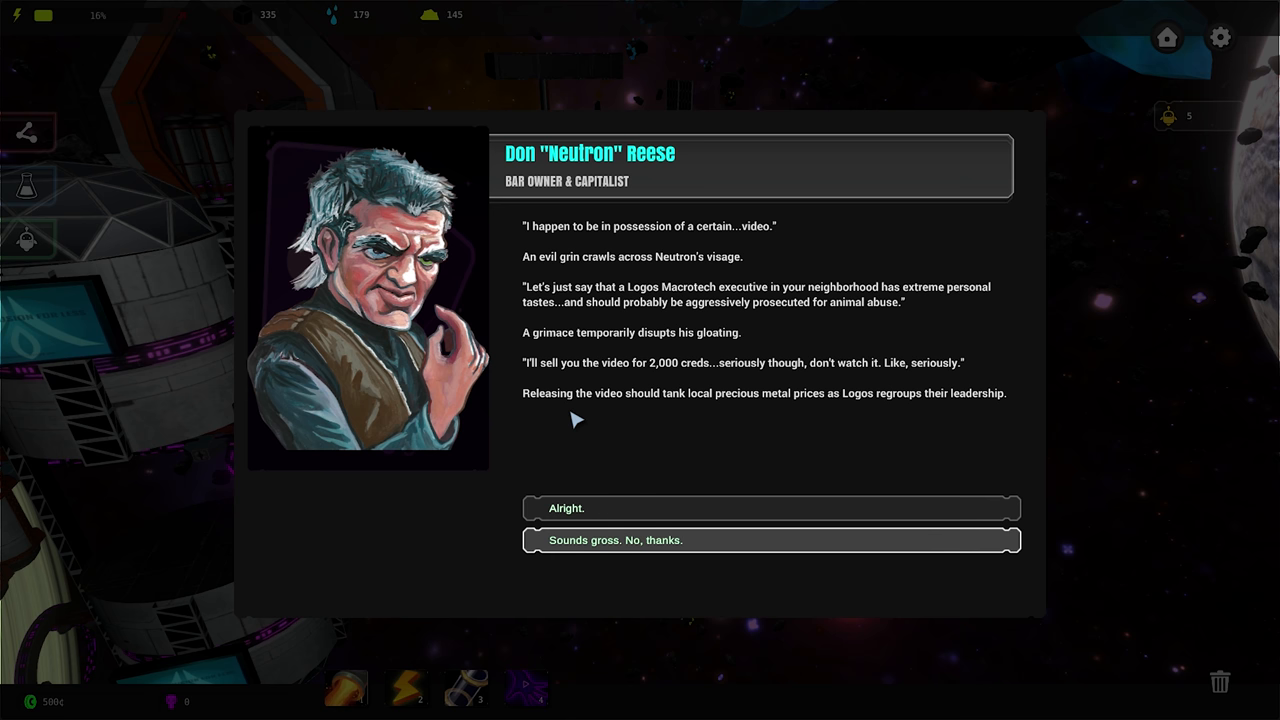
{"action": "mouse_move", "coordinate": [782, 408]}
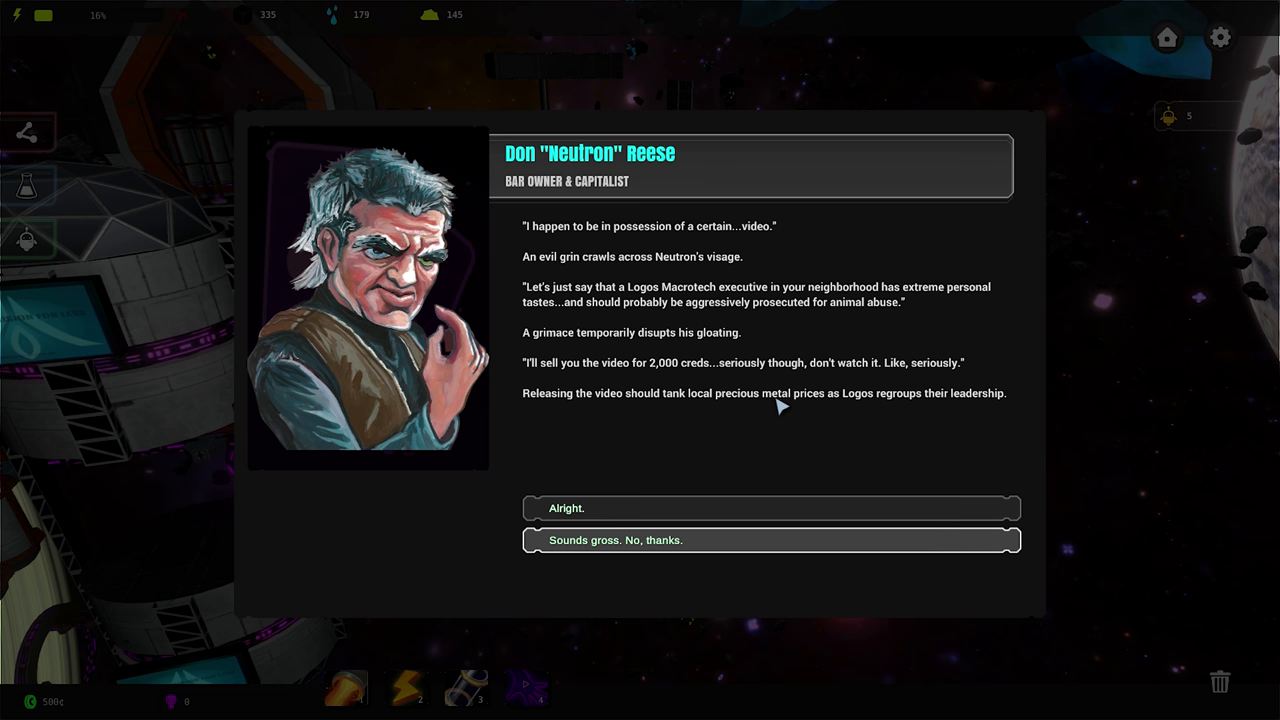
{"action": "mouse_move", "coordinate": [908, 410]}
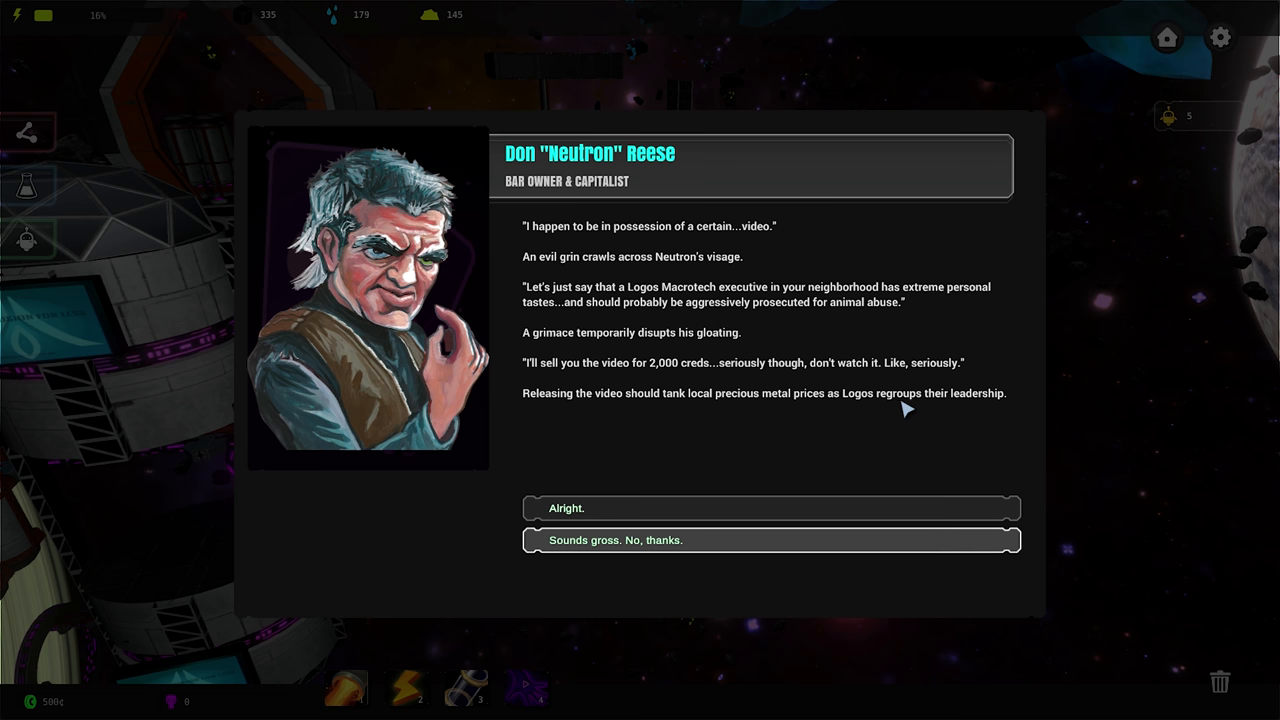
{"action": "mouse_move", "coordinate": [962, 404]}
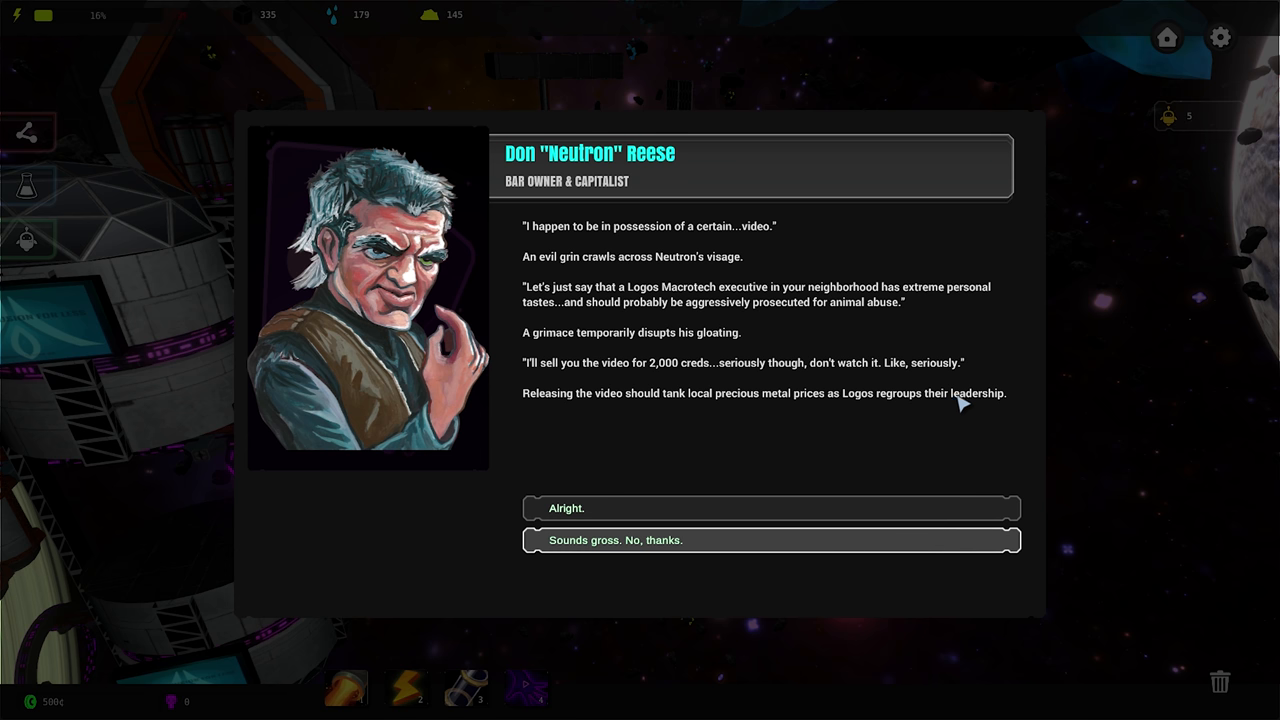
{"action": "mouse_move", "coordinate": [900, 476]}
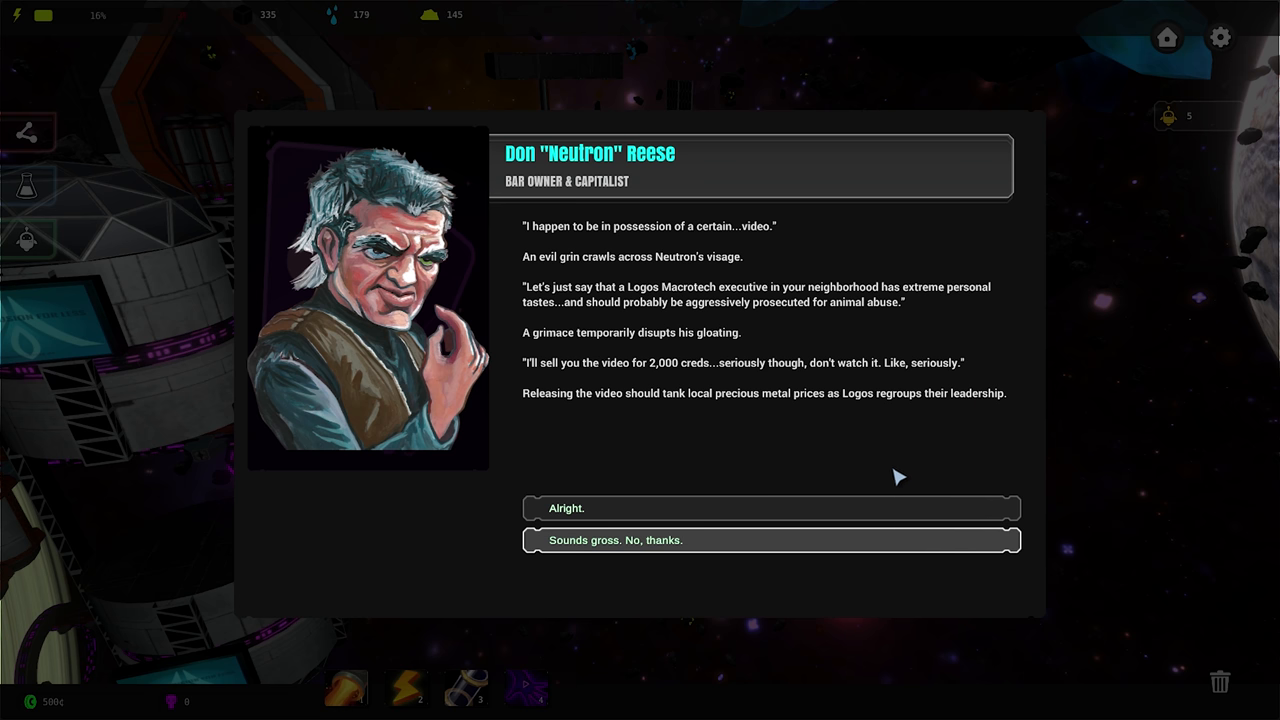
{"action": "mouse_move", "coordinate": [700, 400]}
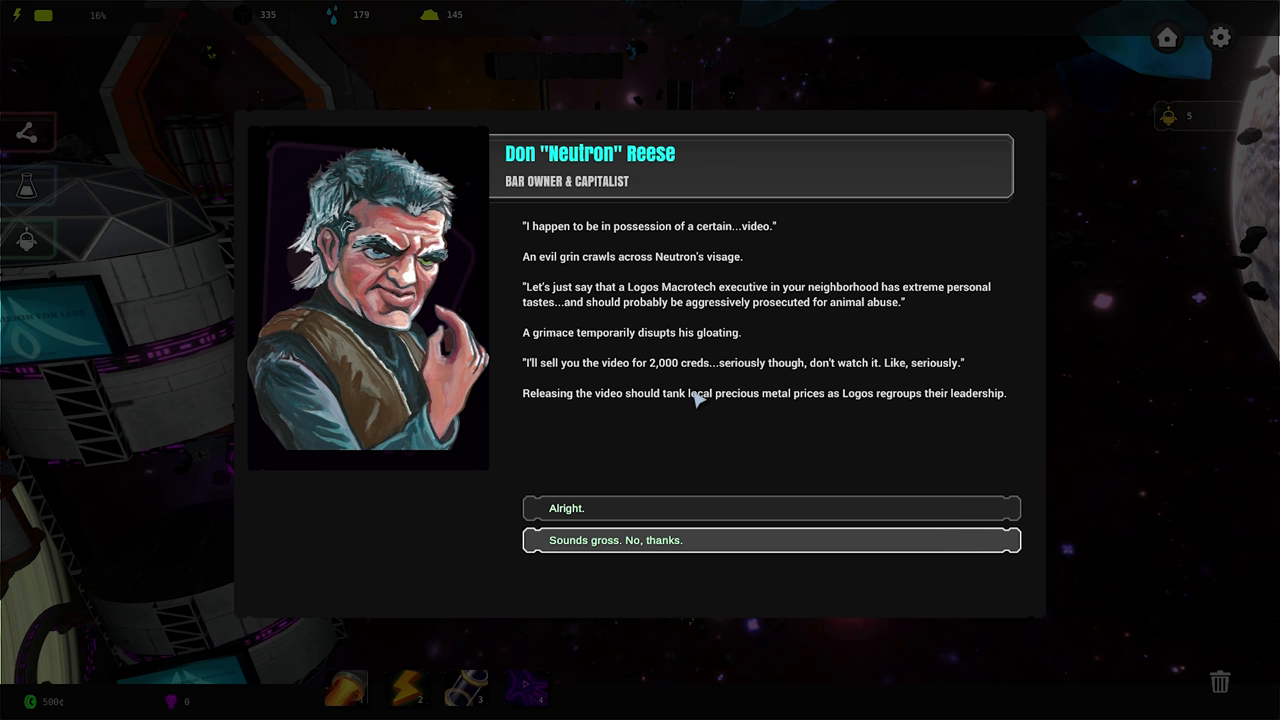
{"action": "mouse_move", "coordinate": [628, 398]}
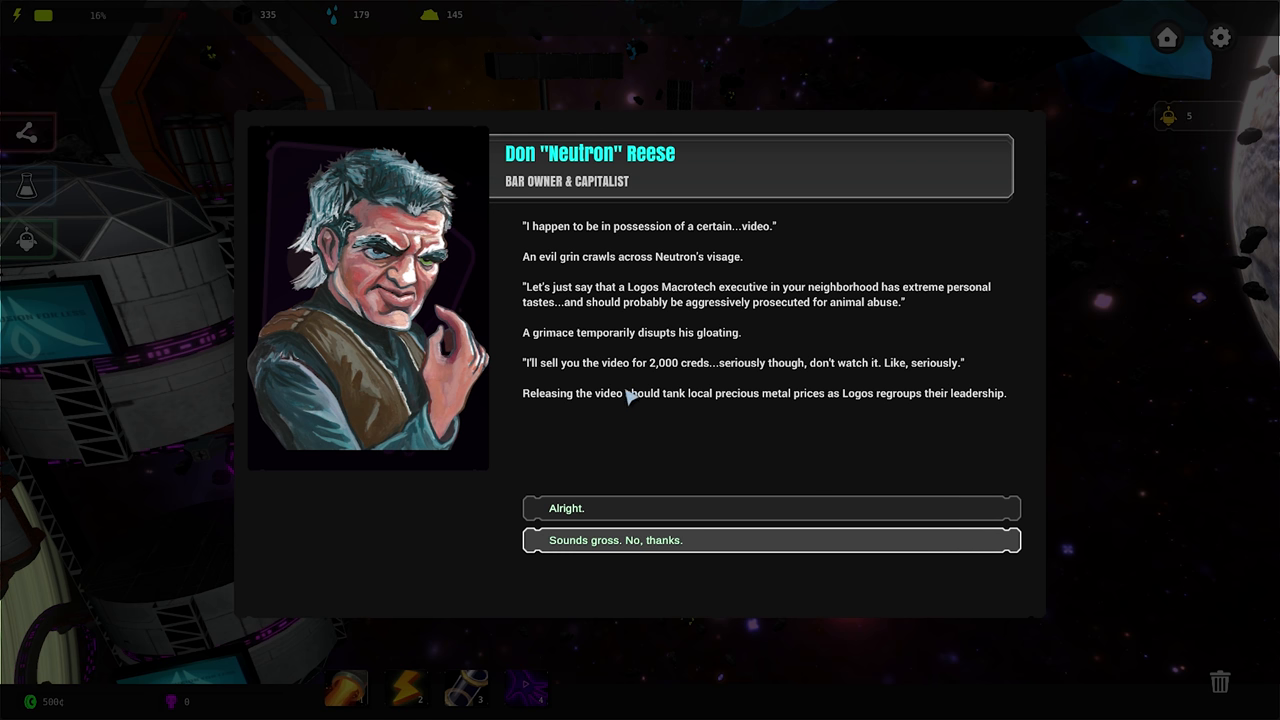
{"action": "mouse_move", "coordinate": [756, 408]}
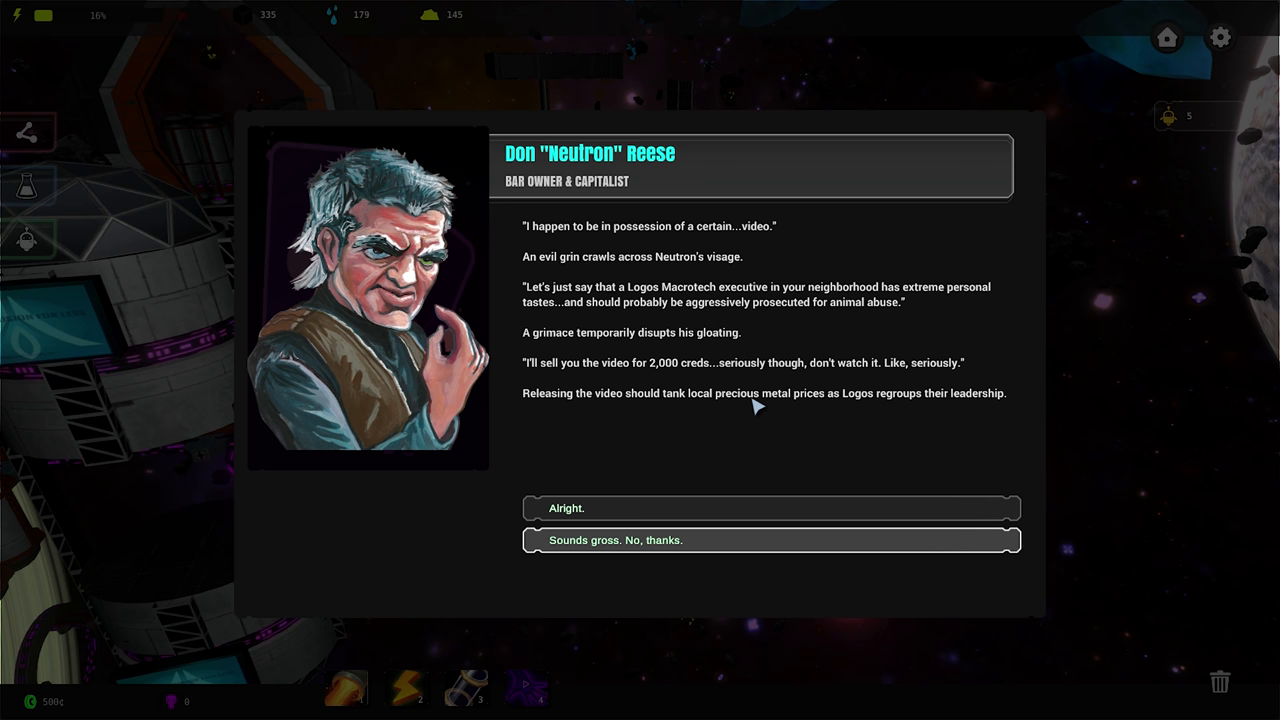
{"action": "mouse_move", "coordinate": [712, 486]}
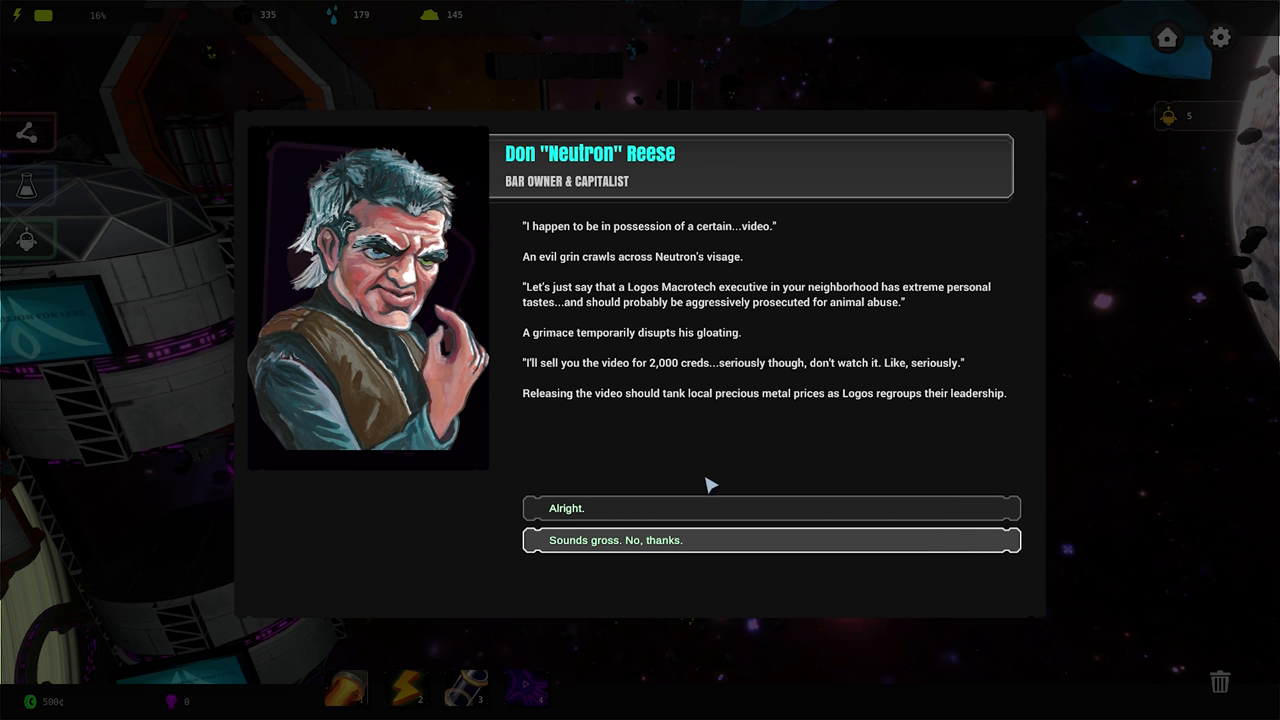
Answer Neutron with 'Sounds gross. No, thanks.' to refuse the blackmail video
{"action": "left_click", "coordinate": [772, 540]}
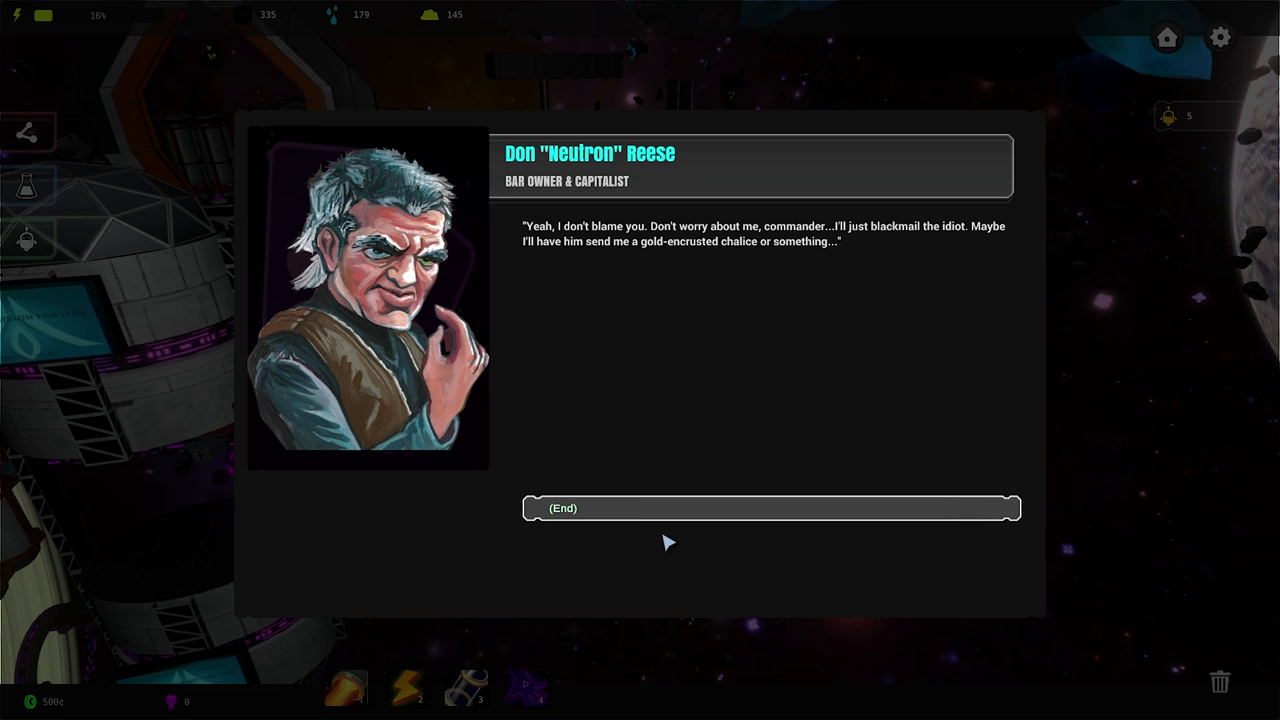
End Neutron's conversation and poke around the station until his event reappears
{"action": "left_click", "coordinate": [768, 508]}
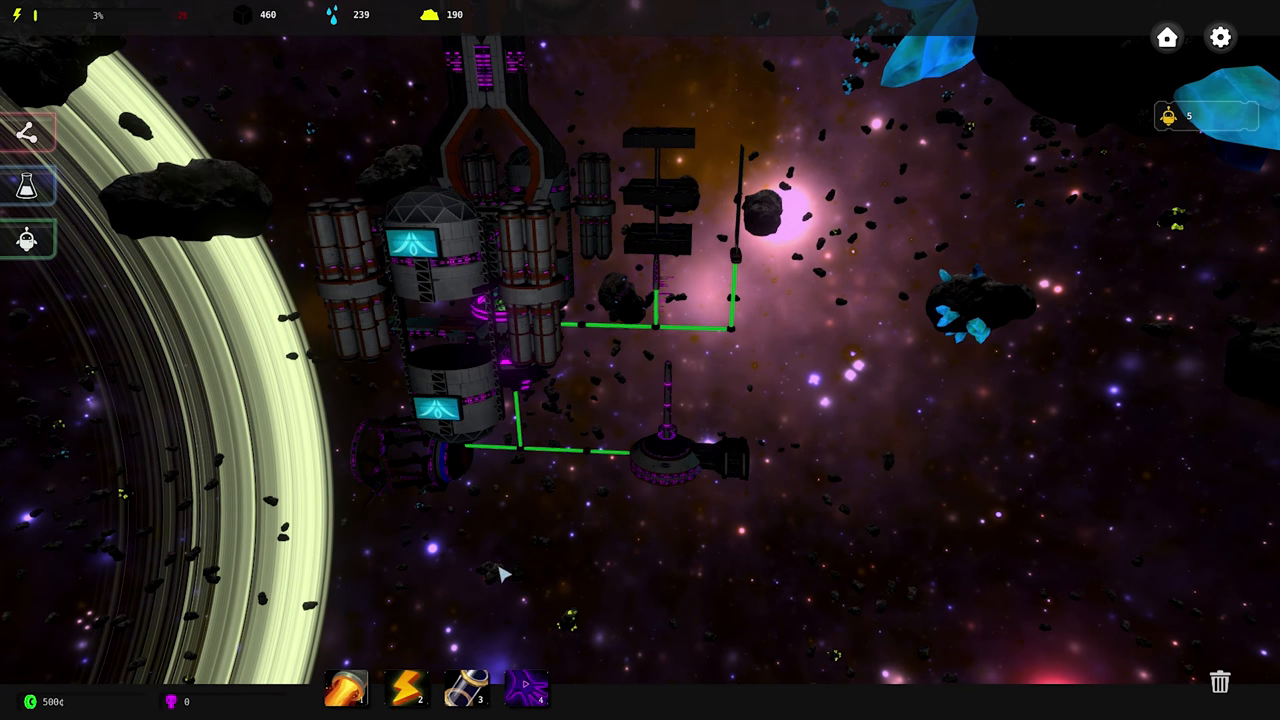
{"action": "mouse_move", "coordinate": [702, 520]}
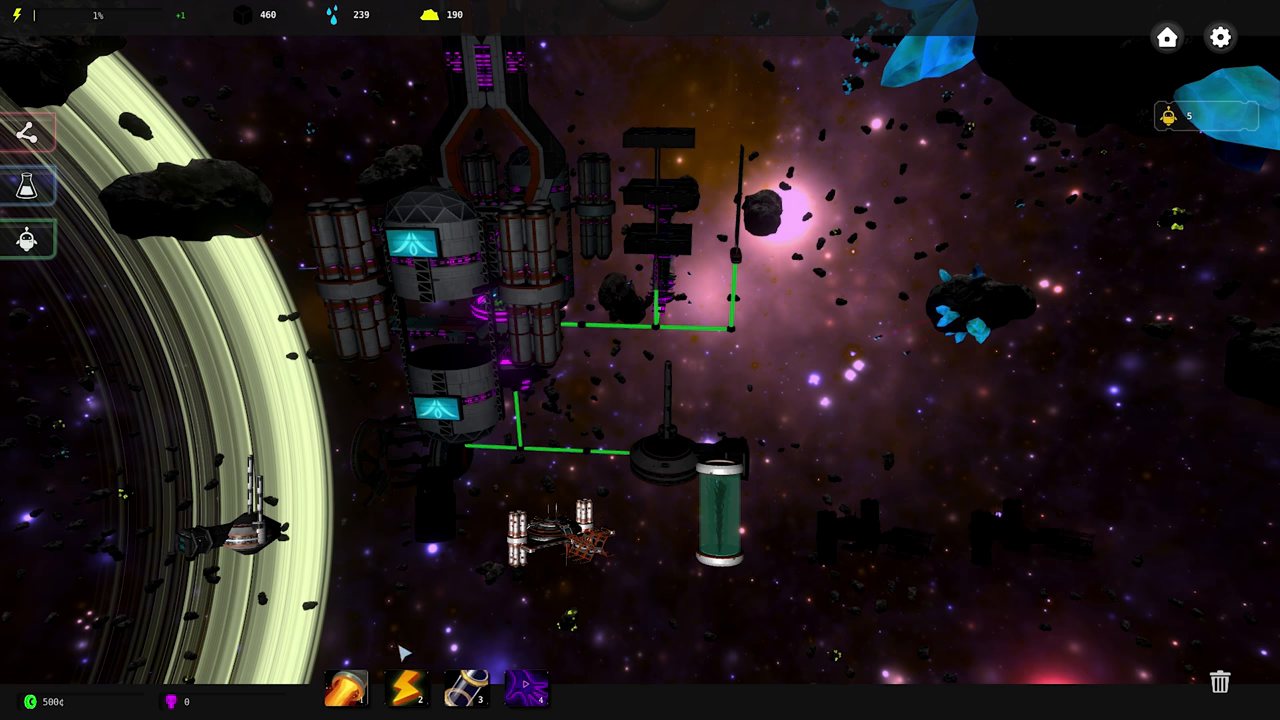
{"action": "left_click", "coordinate": [556, 536]}
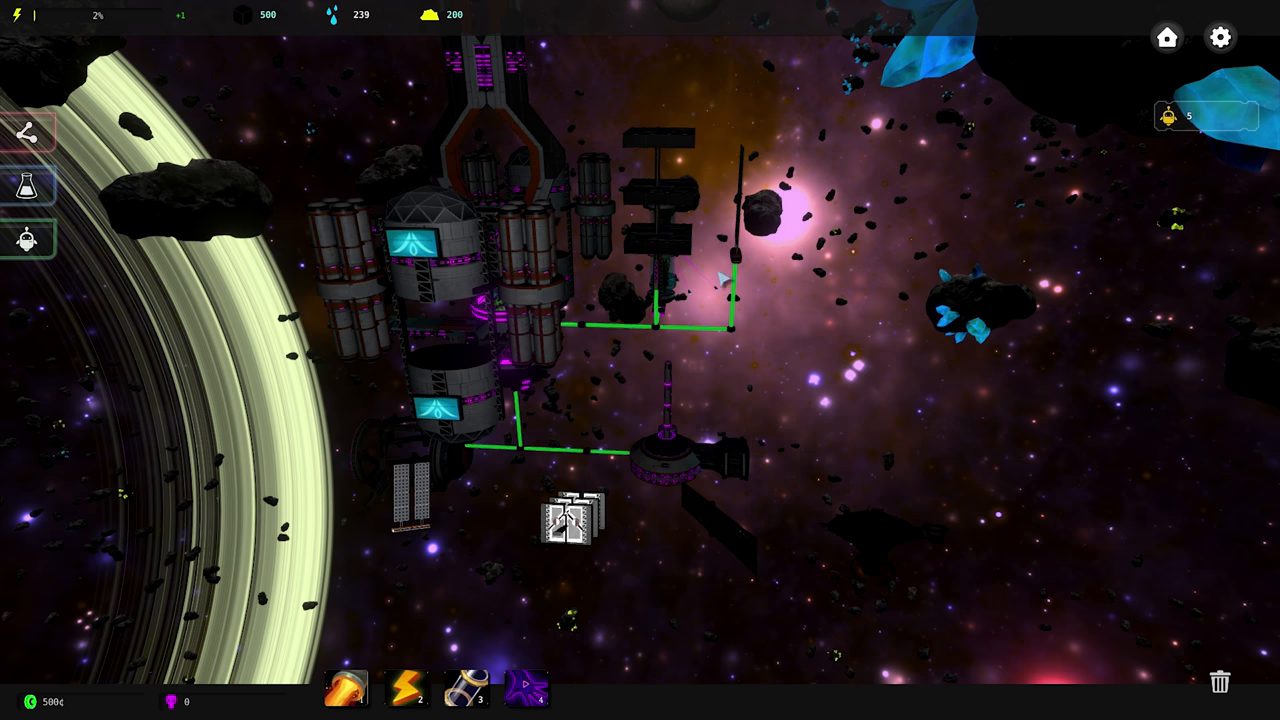
{"action": "left_click", "coordinate": [564, 520]}
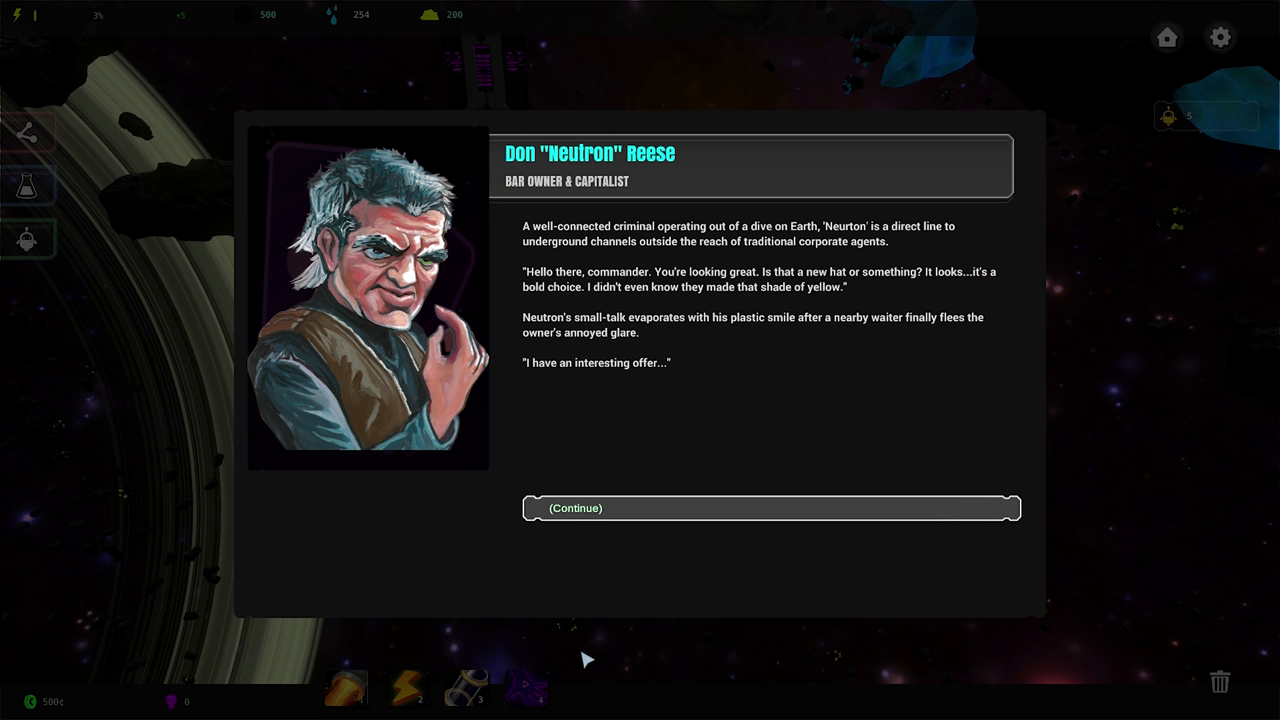
{"action": "mouse_move", "coordinate": [640, 420]}
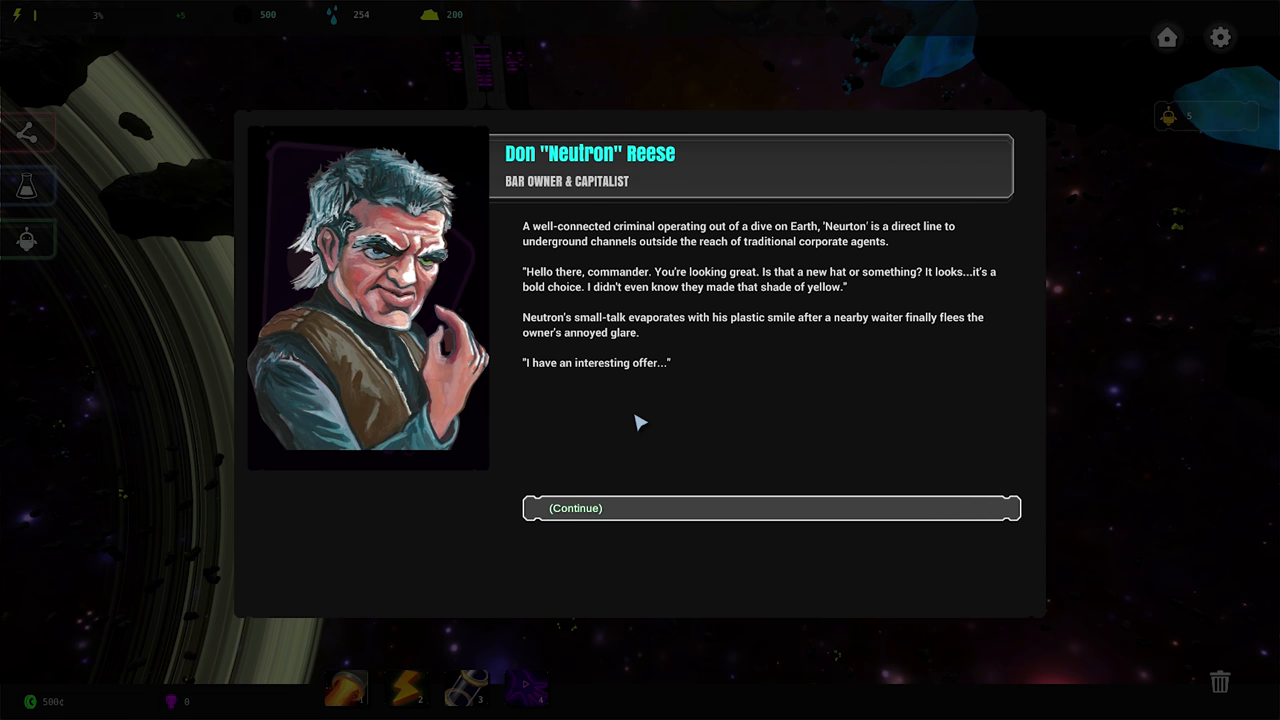
Continue past Neutron's introduction toward his repeated offer
{"action": "left_click", "coordinate": [768, 508]}
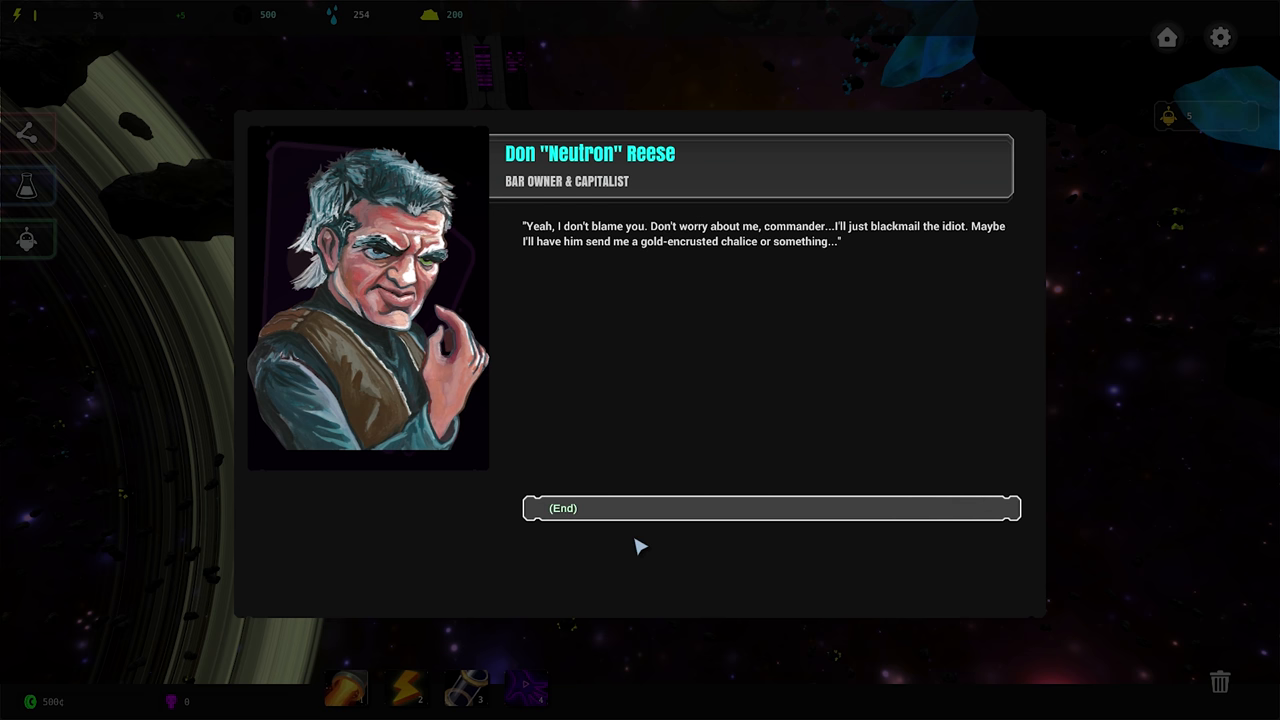
End Neutron's conversation and bring up the Production Buildings category
{"action": "left_click", "coordinate": [770, 508]}
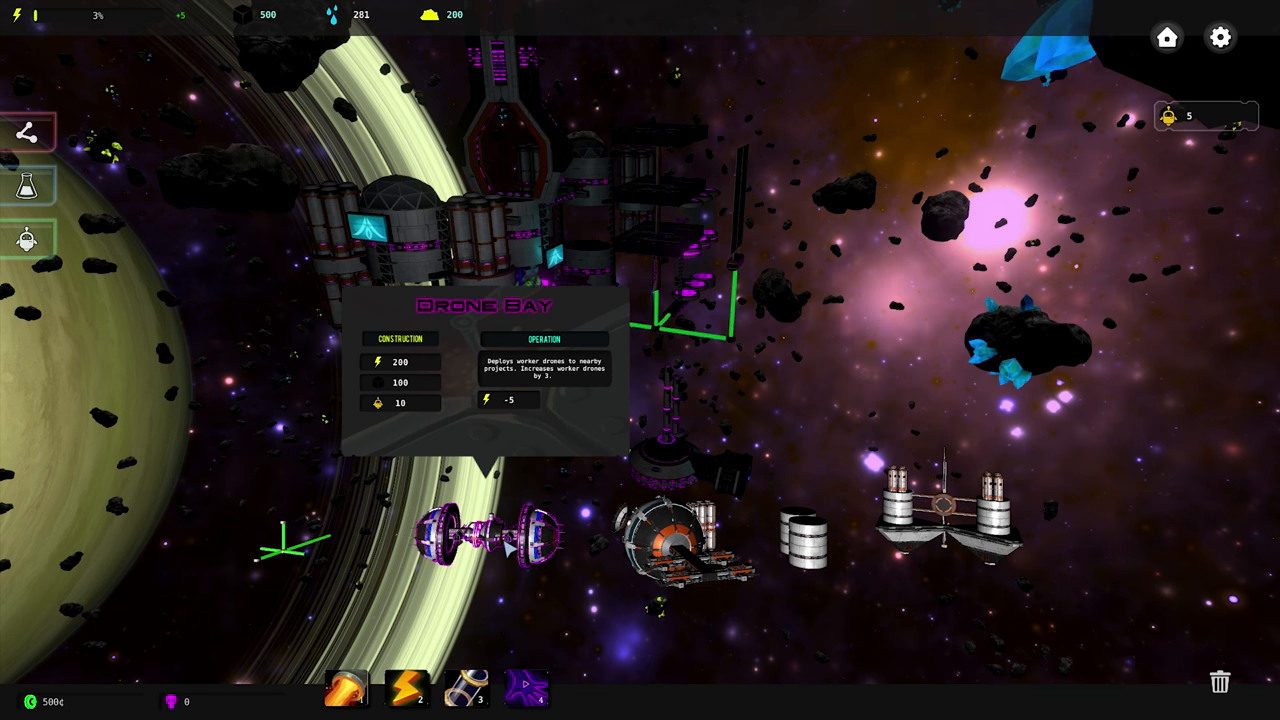
{"action": "left_click", "coordinate": [676, 520]}
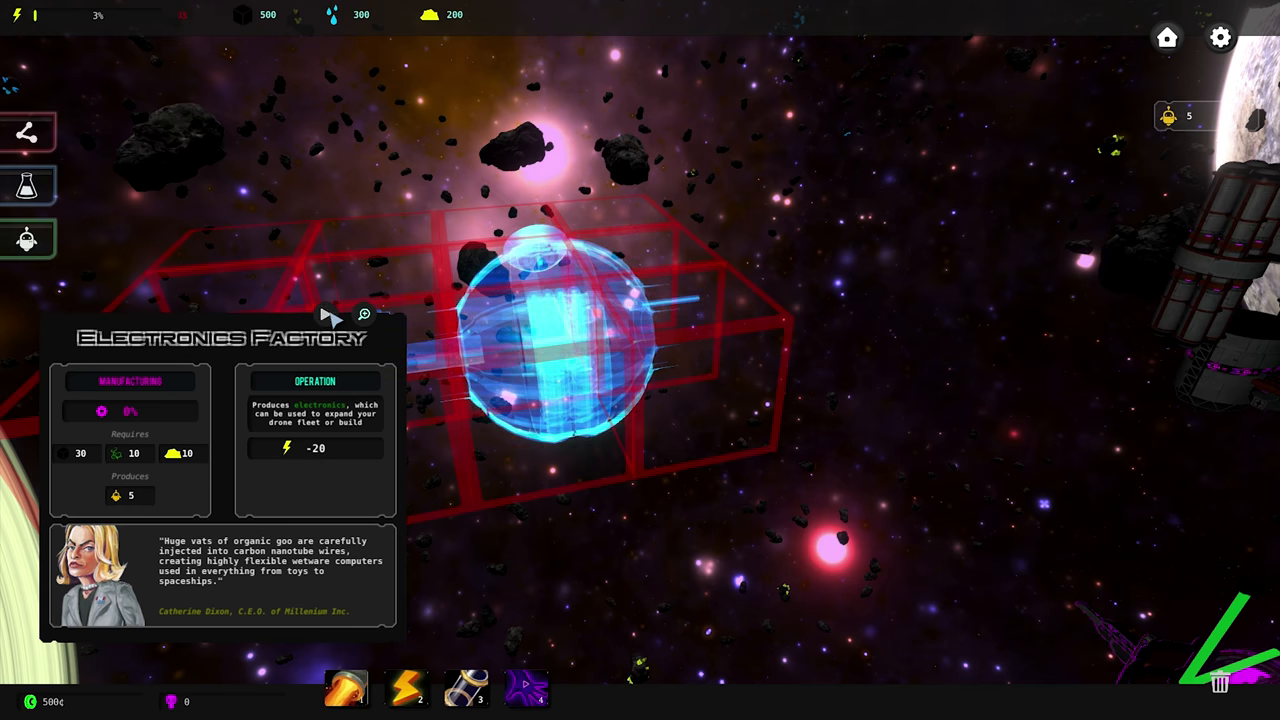
Pick the Electronics Factory and move its placement preview near the station
{"action": "left_click", "coordinate": [332, 316]}
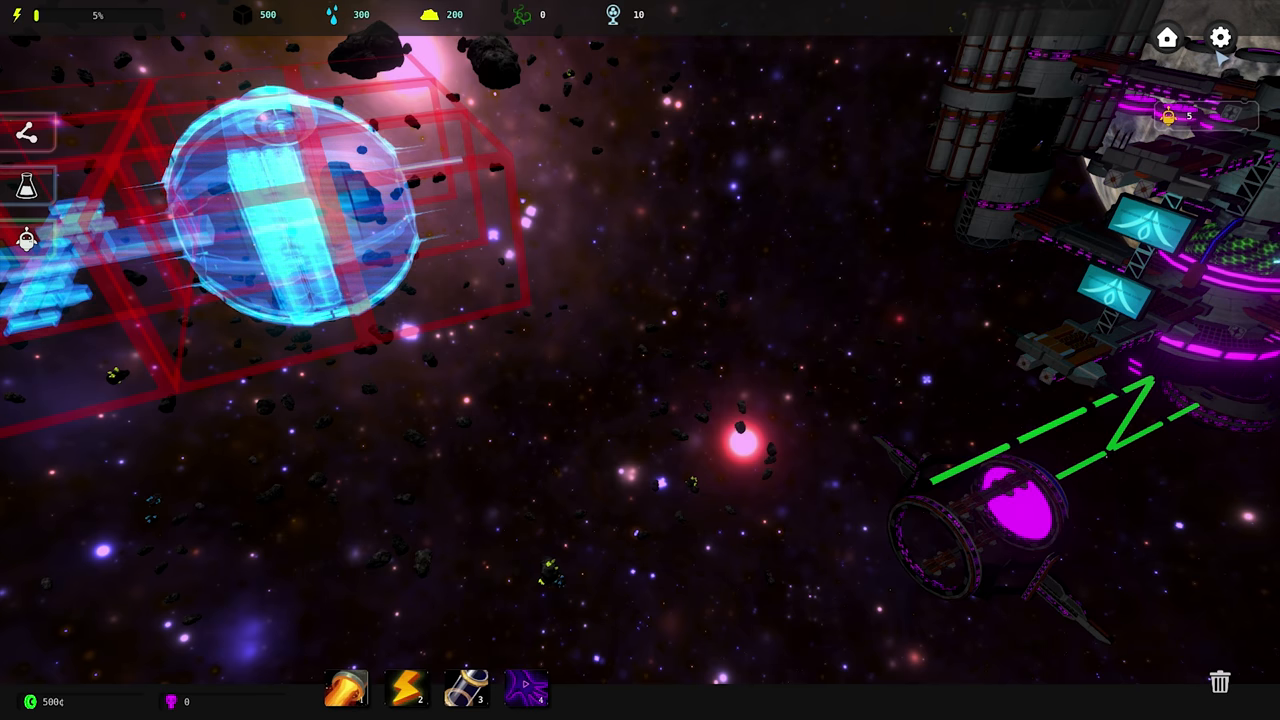
{"action": "left_click", "coordinate": [1220, 36]}
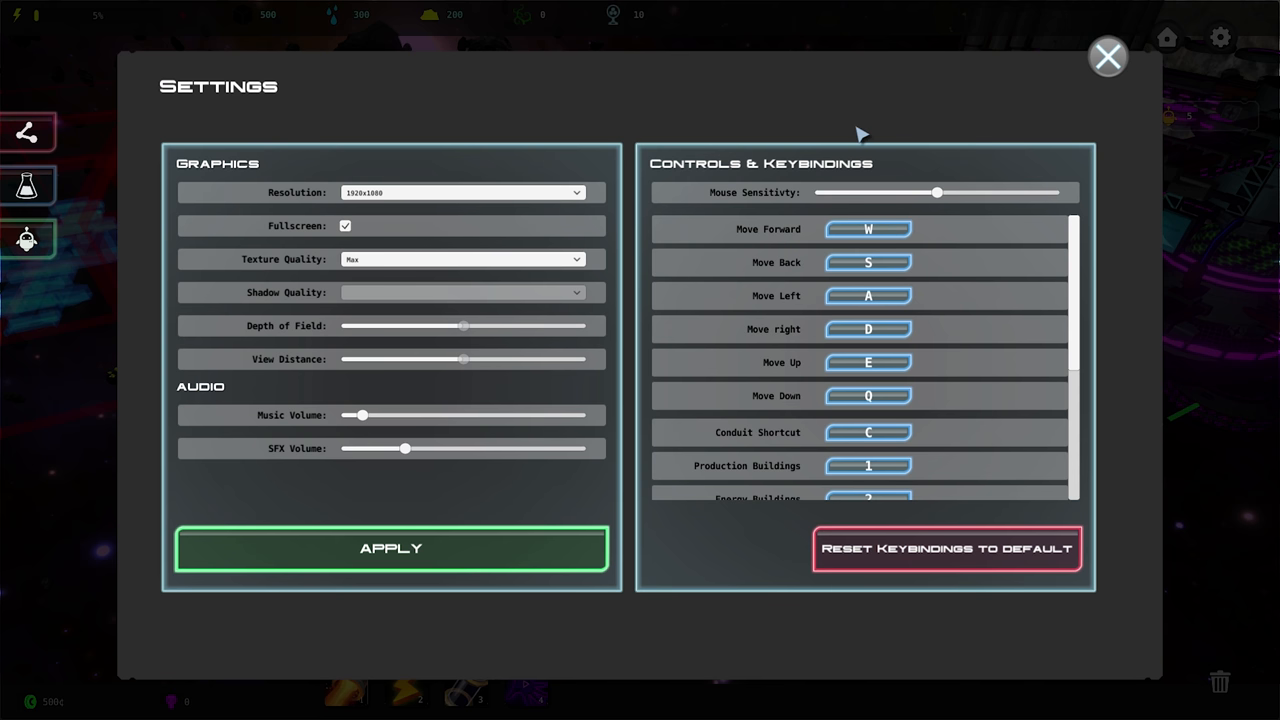
{"action": "mouse_move", "coordinate": [784, 320]}
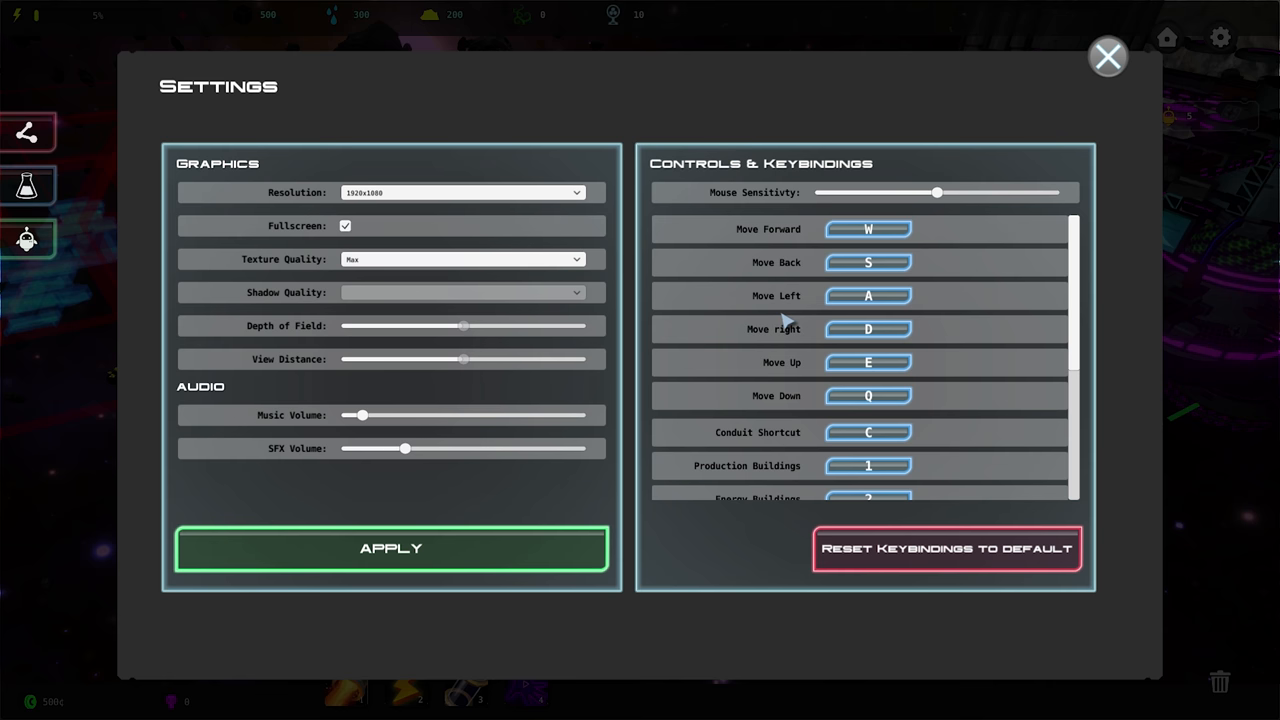
{"action": "scroll", "scroll_direction": "down", "scroll_amount": 3}
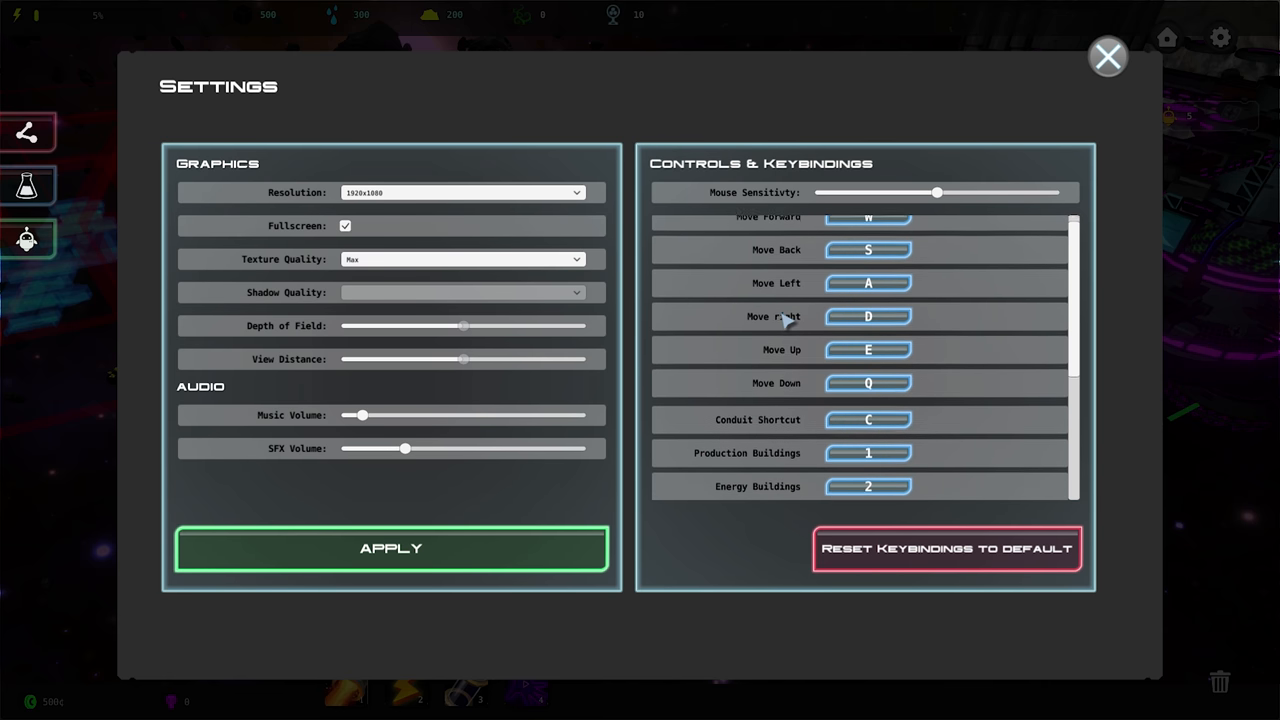
{"action": "left_click", "coordinate": [1108, 56]}
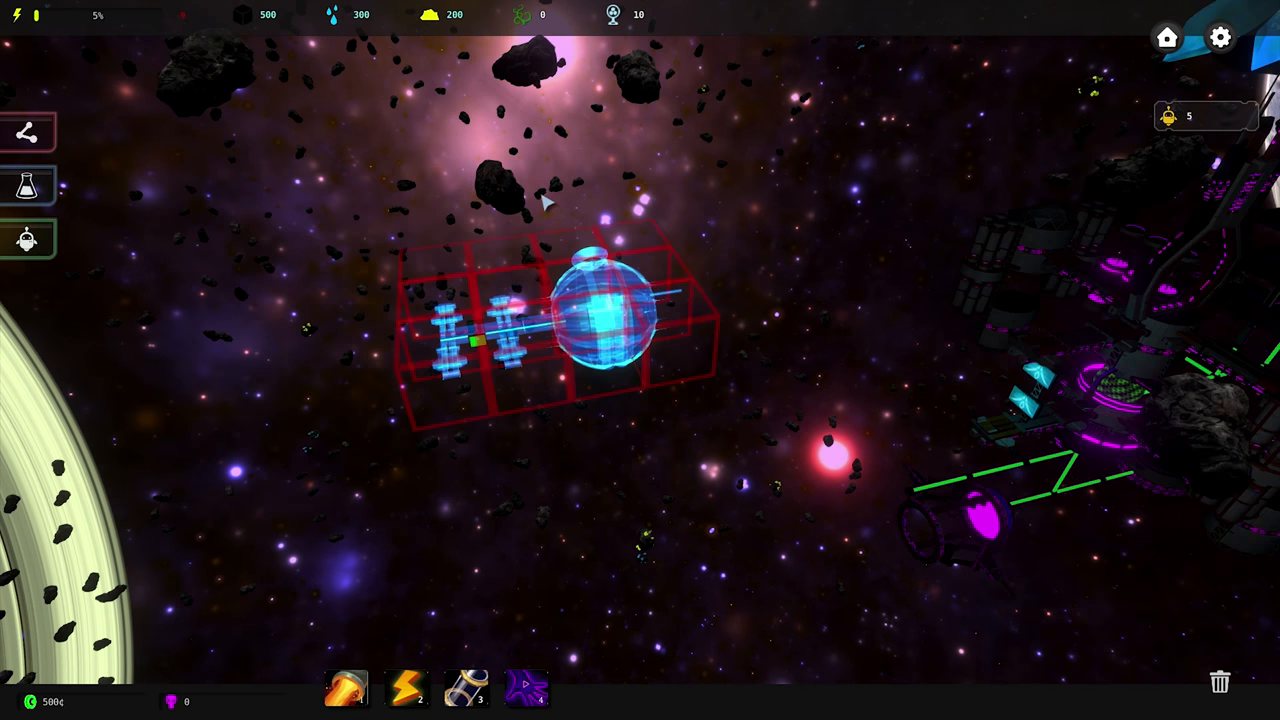
{"action": "mouse_move", "coordinate": [584, 302]}
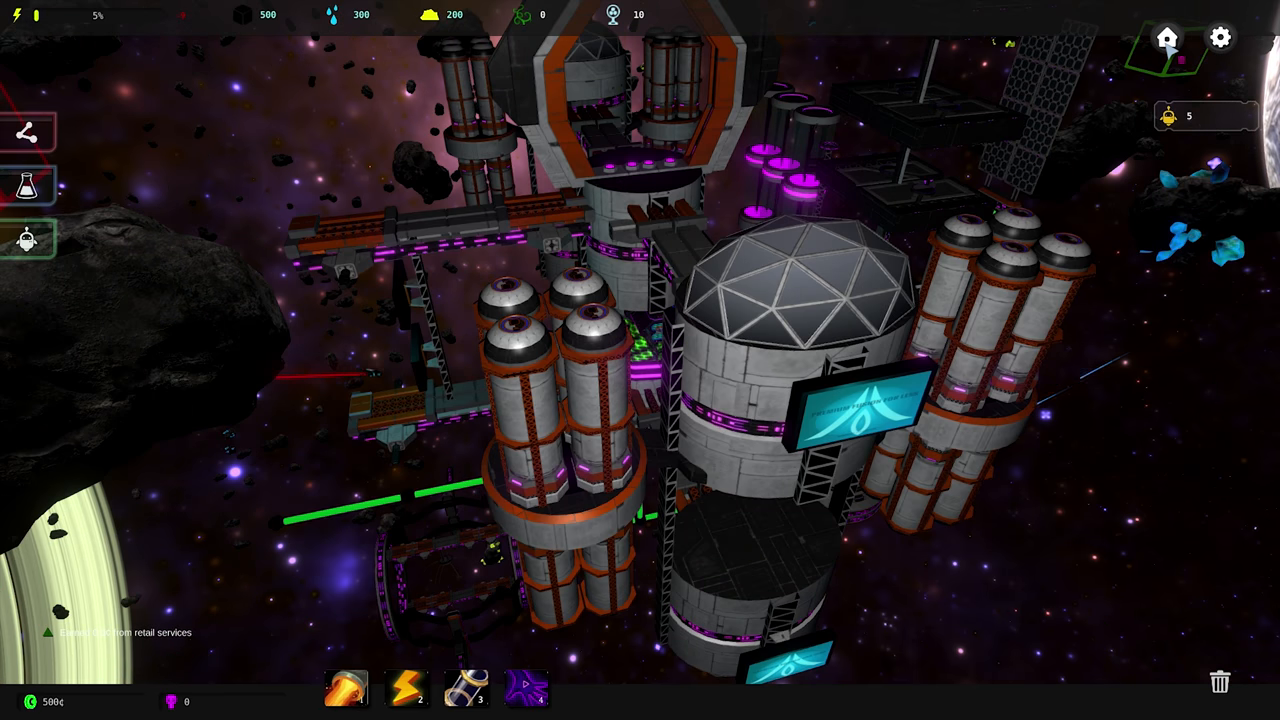
Pause with Escape and exit the game to the title screen
{"action": "key", "text": "Escape"}
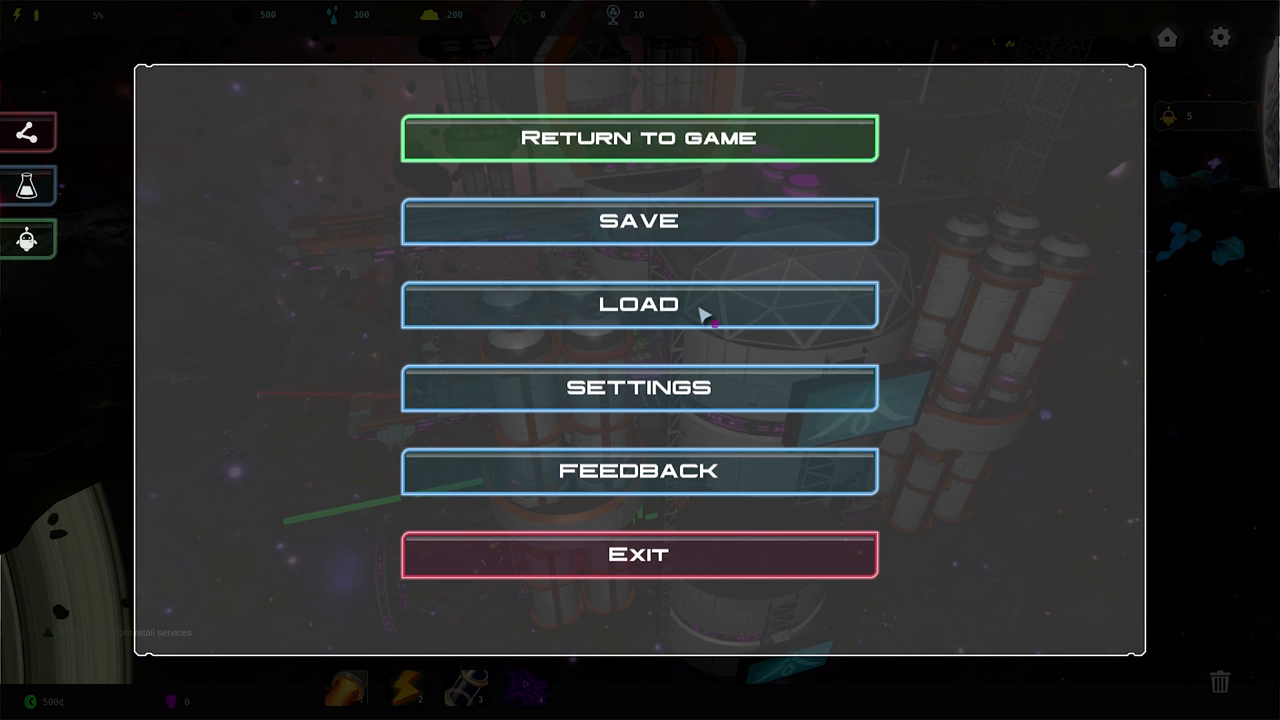
{"action": "mouse_move", "coordinate": [616, 232]}
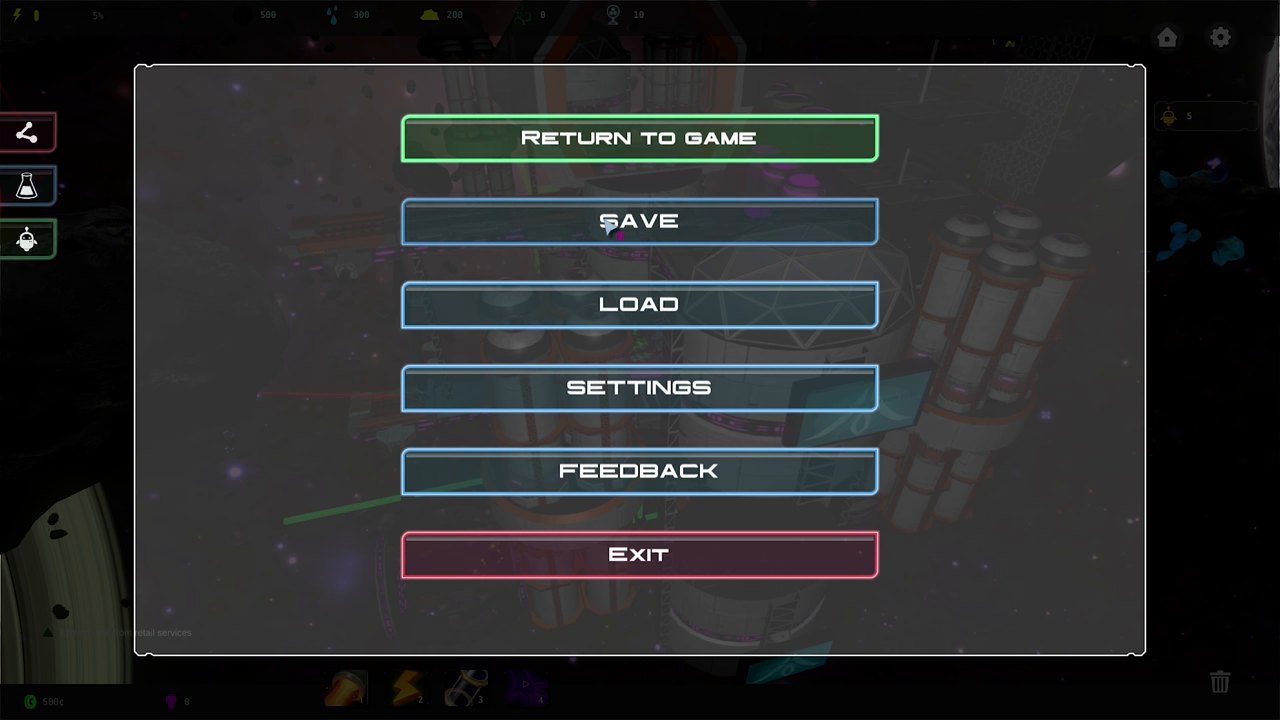
{"action": "mouse_move", "coordinate": [616, 310]}
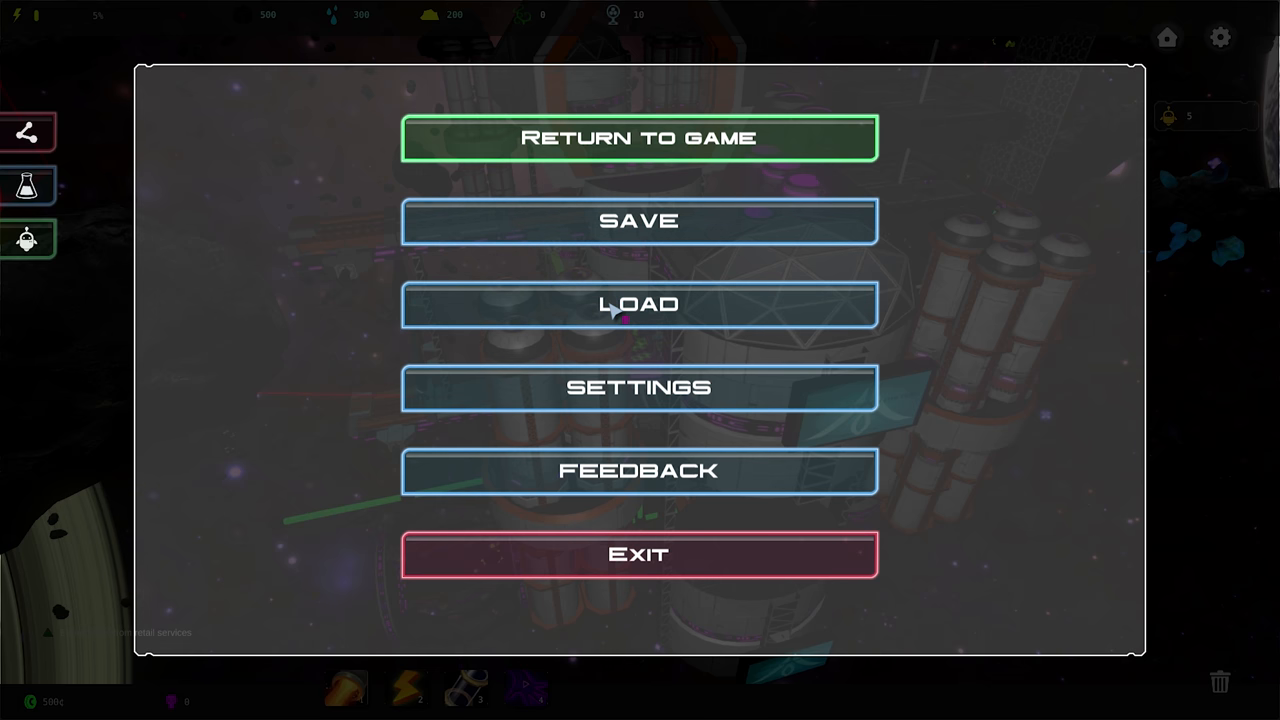
{"action": "mouse_move", "coordinate": [82, 412]}
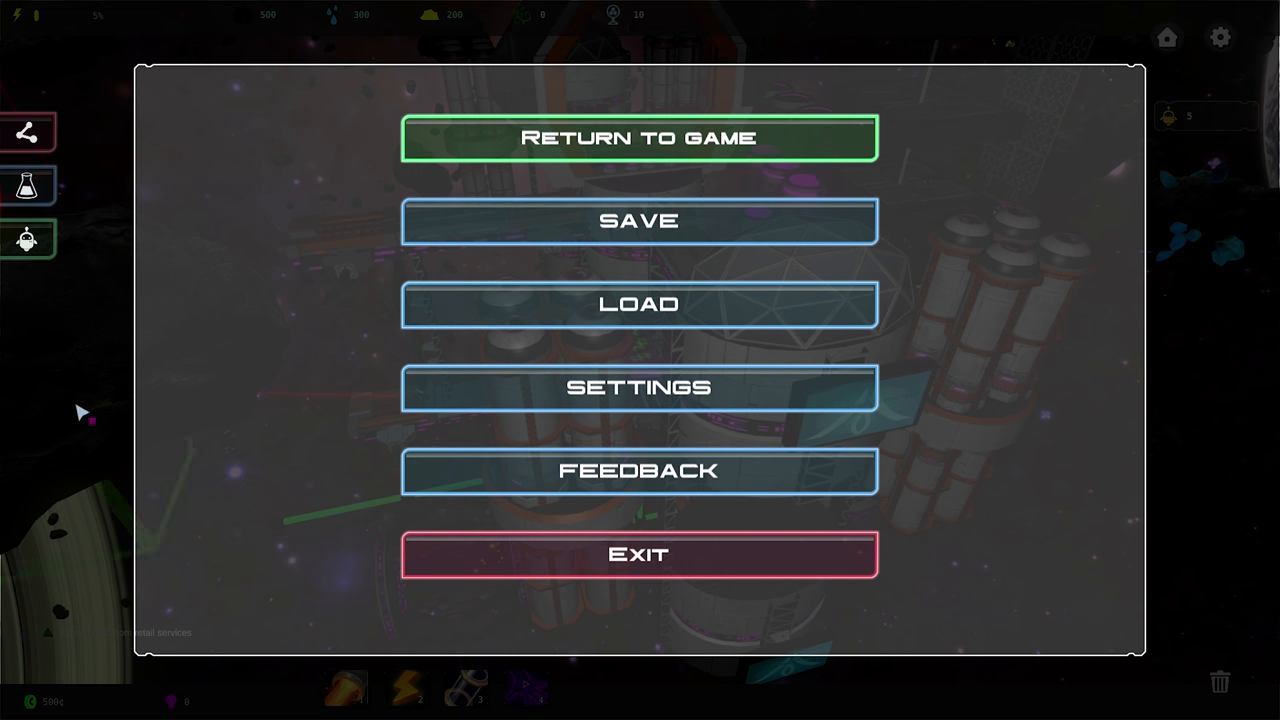
{"action": "mouse_move", "coordinate": [276, 128]}
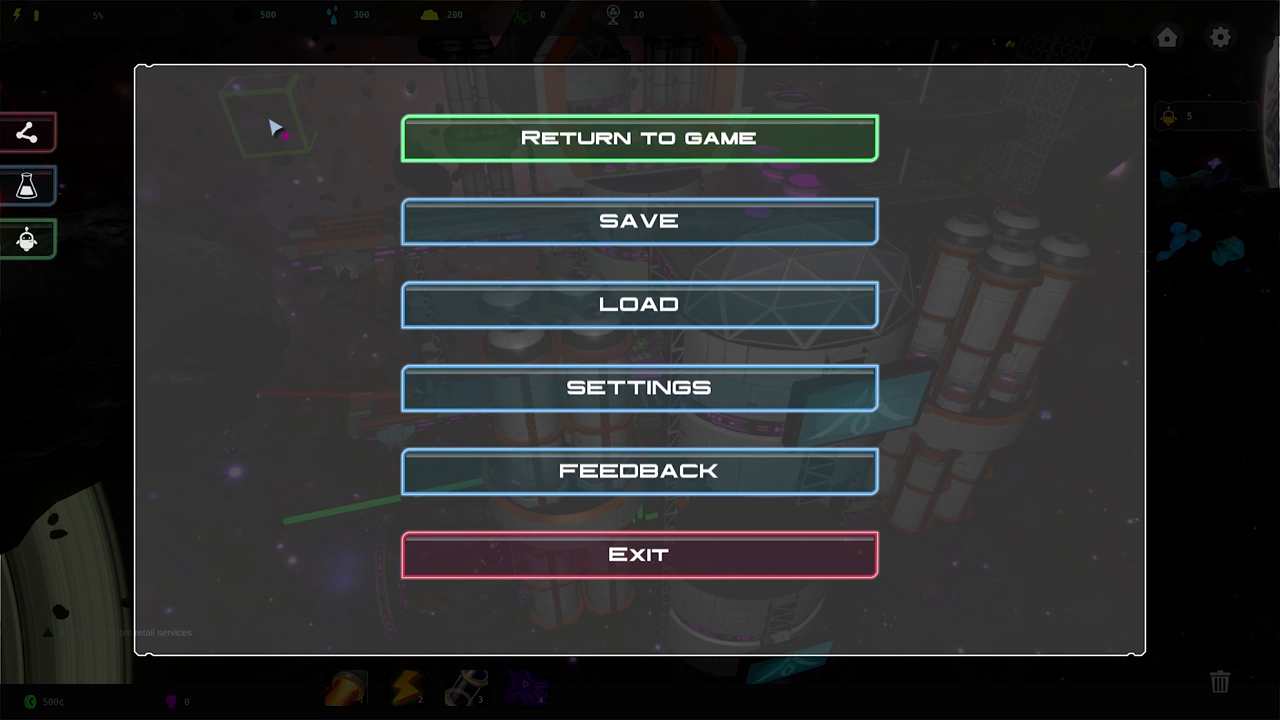
{"action": "left_click", "coordinate": [638, 138]}
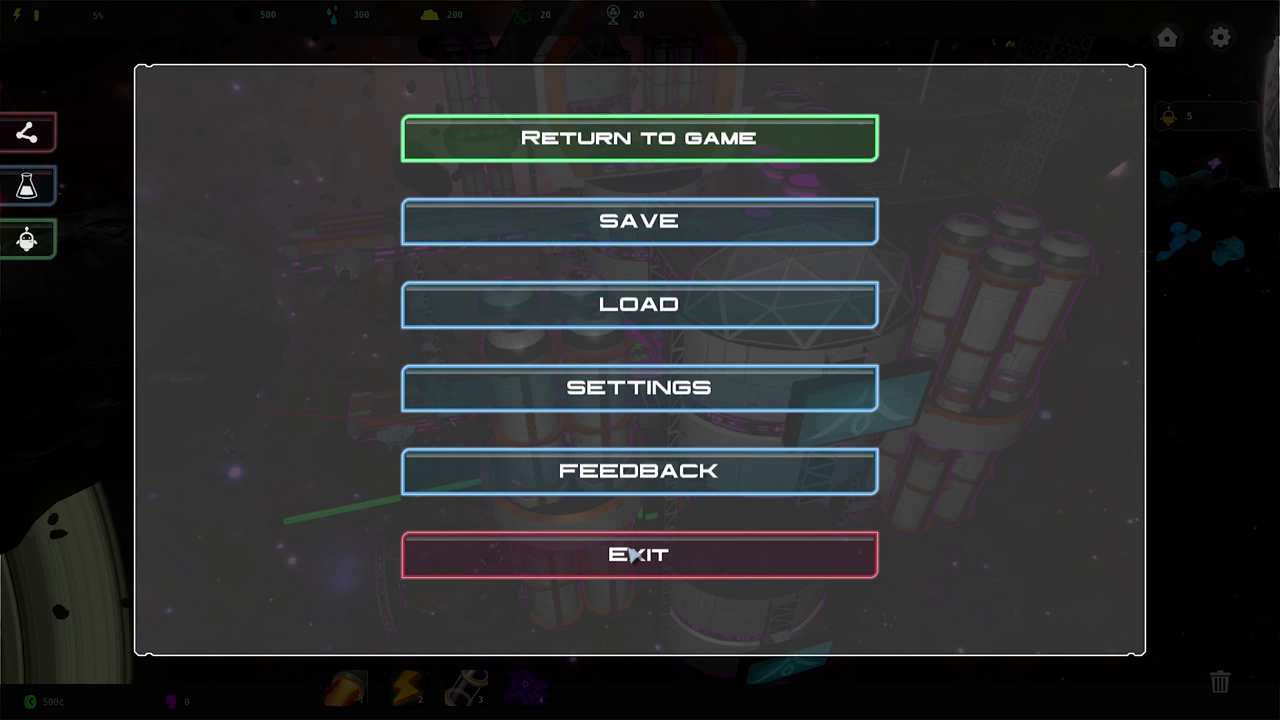
{"action": "left_click", "coordinate": [638, 556]}
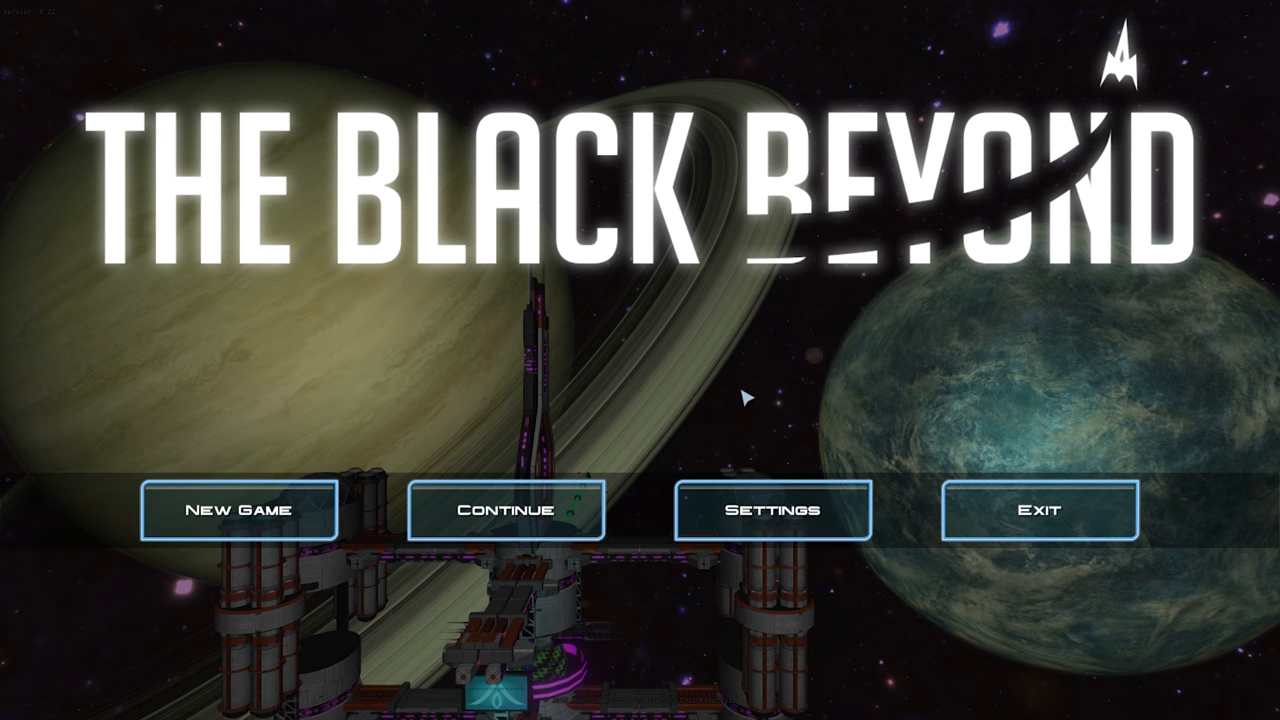
Start a New Game in the Tau Ceti System and let it load
{"action": "left_click", "coordinate": [236, 510]}
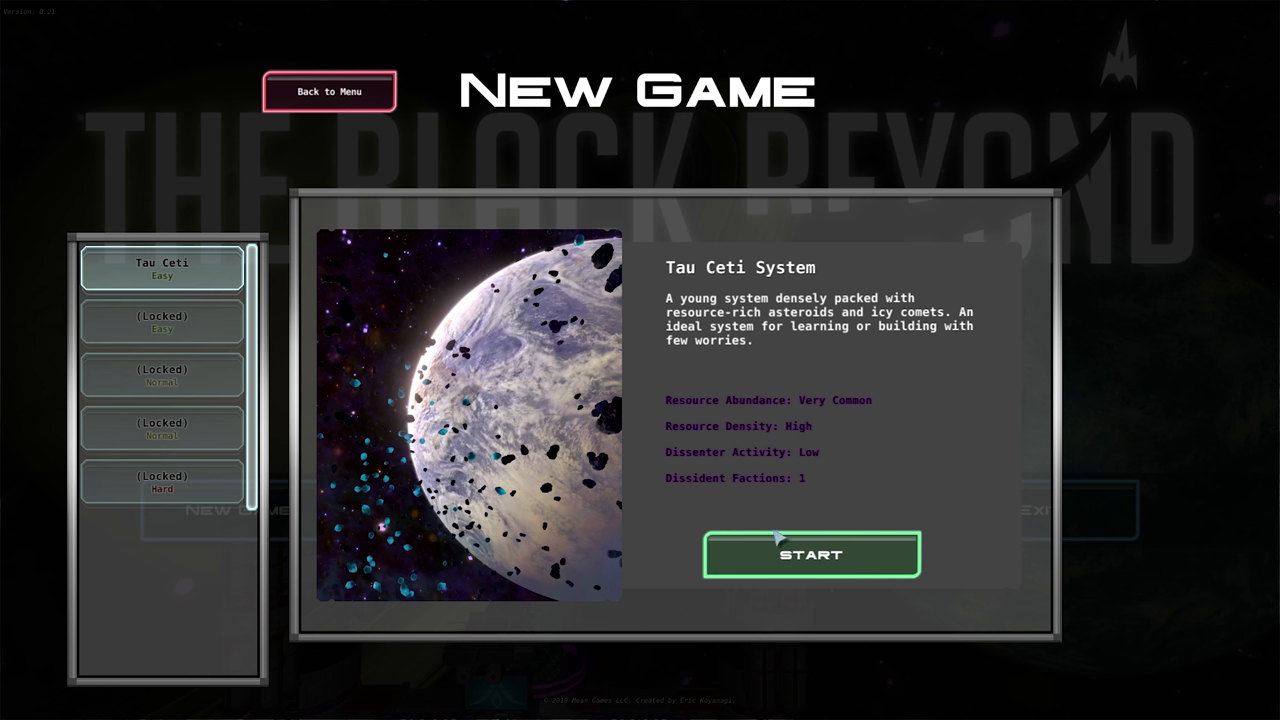
{"action": "left_click", "coordinate": [812, 556]}
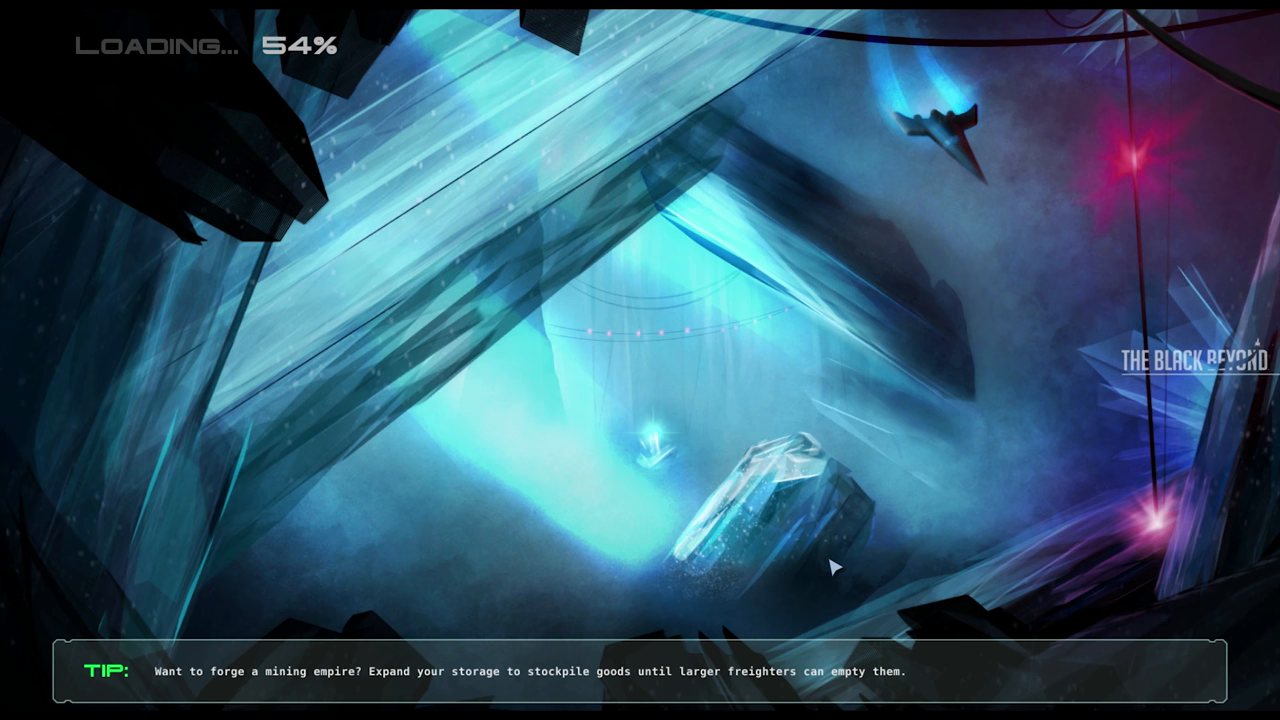
{"action": "mouse_move", "coordinate": [832, 554]}
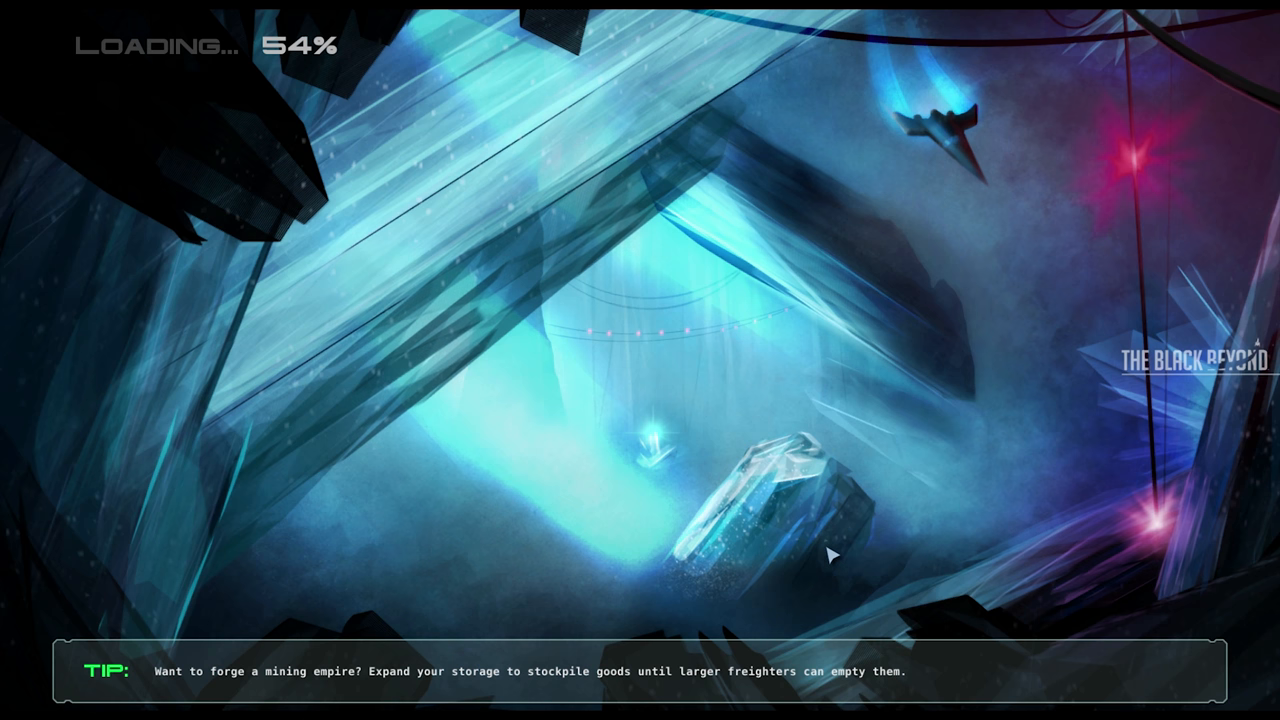
{"action": "mouse_move", "coordinate": [828, 540]}
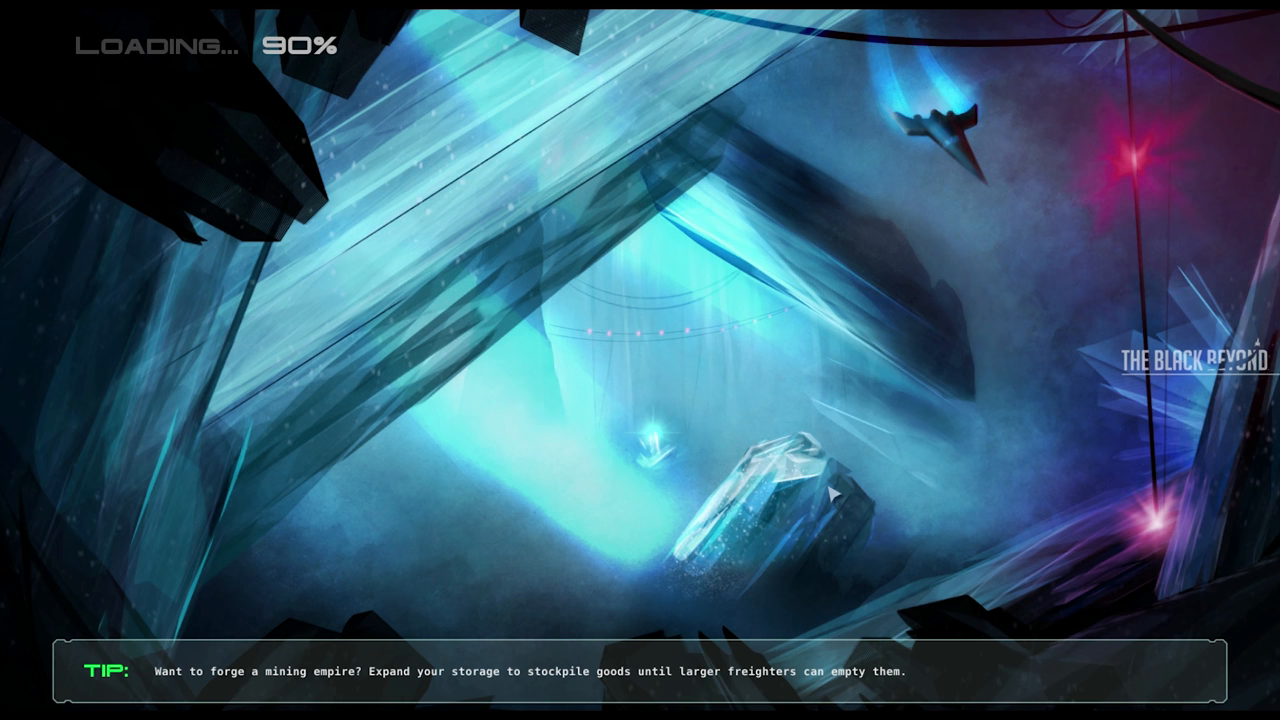
{"action": "mouse_move", "coordinate": [838, 508]}
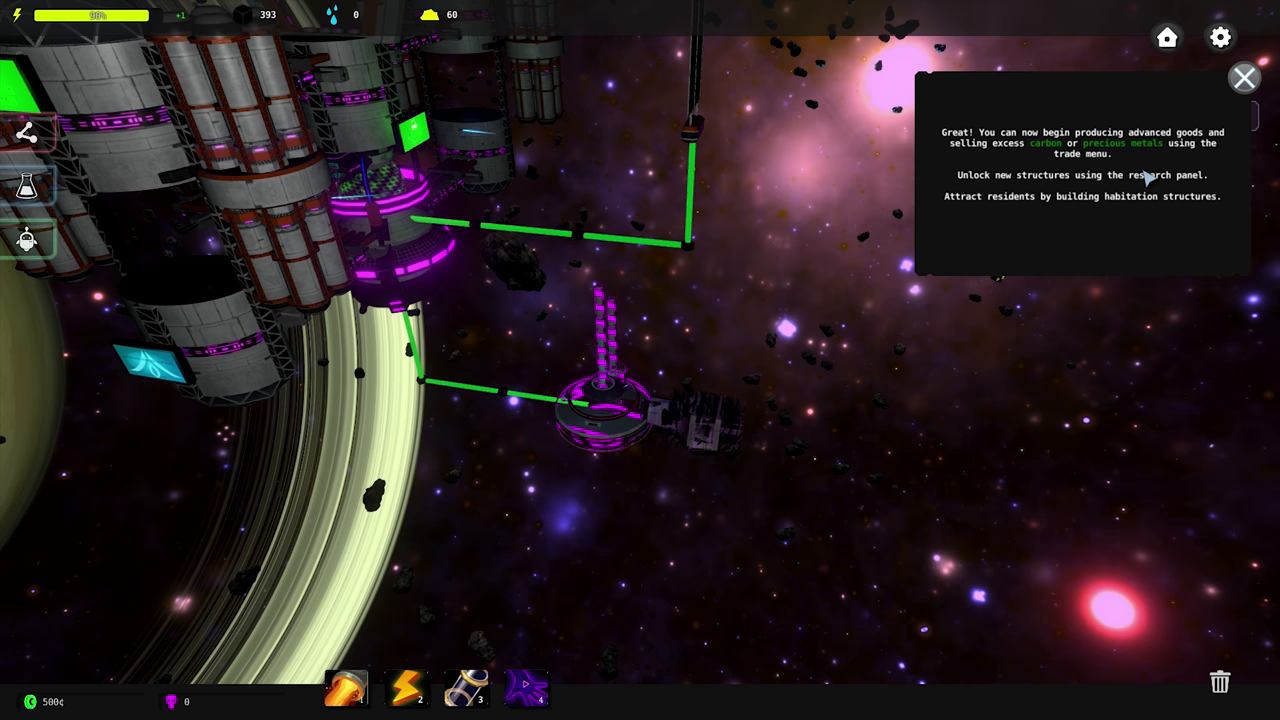
View Carbon's trade details and enable its export price limit
{"action": "left_click", "coordinate": [18, 132]}
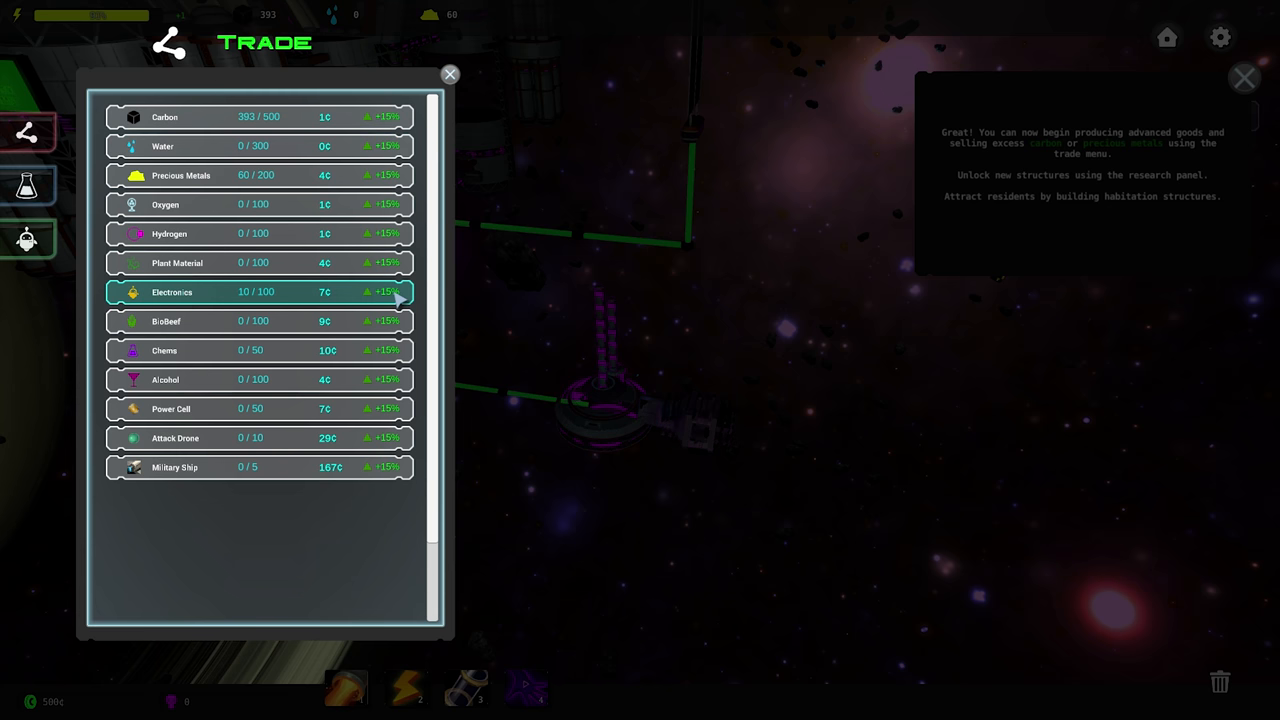
{"action": "mouse_move", "coordinate": [296, 88]}
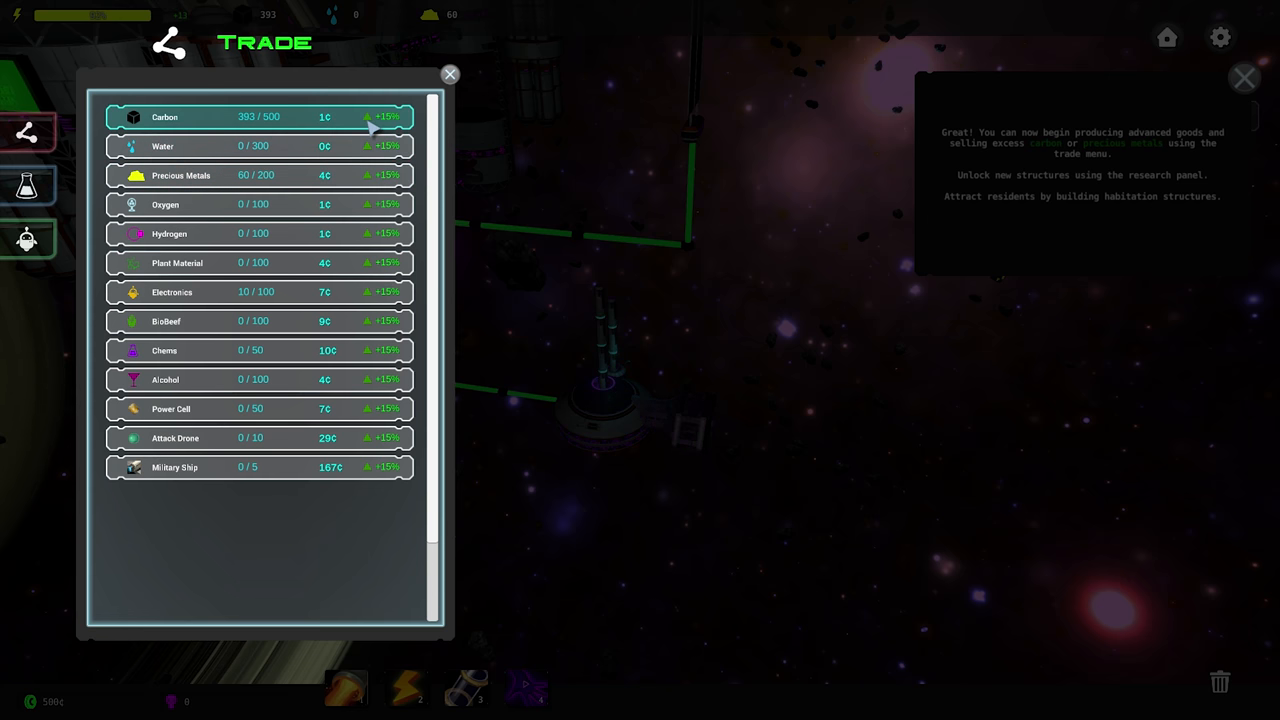
{"action": "left_click", "coordinate": [260, 116]}
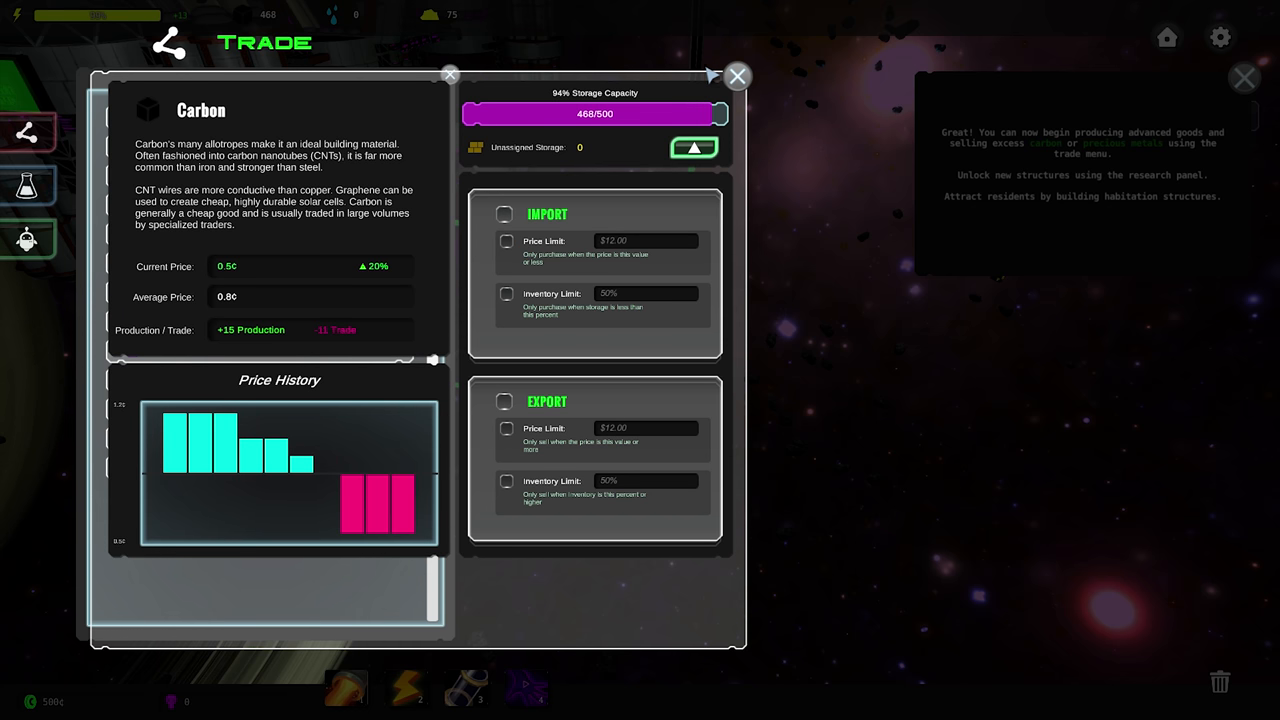
{"action": "mouse_move", "coordinate": [518, 70]}
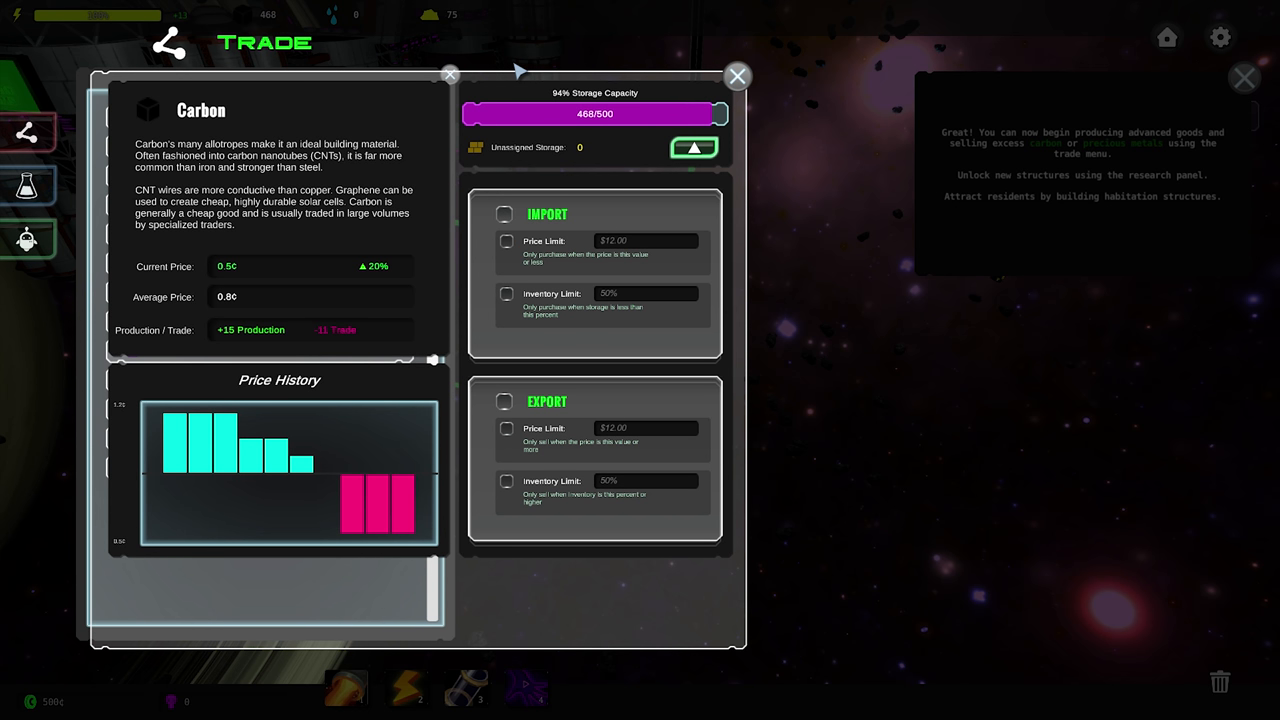
{"action": "mouse_move", "coordinate": [530, 424]}
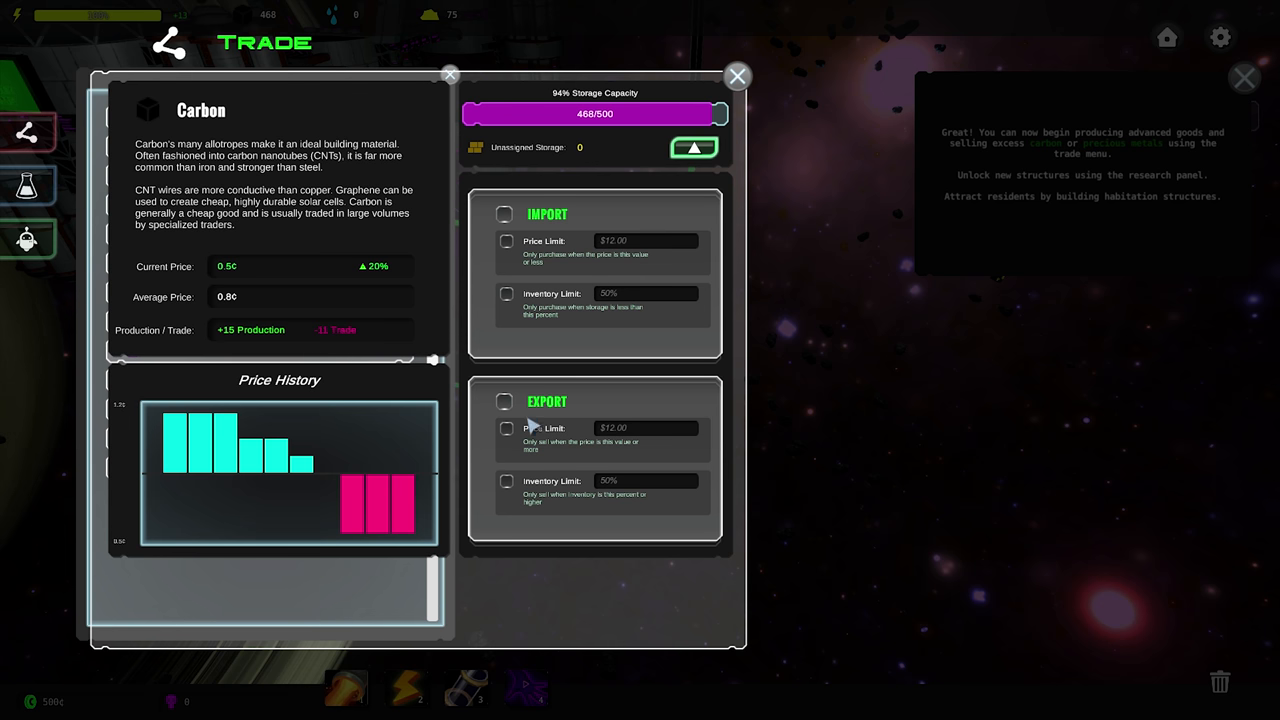
{"action": "left_click", "coordinate": [504, 400]}
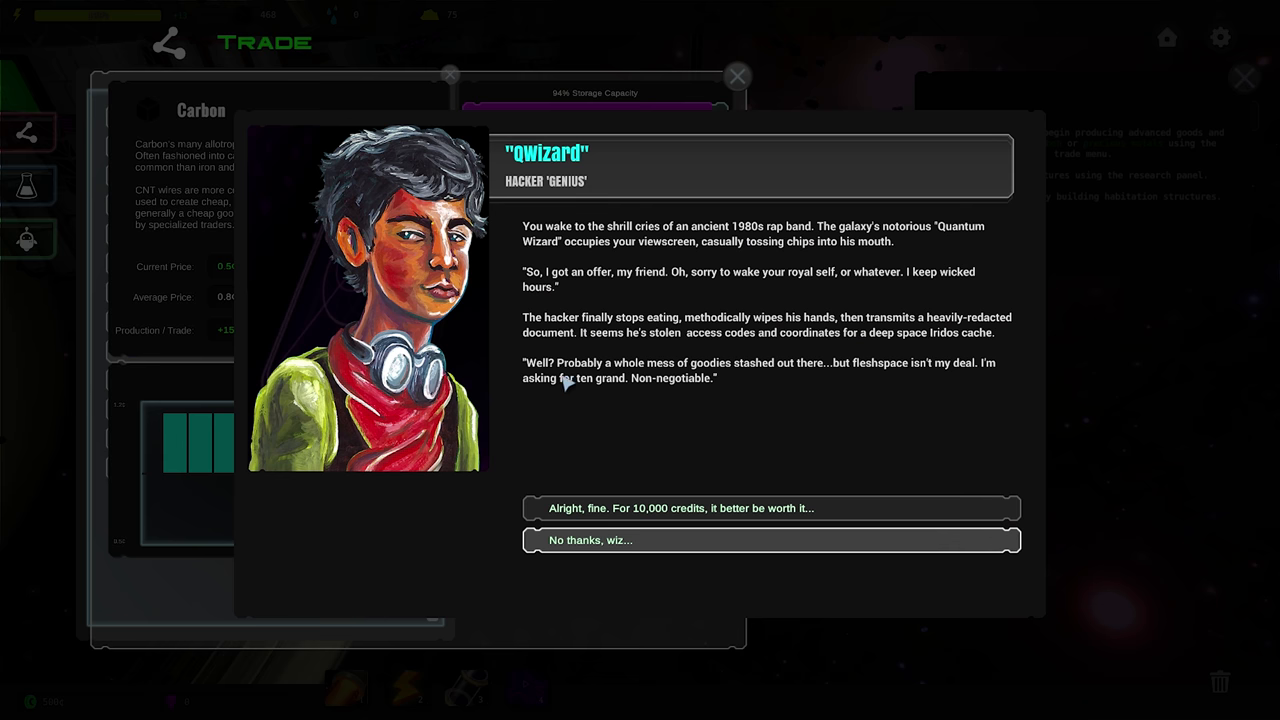
{"action": "mouse_move", "coordinate": [608, 226]}
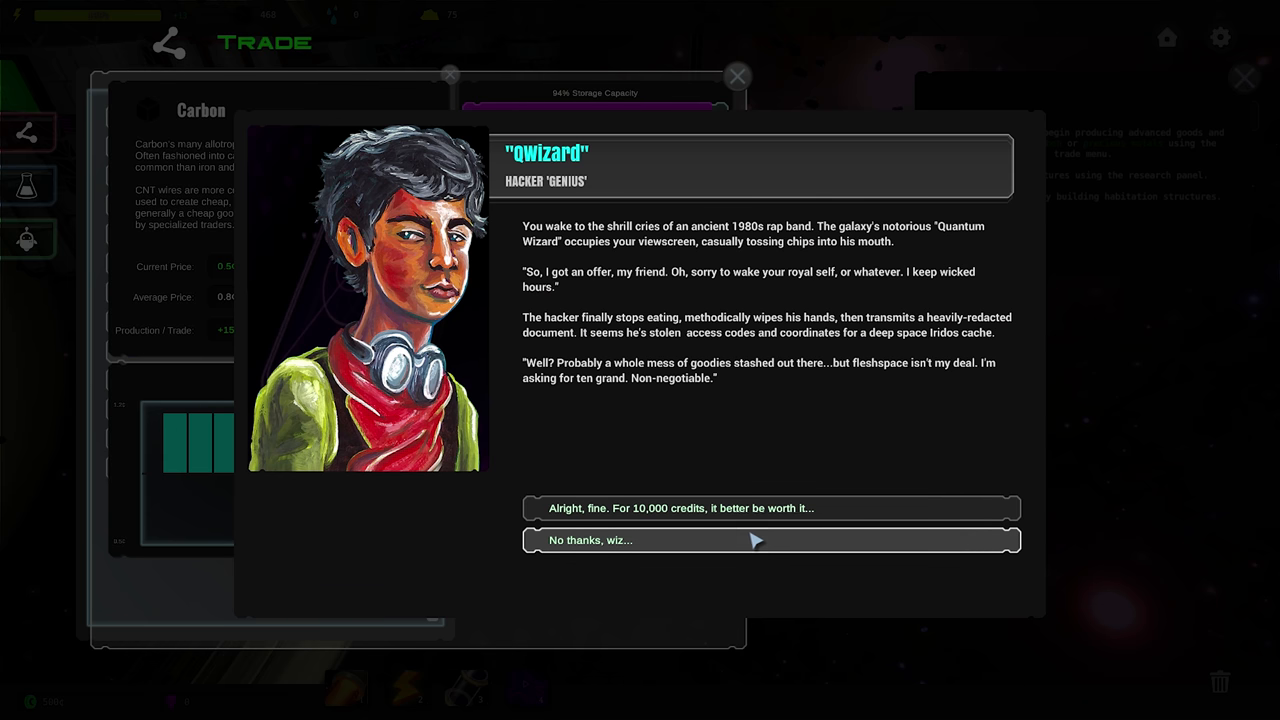
Answer Qwizard with 'No thanks, wiz...' and dismiss the hacker dialogue
{"action": "left_click", "coordinate": [770, 540]}
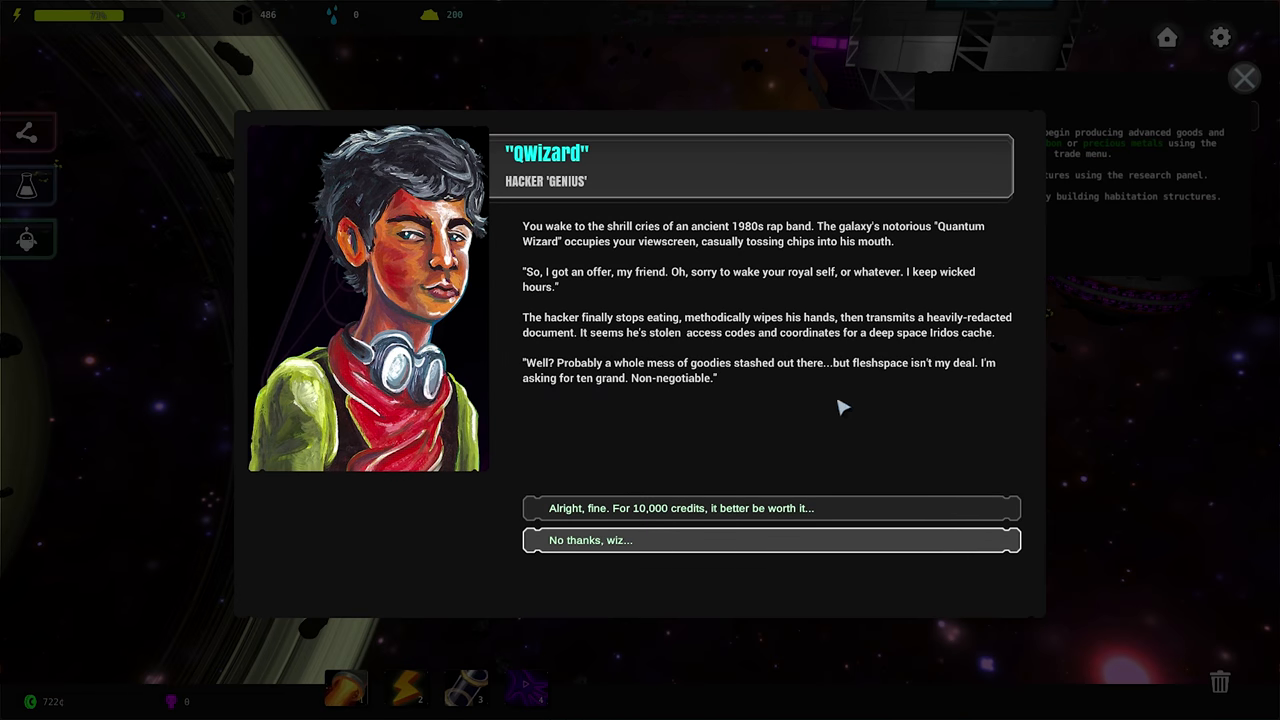
{"action": "left_click", "coordinate": [770, 540]}
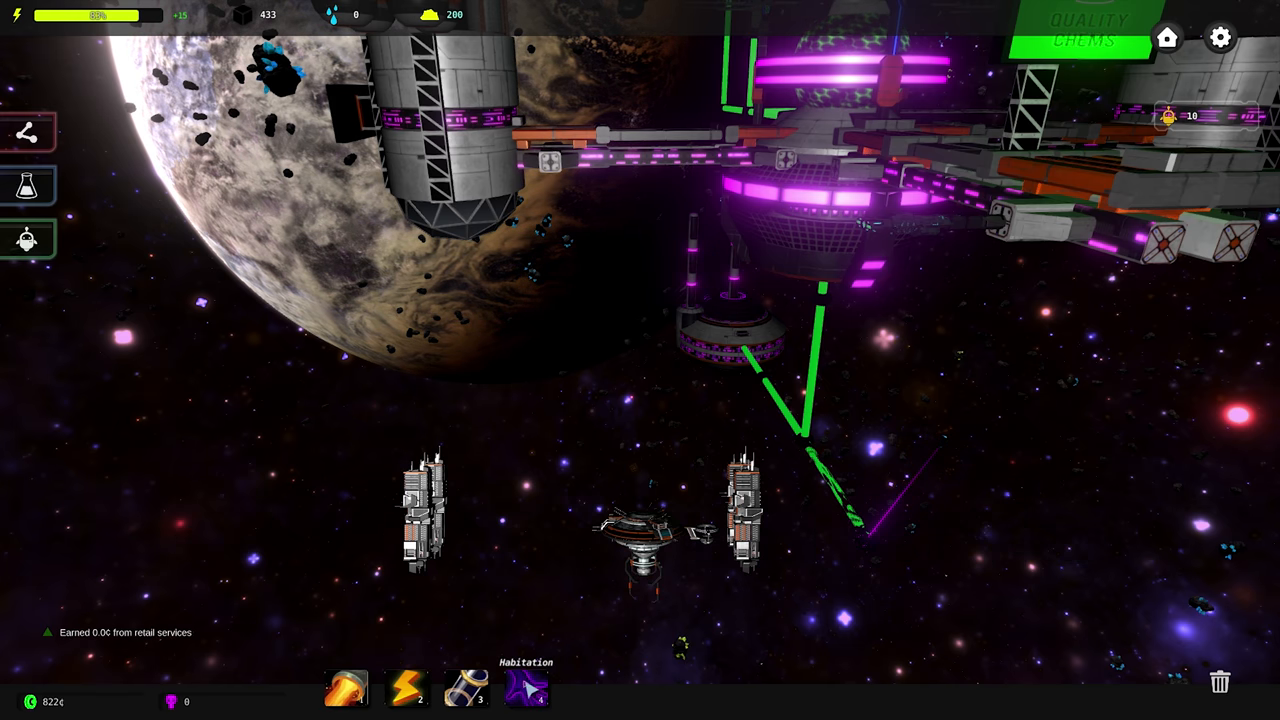
Browse Habitation's Drone Bay, then the production category's Electronics and Kelp Farm details
{"action": "left_click", "coordinate": [526, 690]}
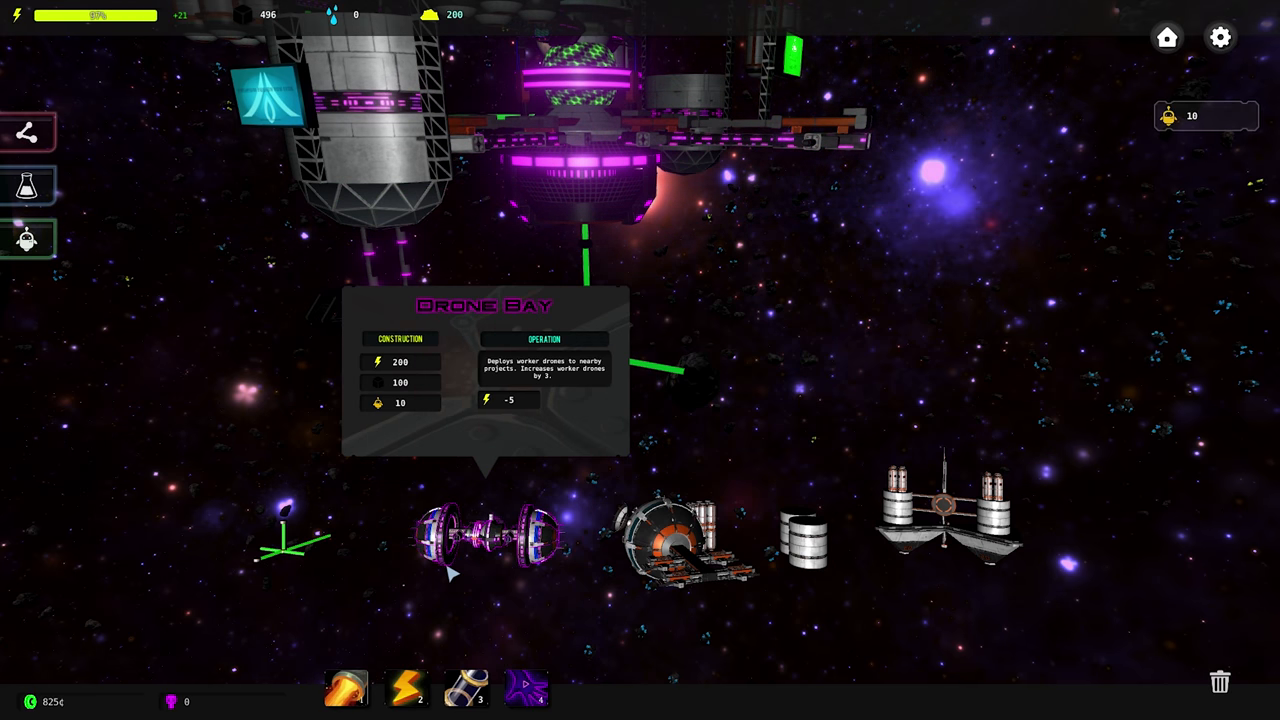
{"action": "left_click", "coordinate": [804, 544]}
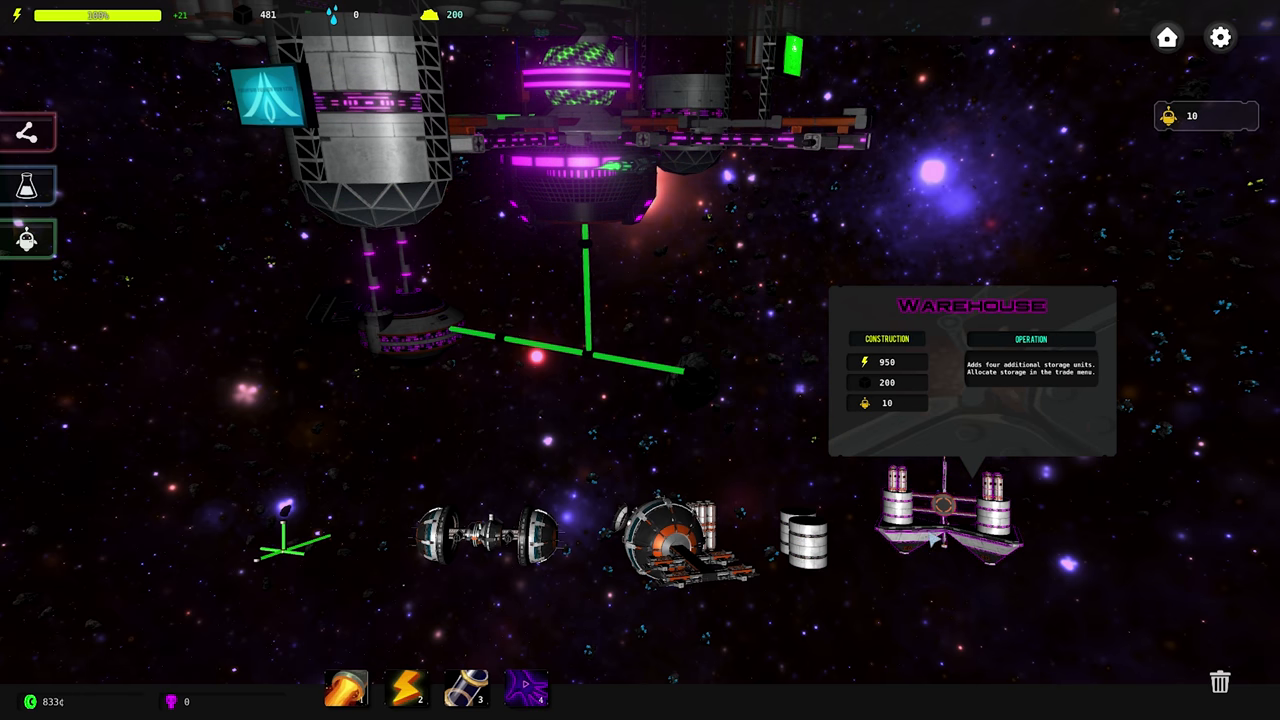
{"action": "left_click", "coordinate": [564, 530]}
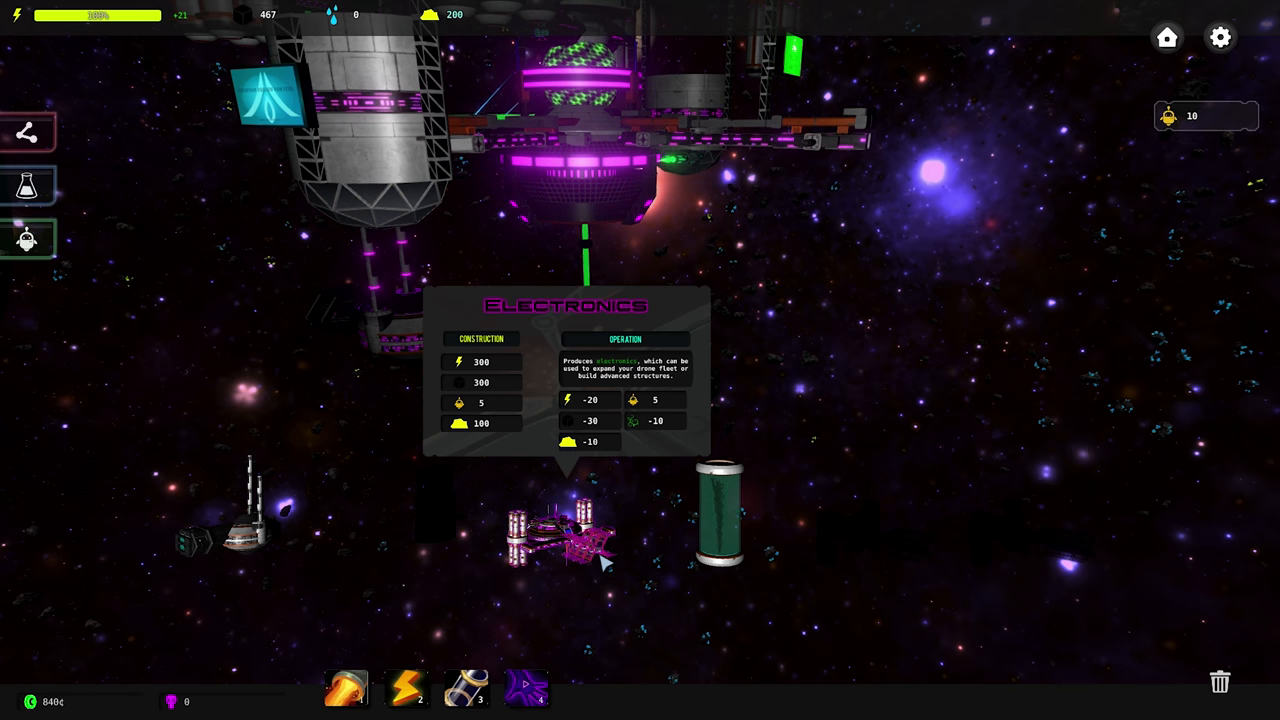
{"action": "left_click", "coordinate": [720, 520]}
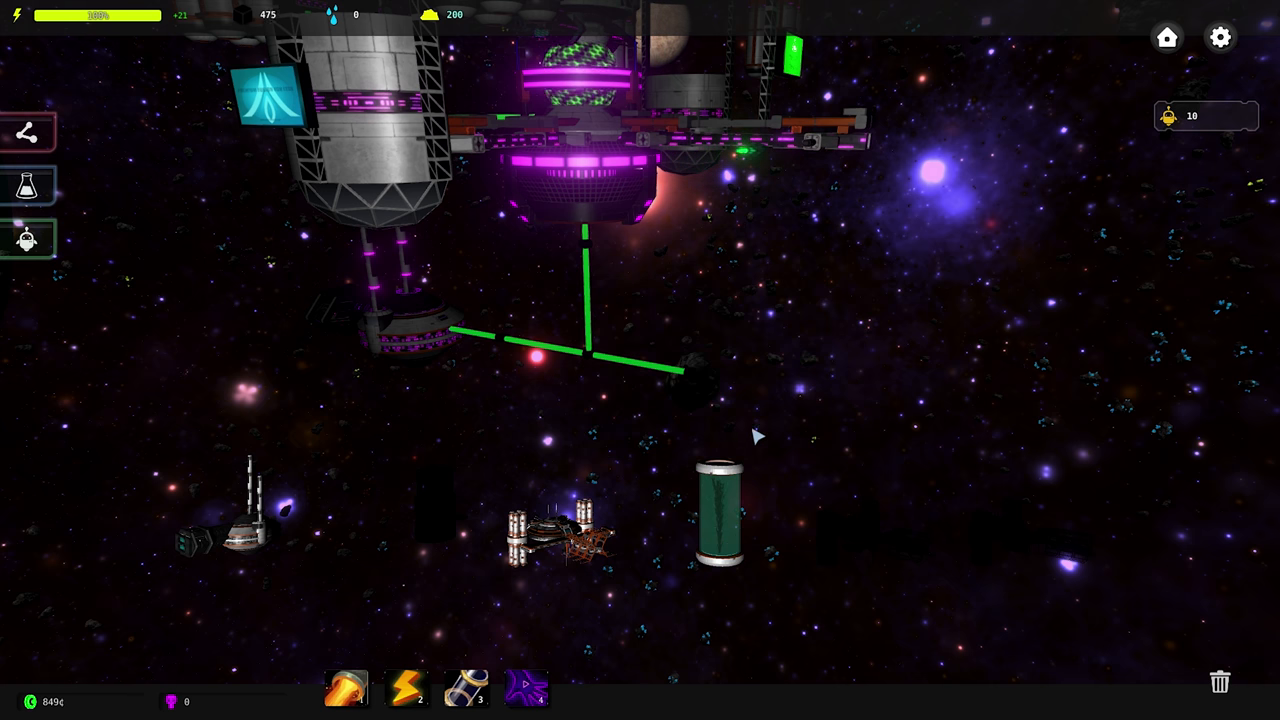
{"action": "left_click", "coordinate": [722, 516]}
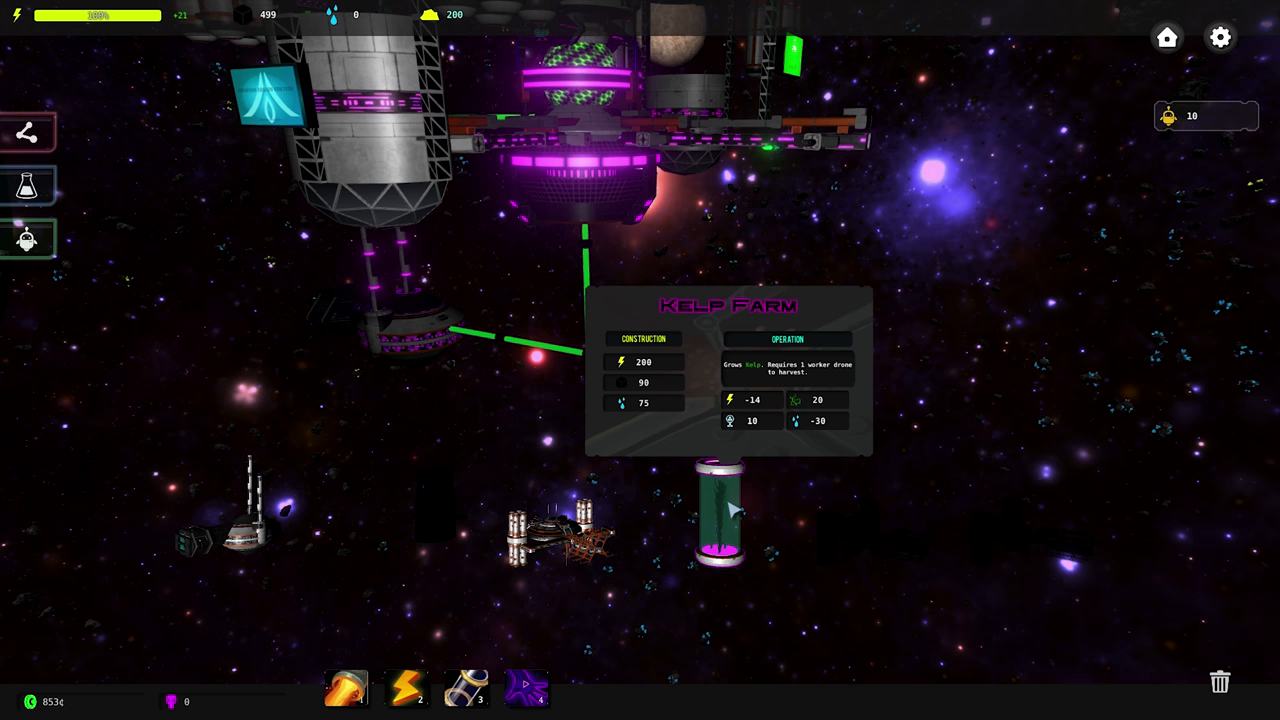